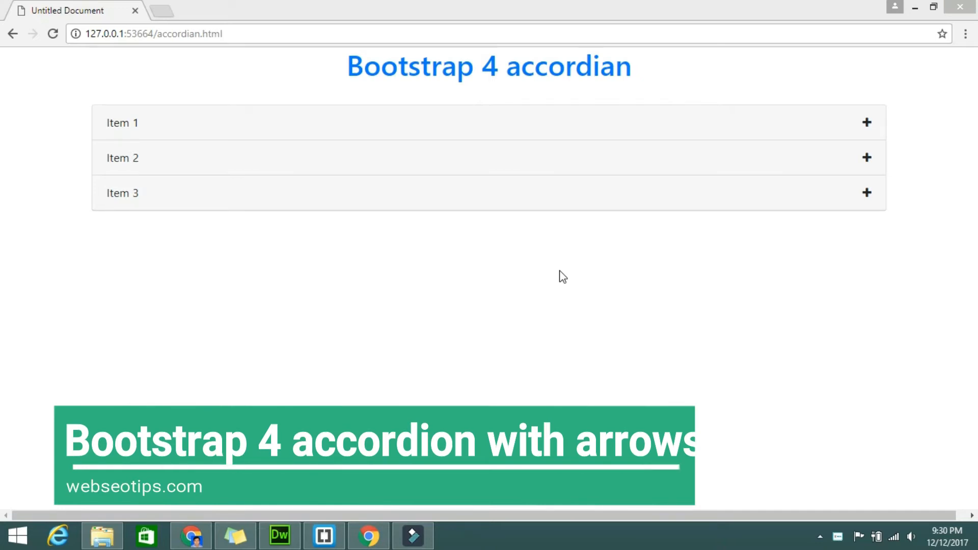
pyautogui.moveTo(765, 154)
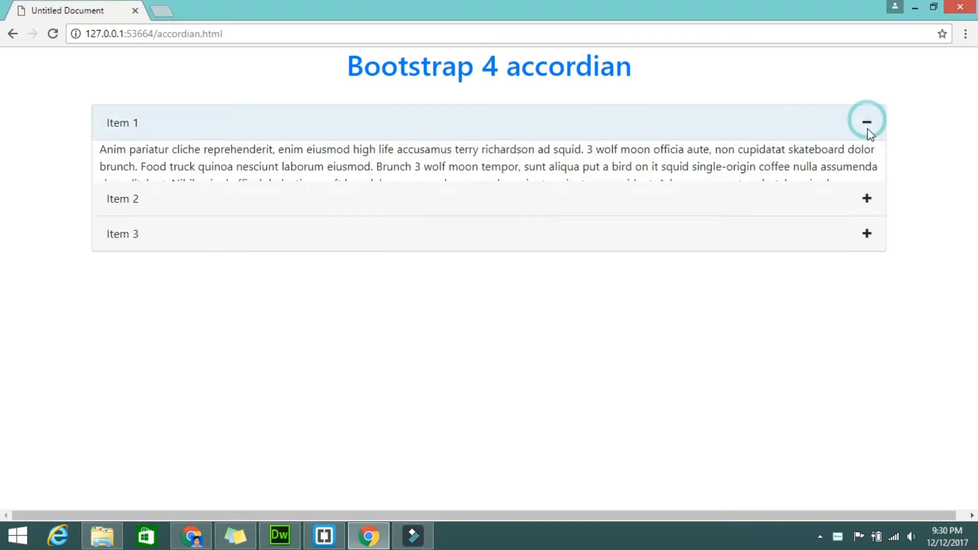
# - Collapse the Item 1 panel in the preview and return to the accordian.html code editor
pyautogui.click(866, 121)
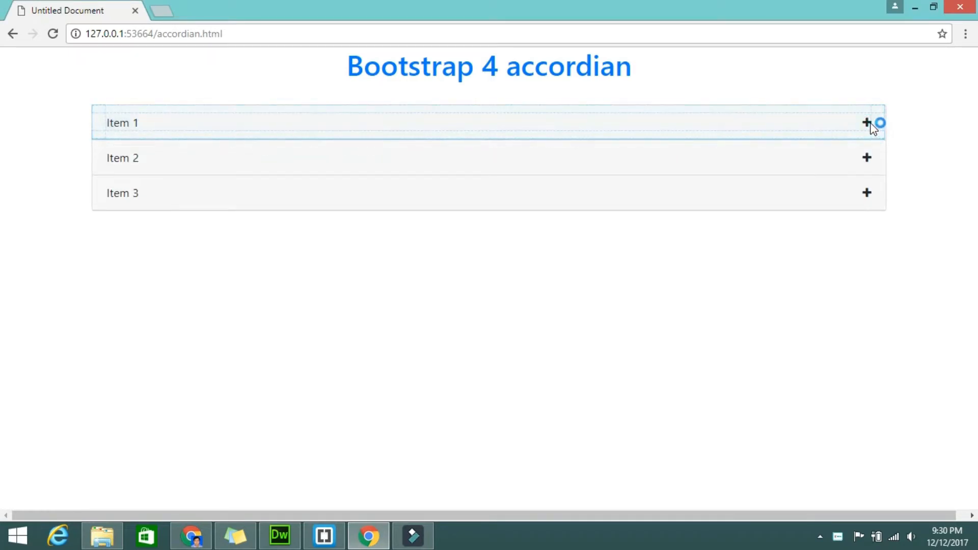
pyautogui.click(865, 122)
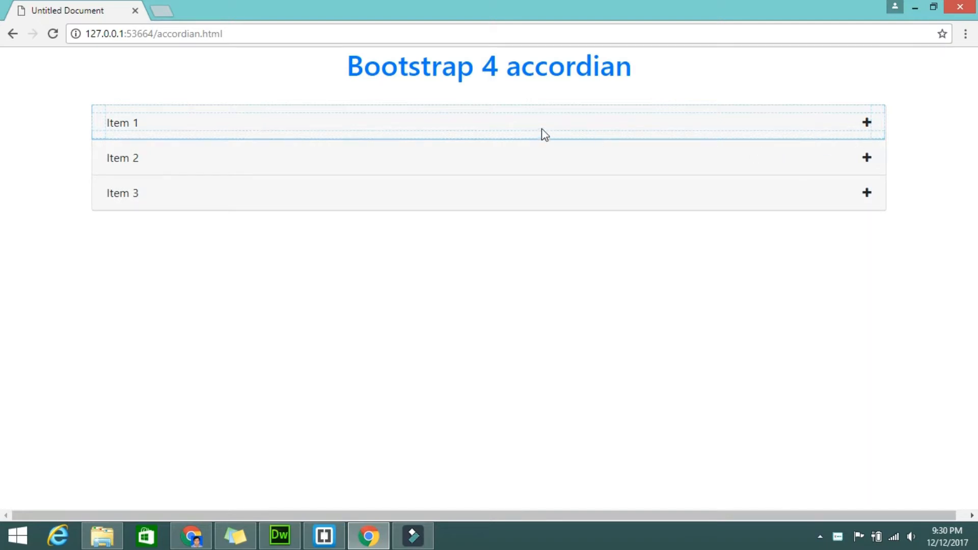
pyautogui.moveTo(868, 126)
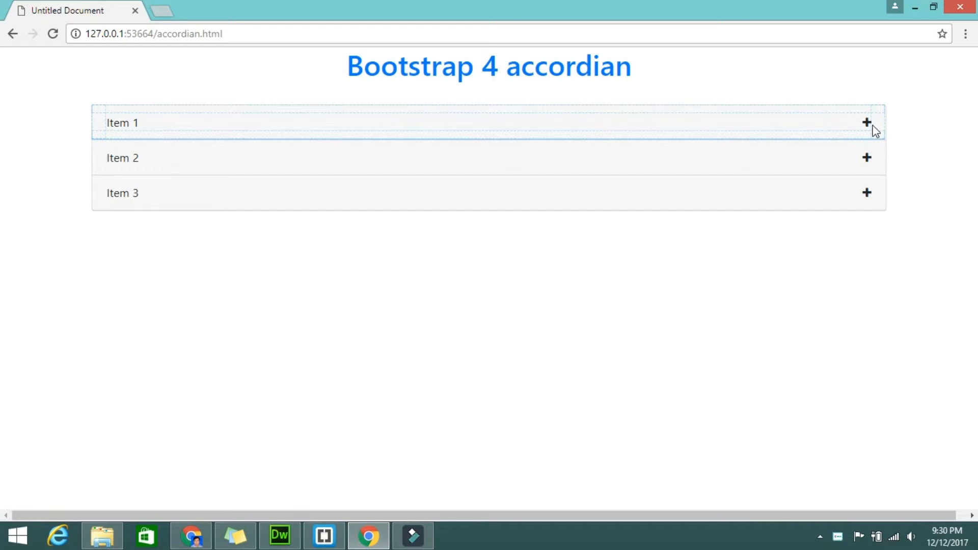
pyautogui.moveTo(153, 131)
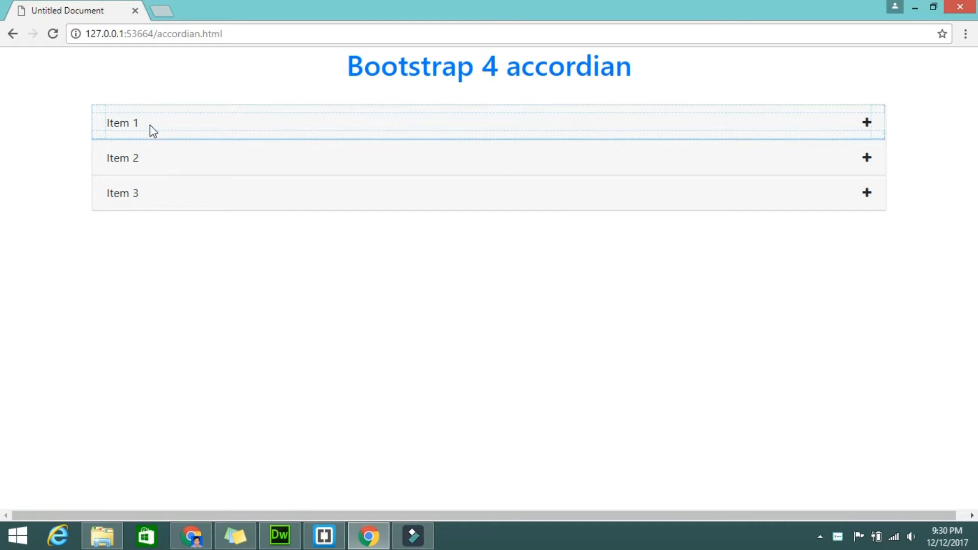
pyautogui.moveTo(224, 143)
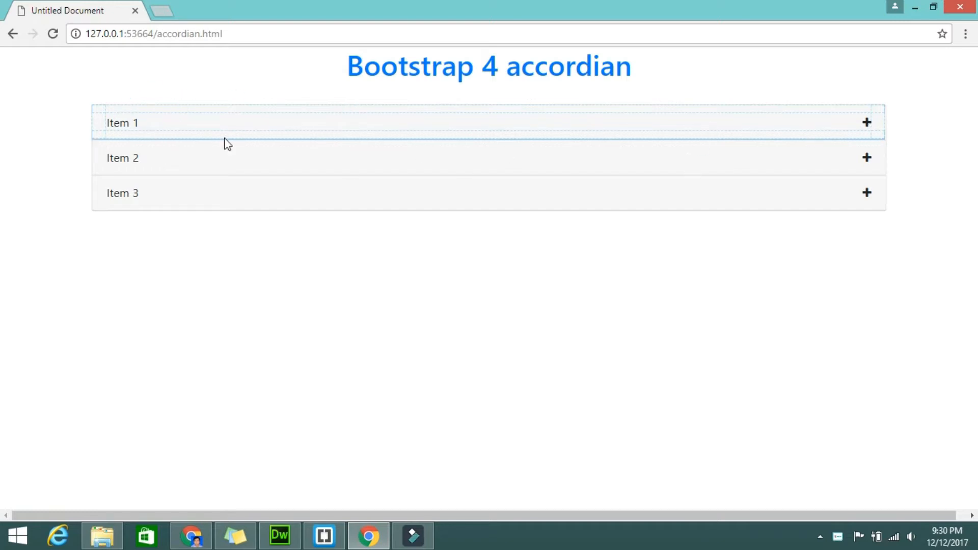
pyautogui.moveTo(268, 168)
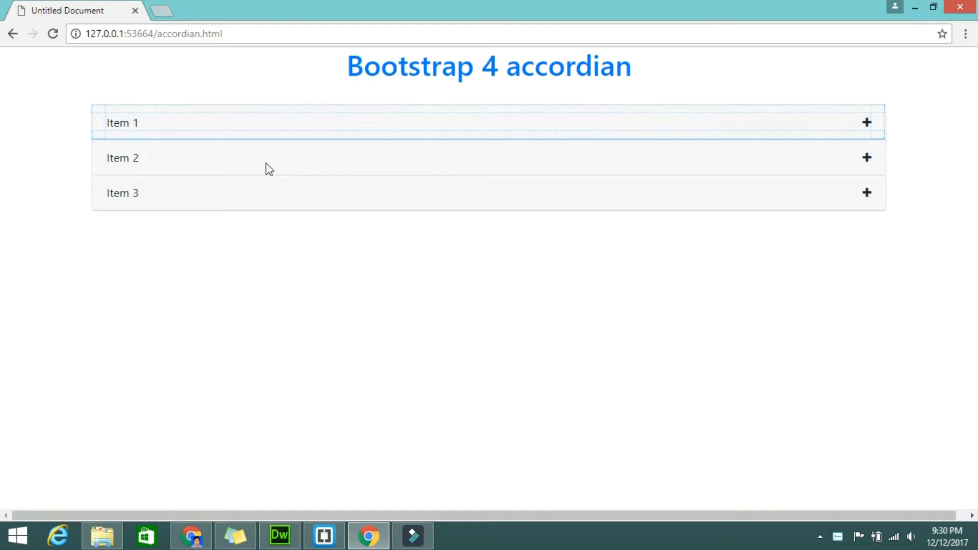
pyautogui.click(279, 535)
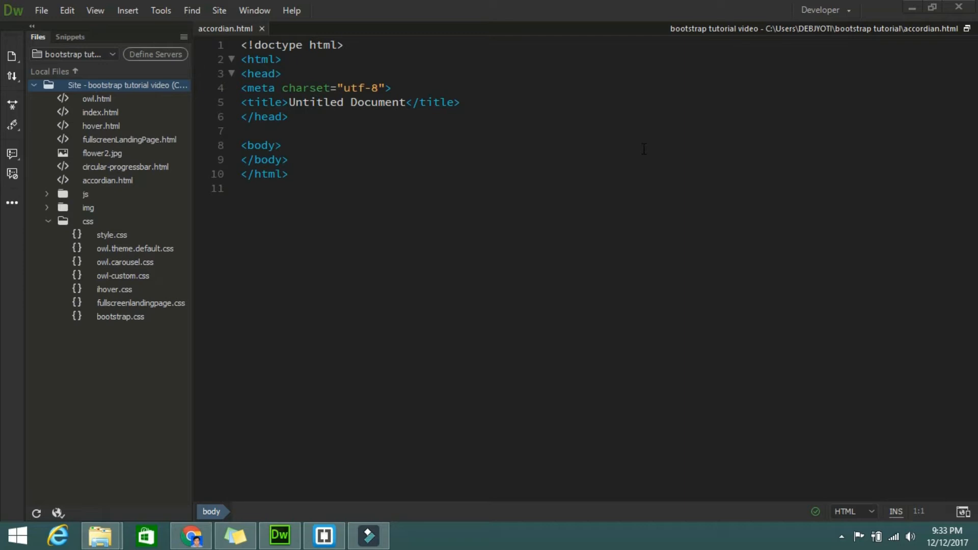
# - Add <link rel="stylesheet" href="css/bootstrap.css"> on a new line after the meta charset tag
pyautogui.click(401, 92)
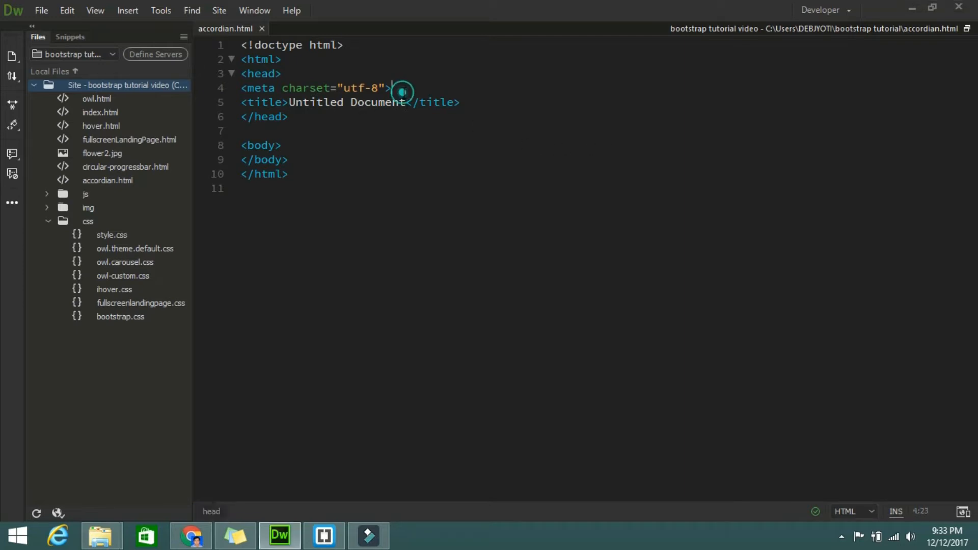
pyautogui.press('Enter')
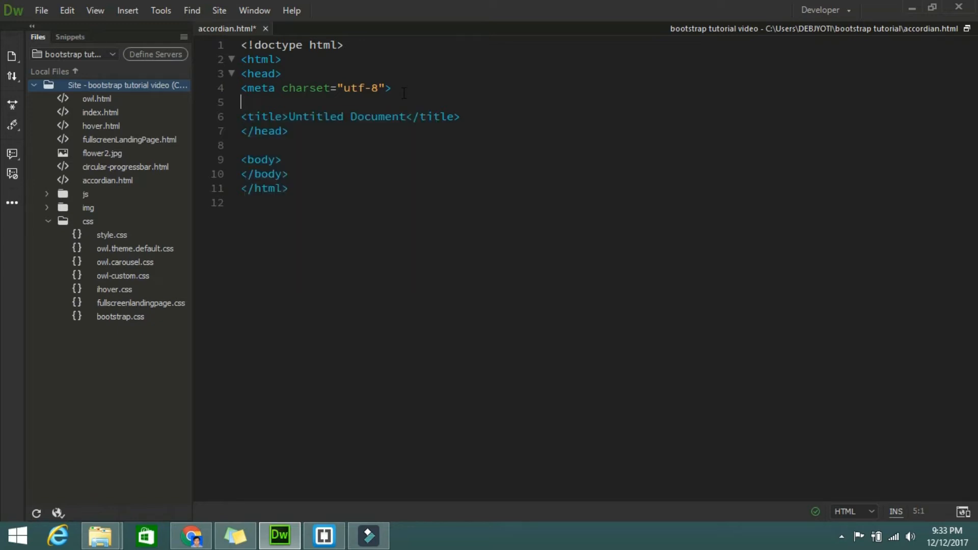
pyautogui.write('link rel="stylesheet" href="c">')
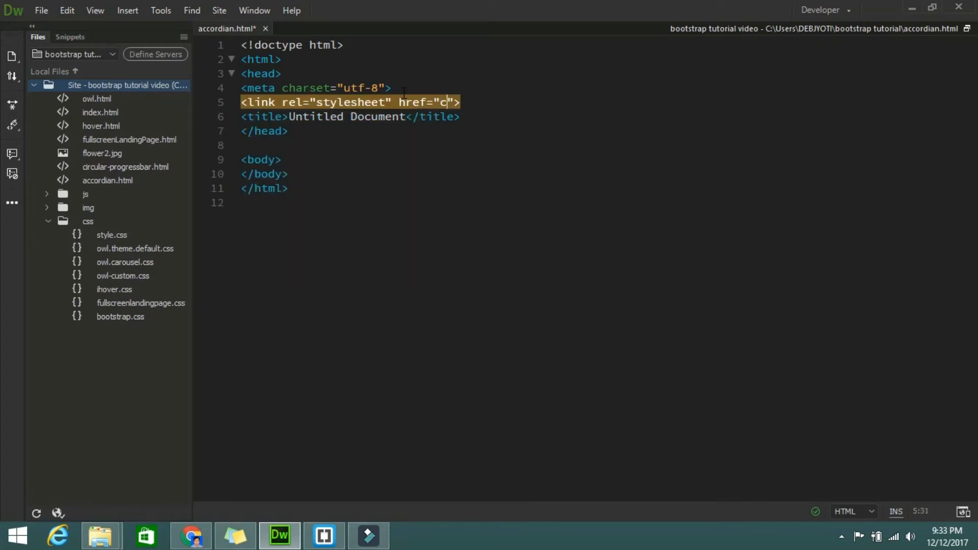
pyautogui.write('ss/')
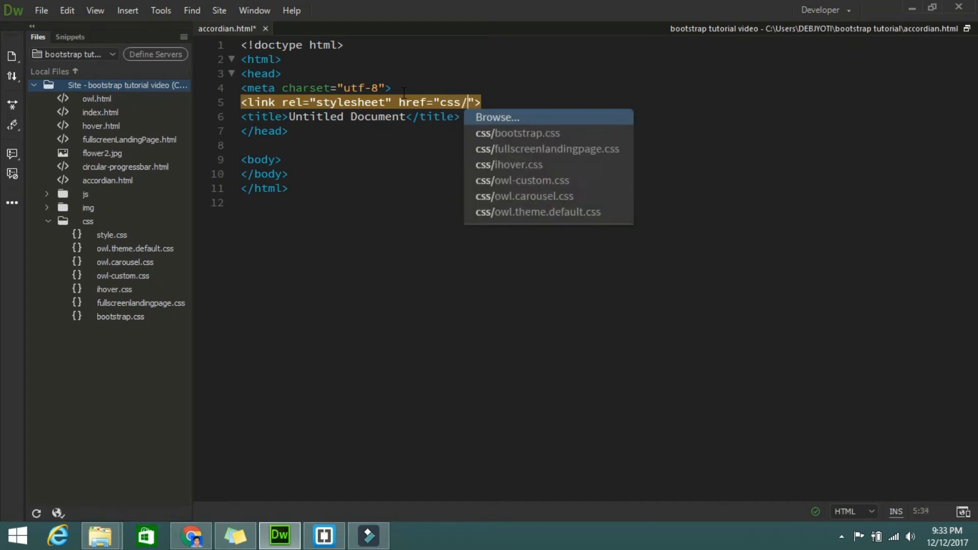
pyautogui.click(514, 133)
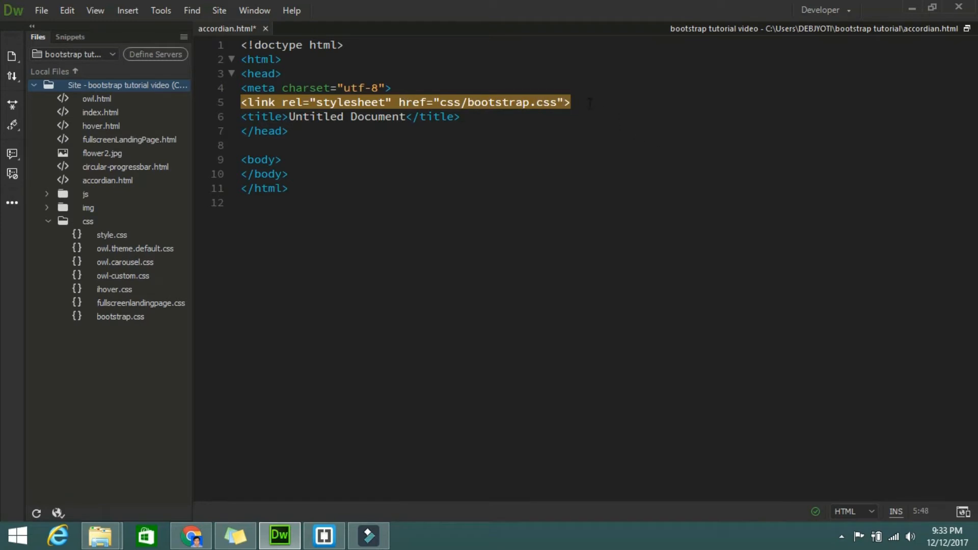
pyautogui.press('Enter')
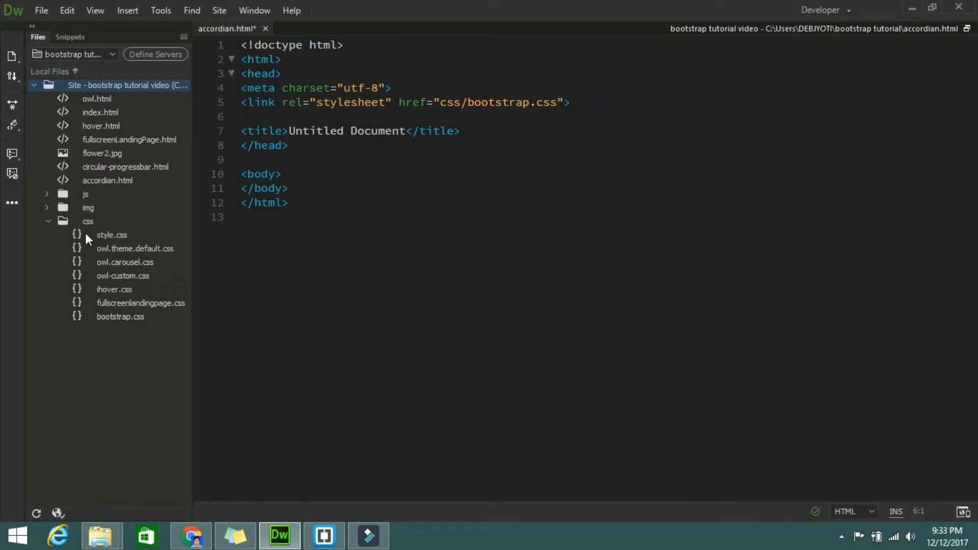
# - Create a new file named accordian.css inside the css folder
pyautogui.rightClick(87, 221)
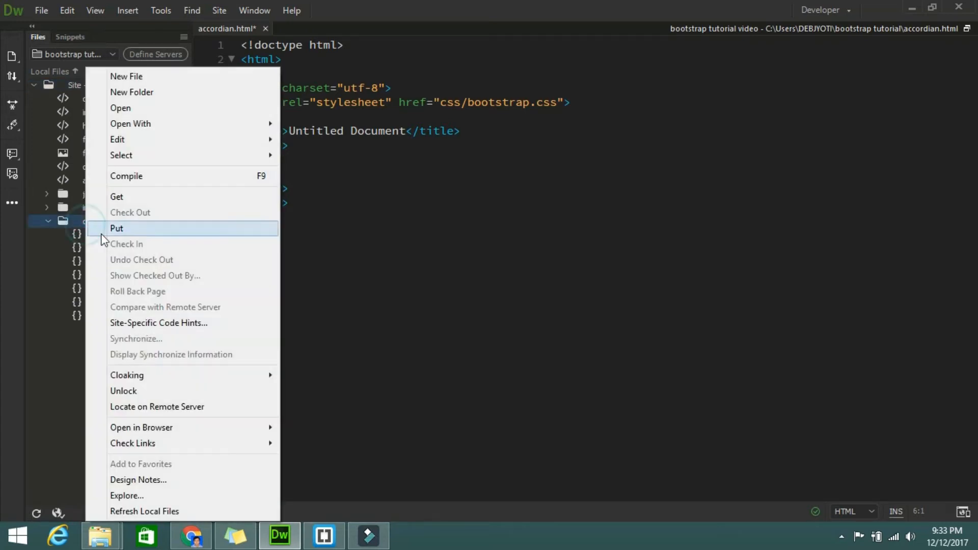
pyautogui.click(125, 76)
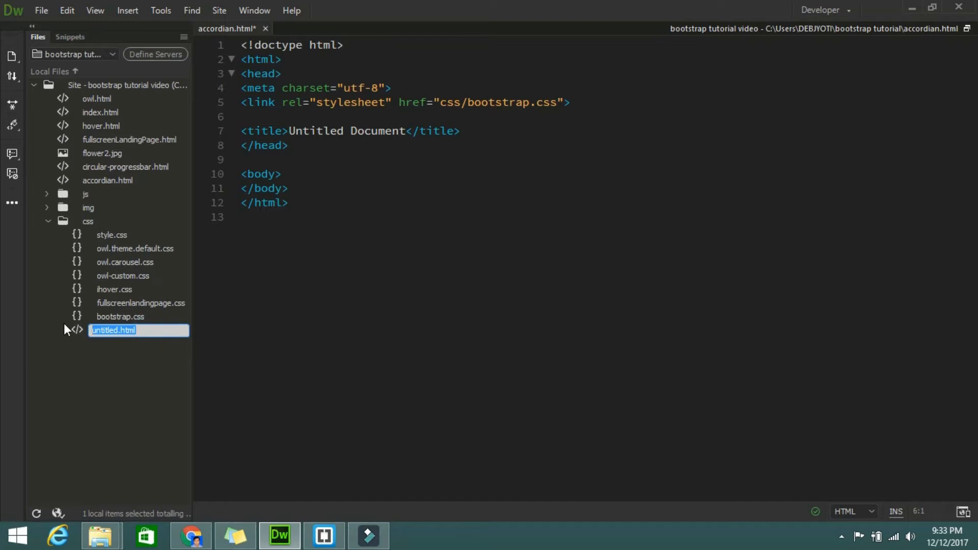
pyautogui.write('accordia')
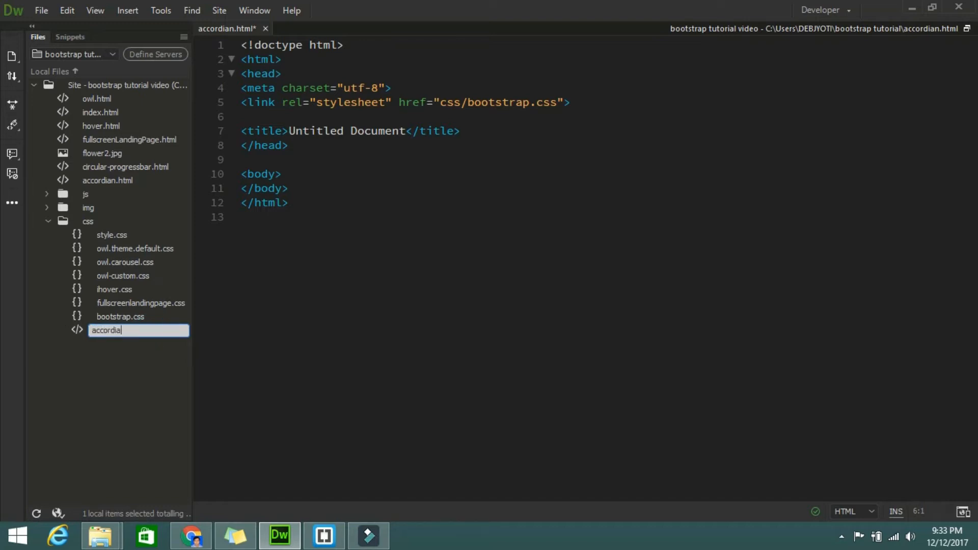
pyautogui.write('n.css')
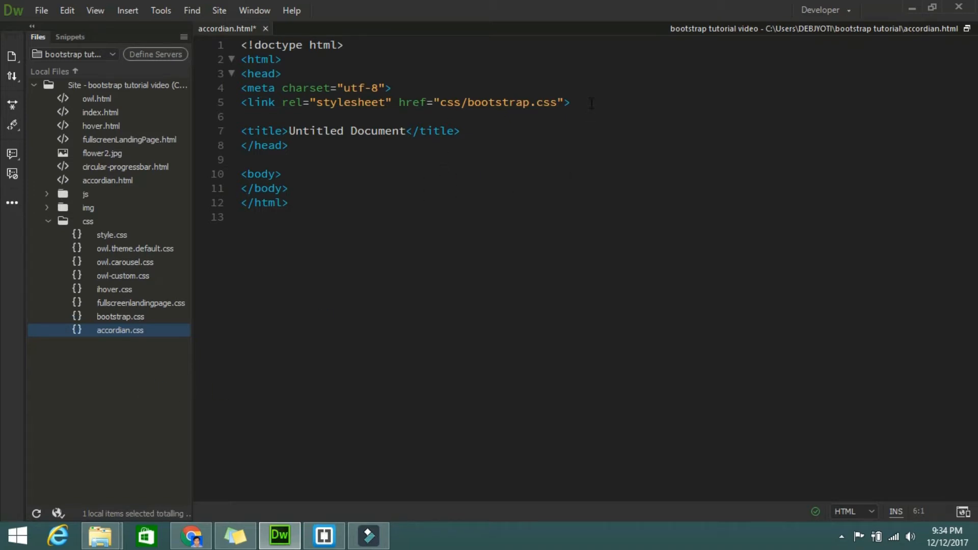
# - Add a stylesheet link to css/accordian.css below the Bootstrap link
pyautogui.press('Enter')
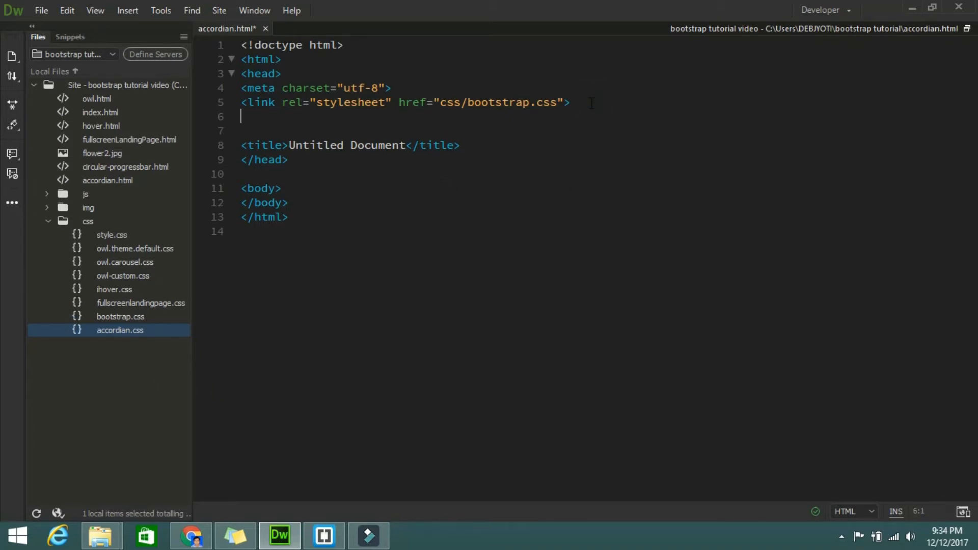
pyautogui.write('link rel="stylesheet" href="">')
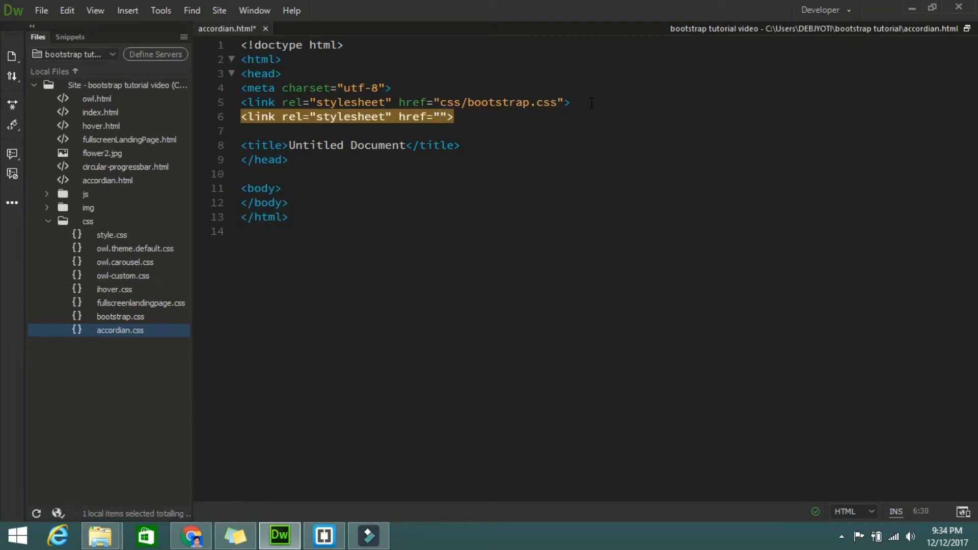
pyautogui.write('csss')
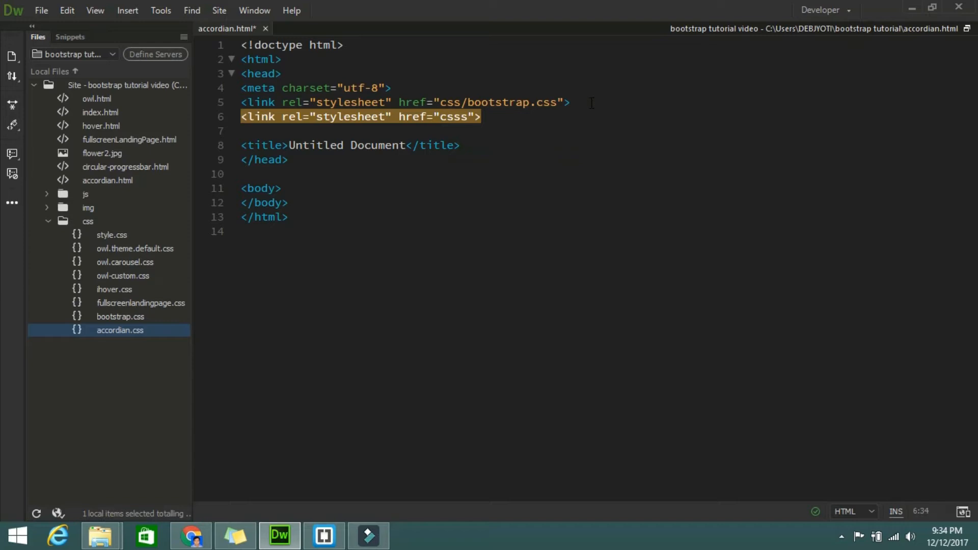
pyautogui.write('css/')
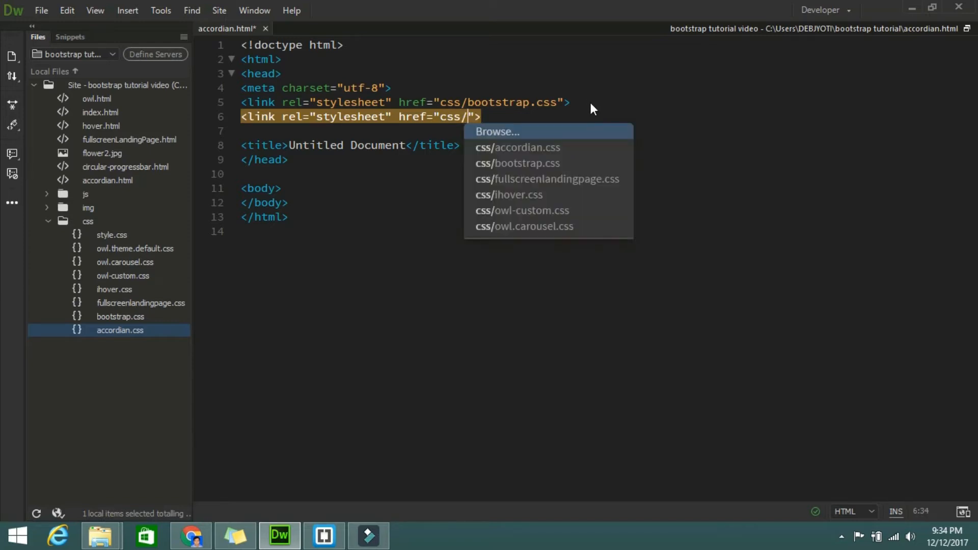
pyautogui.click(517, 147)
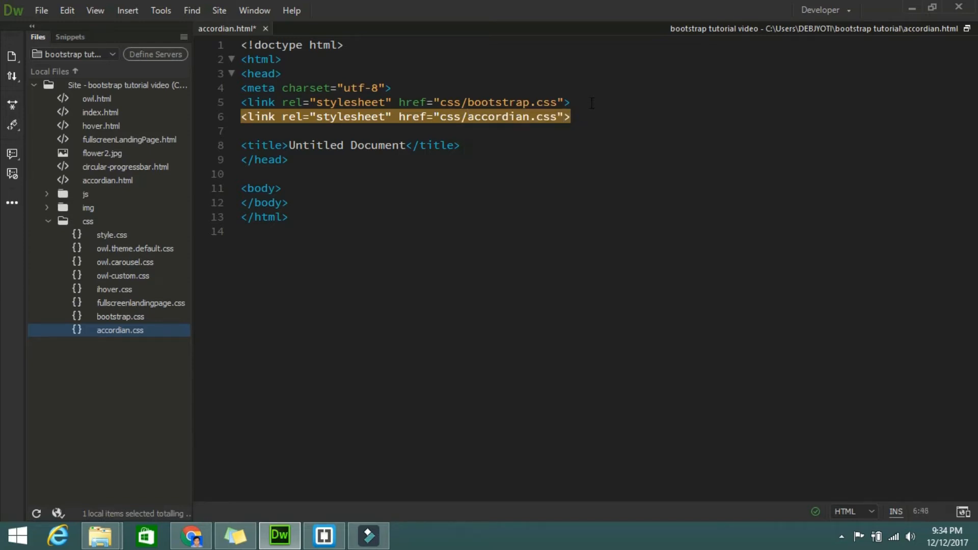
# - Begin a third link tag on the blank line below the two stylesheet links
pyautogui.click(592, 116)
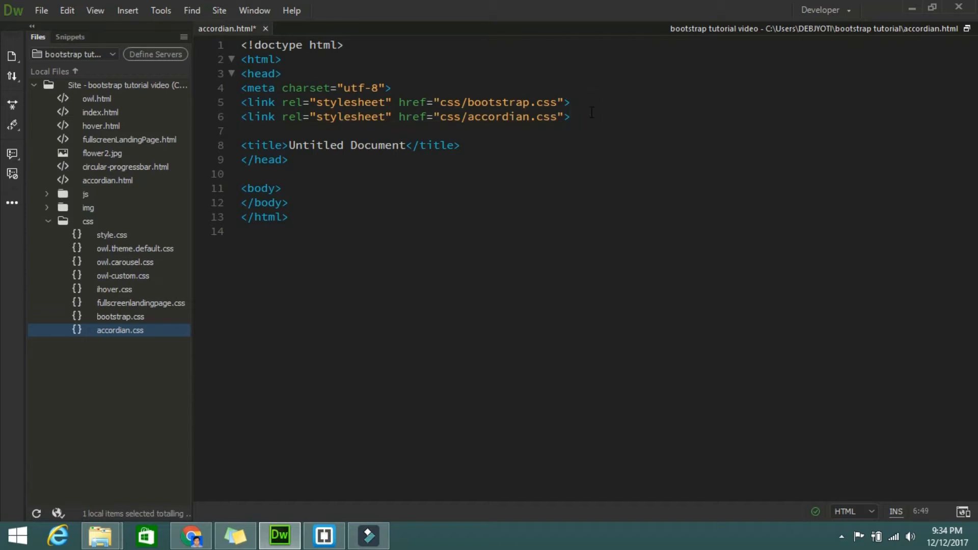
pyautogui.write('<')
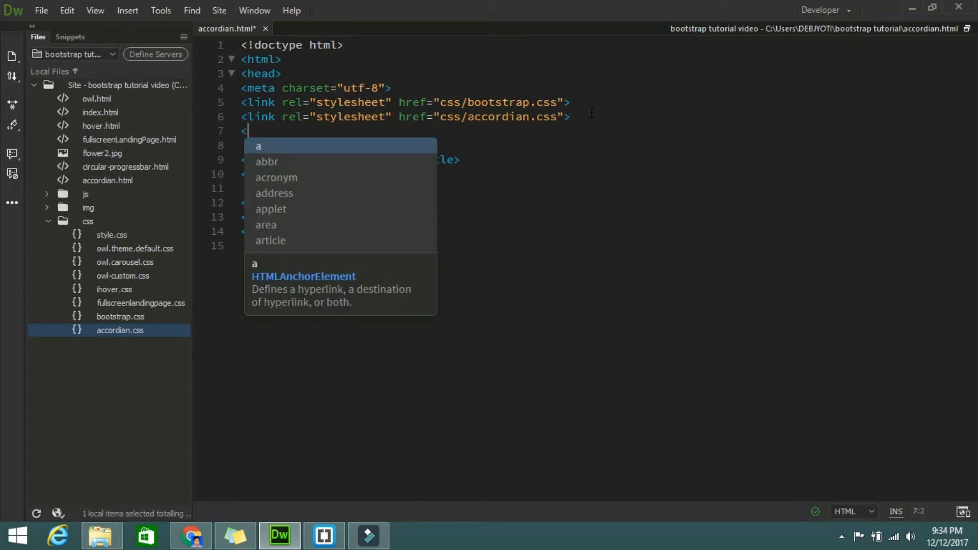
pyautogui.write('link')
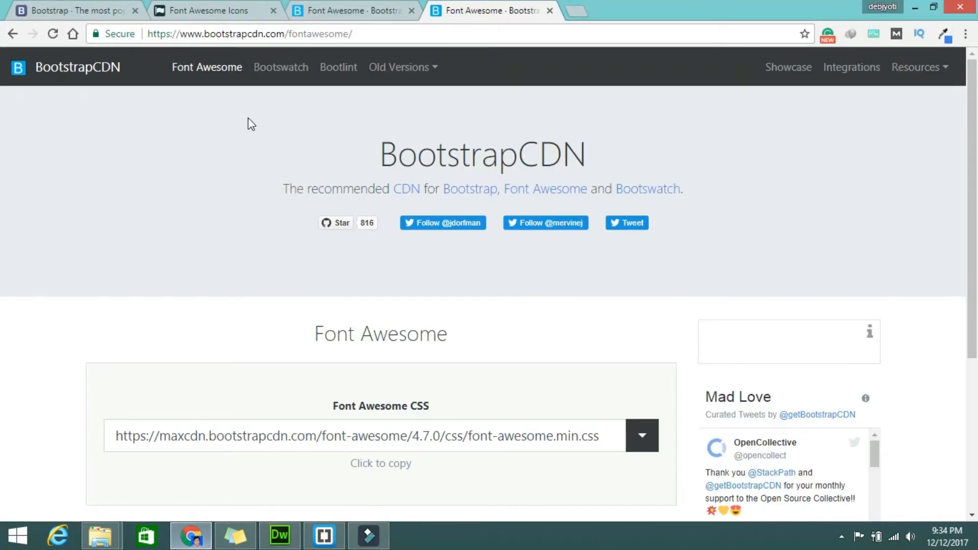
pyautogui.moveTo(282, 353)
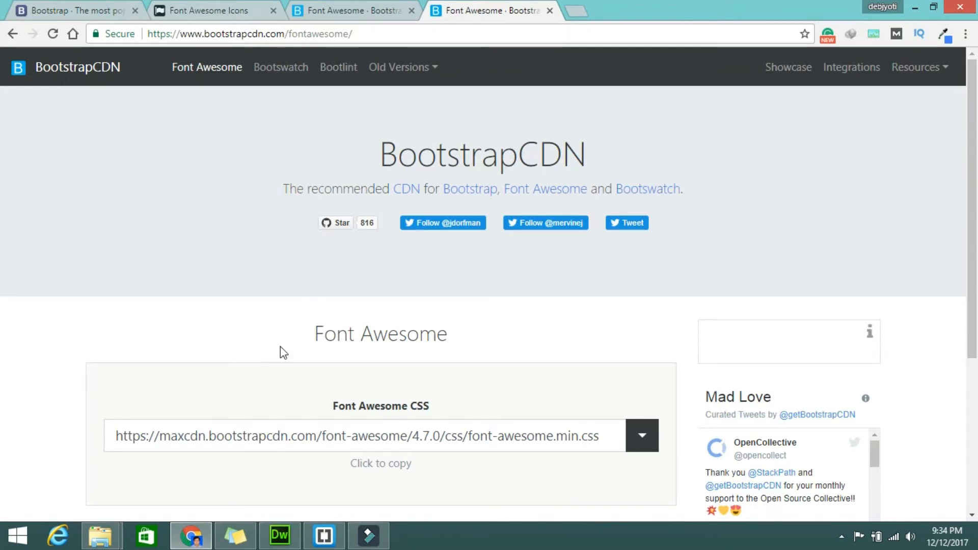
pyautogui.click(386, 436)
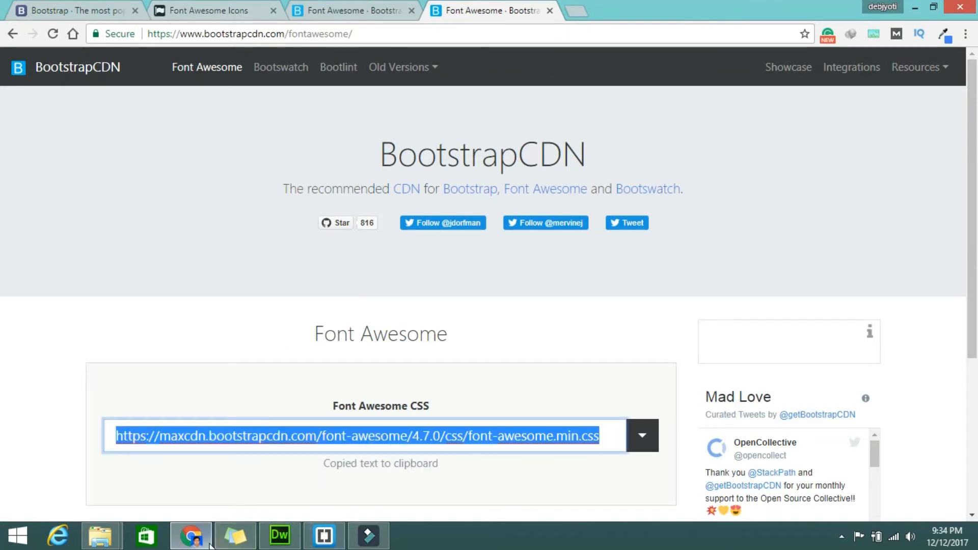
pyautogui.click(280, 549)
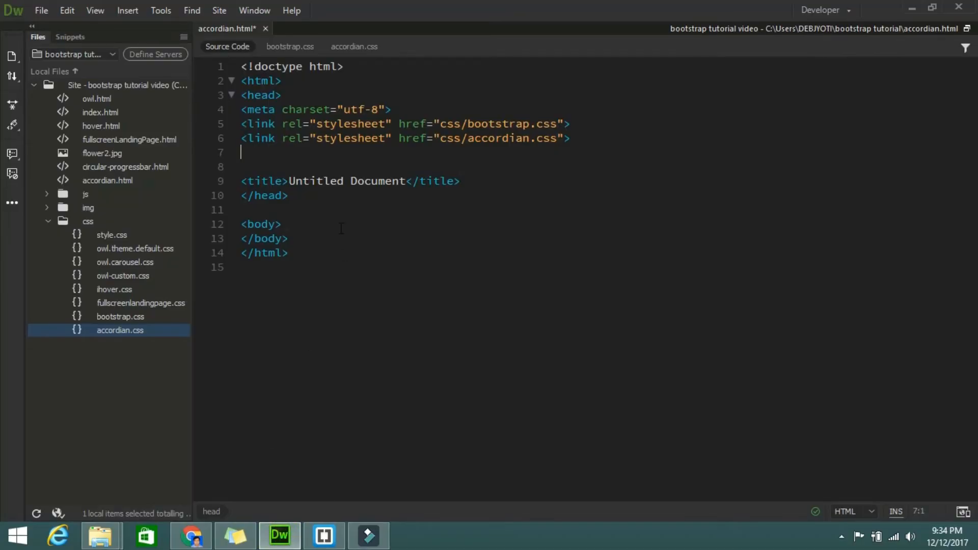
pyautogui.write('<link rel="stylesheet" href="">')
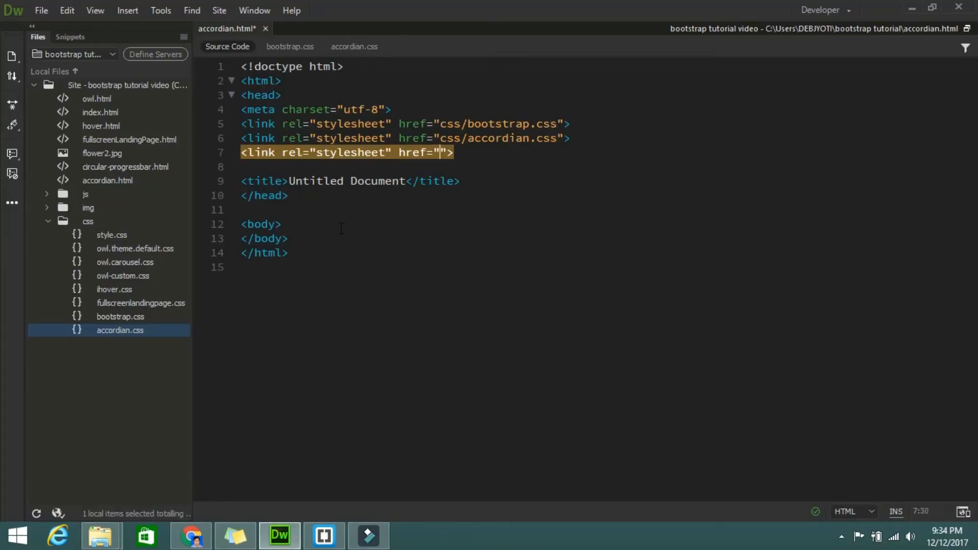
pyautogui.write('https://maxcdn.bootstrapcdn.com/font-awesome/4.7.0/css/font-awesome.min.css')
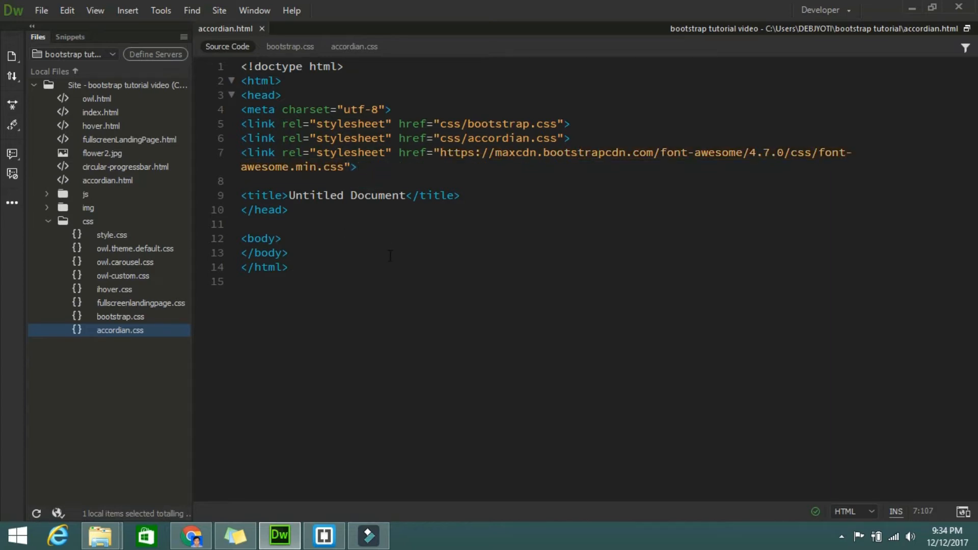
pyautogui.moveTo(350, 407)
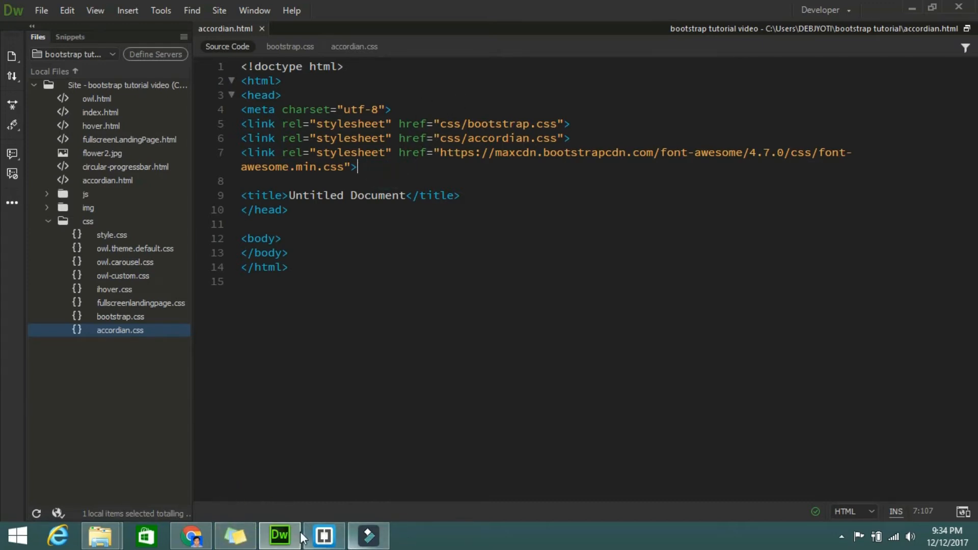
# - Copy the jQuery, Popper.js and Bootstrap script tags from getbootstrap.com to the end of the body and save
pyautogui.click(188, 536)
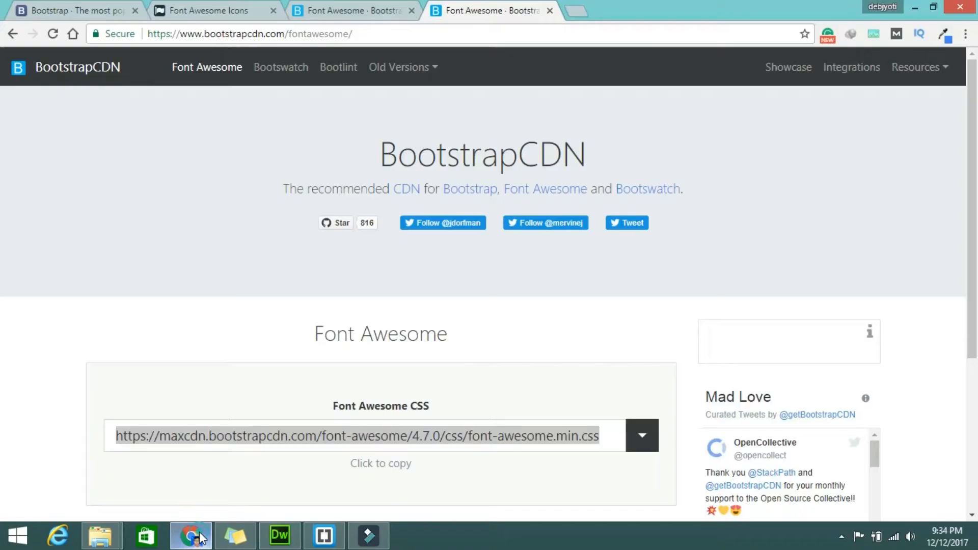
pyautogui.click(66, 11)
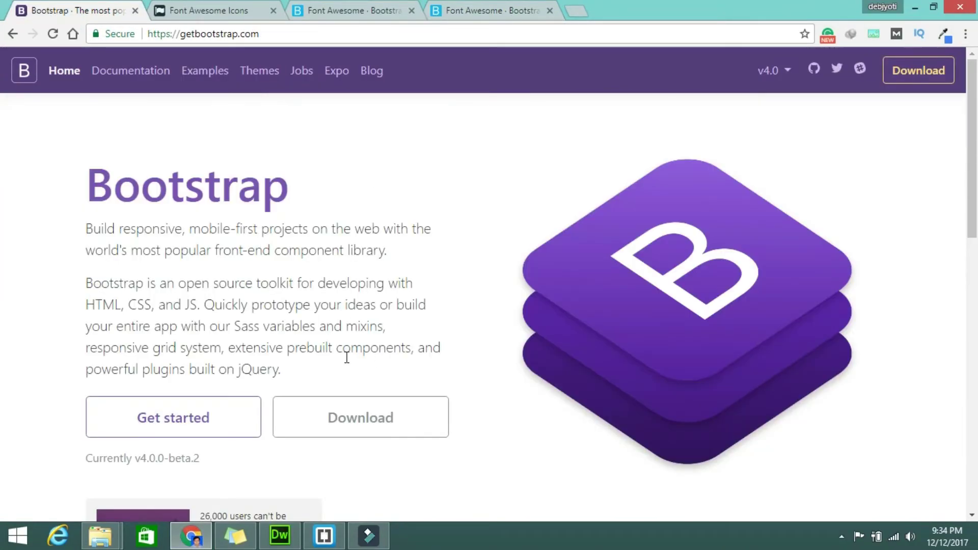
pyautogui.scroll(-3)
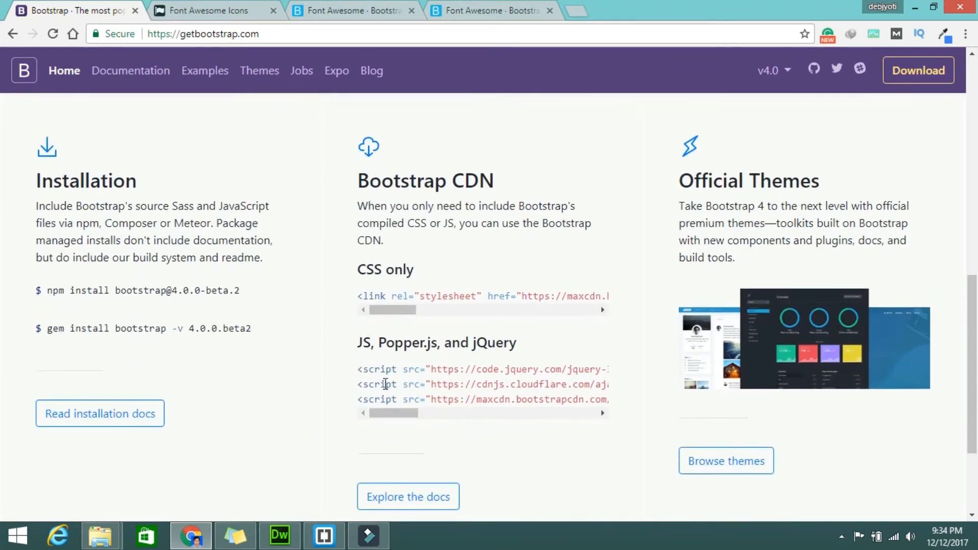
pyautogui.moveTo(383, 384); pyautogui.dragTo(605, 399)
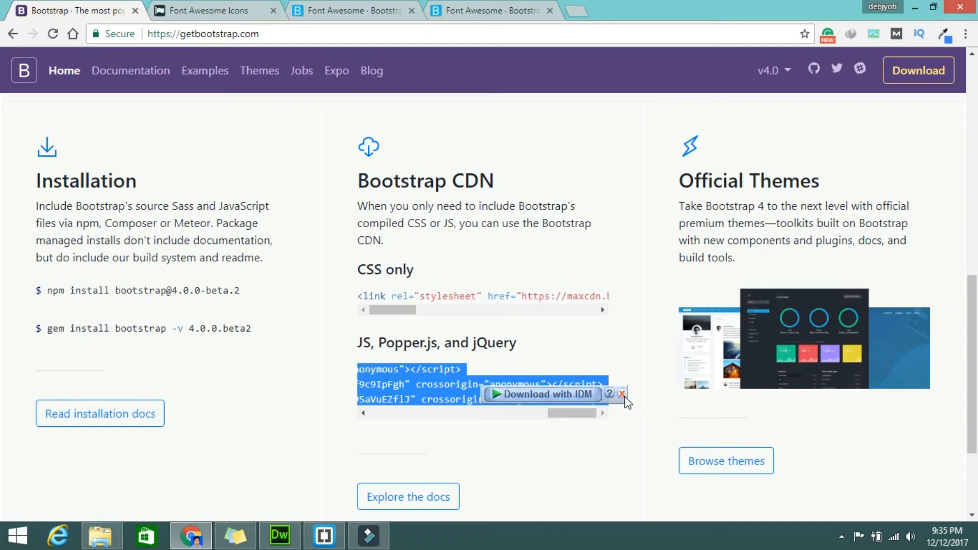
pyautogui.click(621, 394)
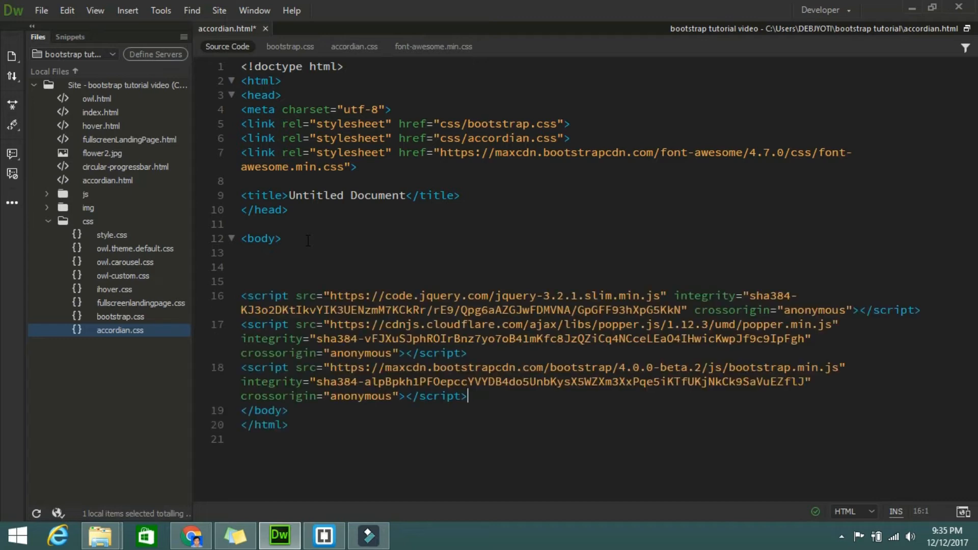
pyautogui.press('Ctrl+s')
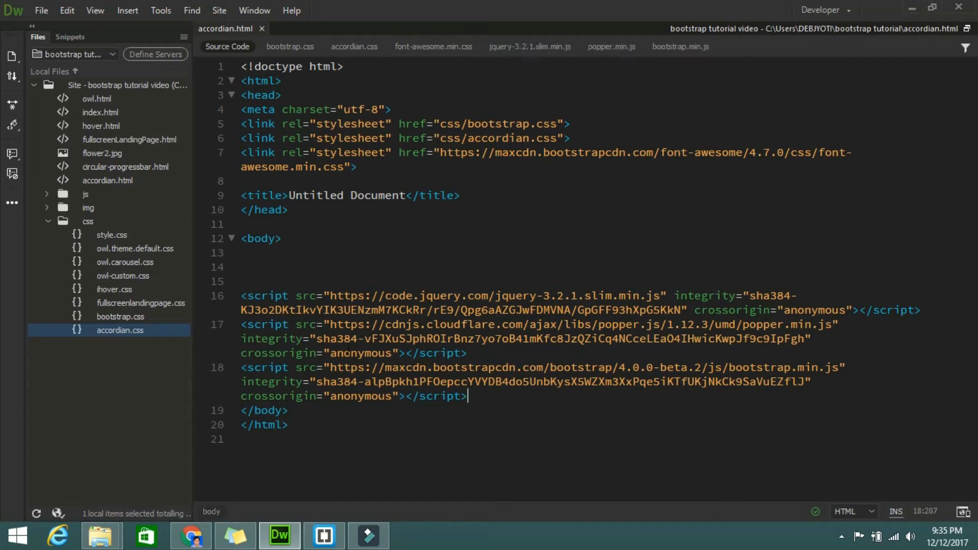
pyautogui.click(292, 253)
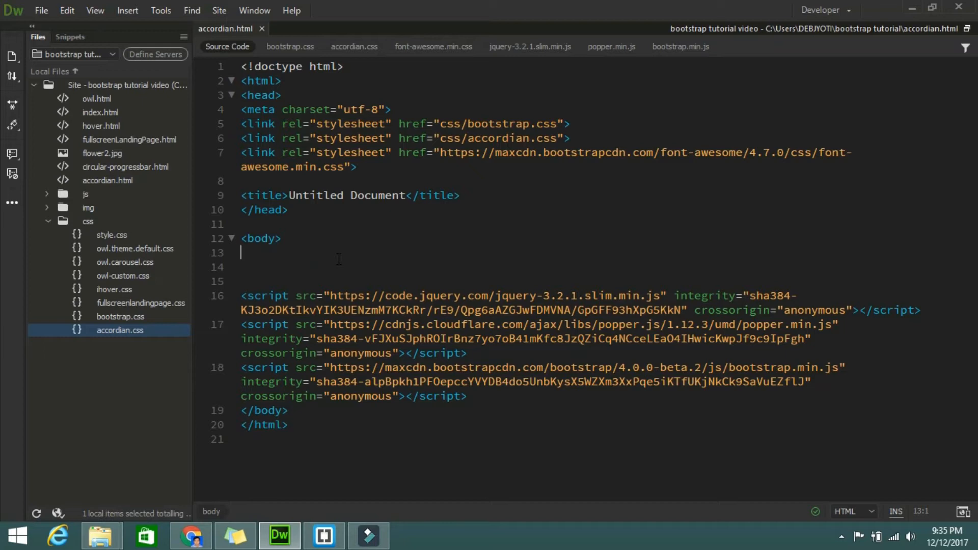
# - Add <div class="container"> inside the body
pyautogui.write('<')
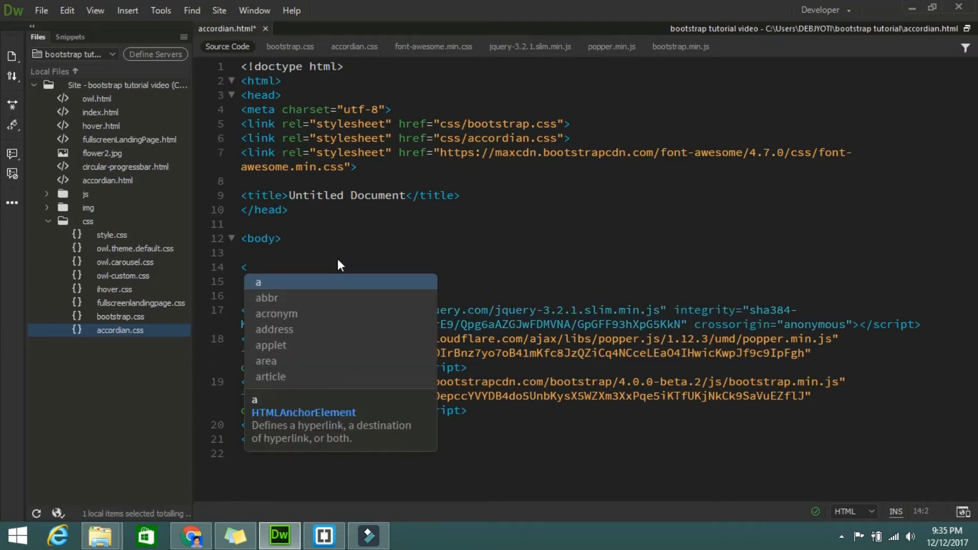
pyautogui.write('d')
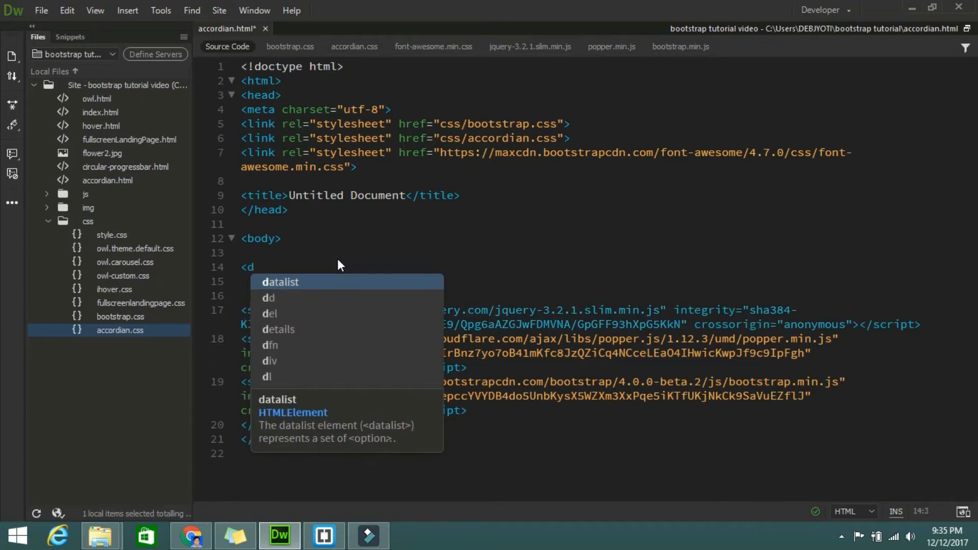
pyautogui.write('iv class="')
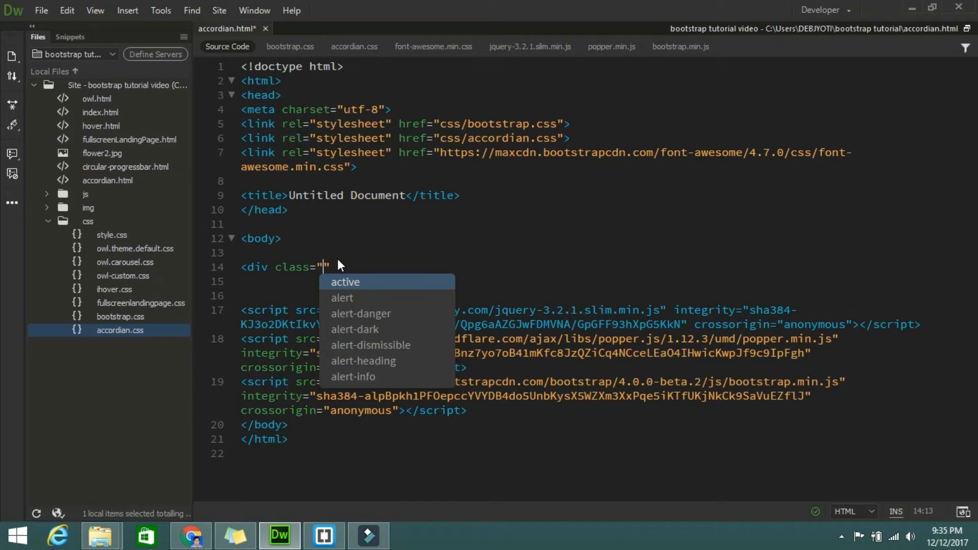
pyautogui.write('container')
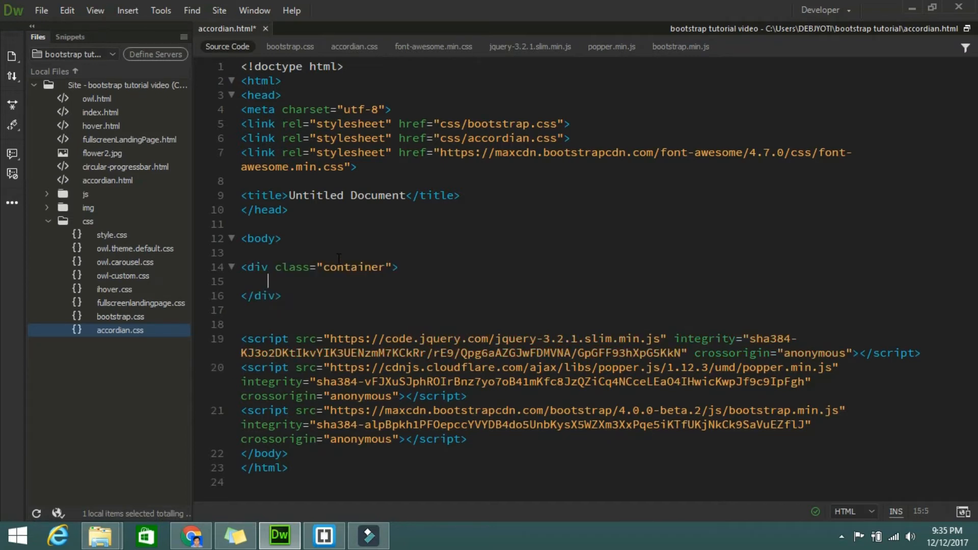
# - Inside the container, add <div id="accordion" class="accordion">
pyautogui.write('<')
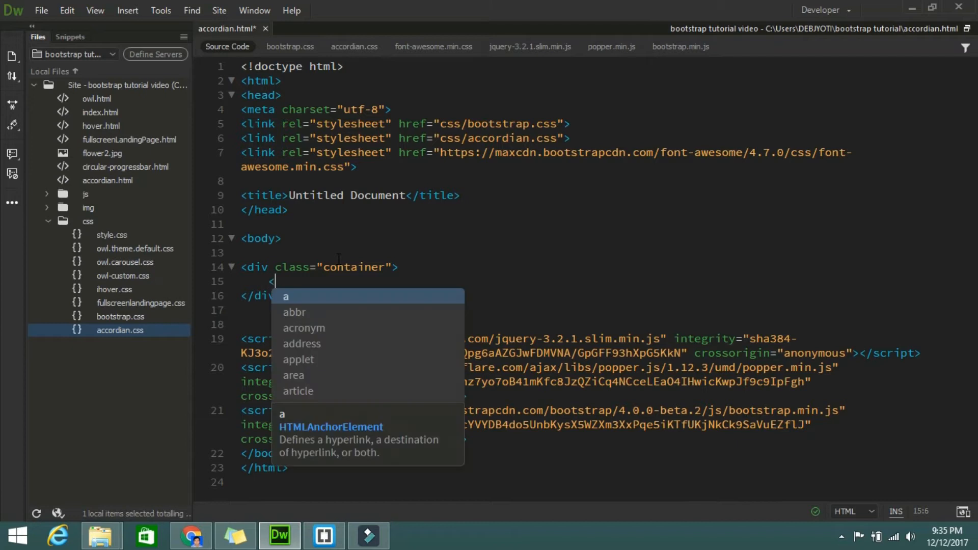
pyautogui.write('div cl')
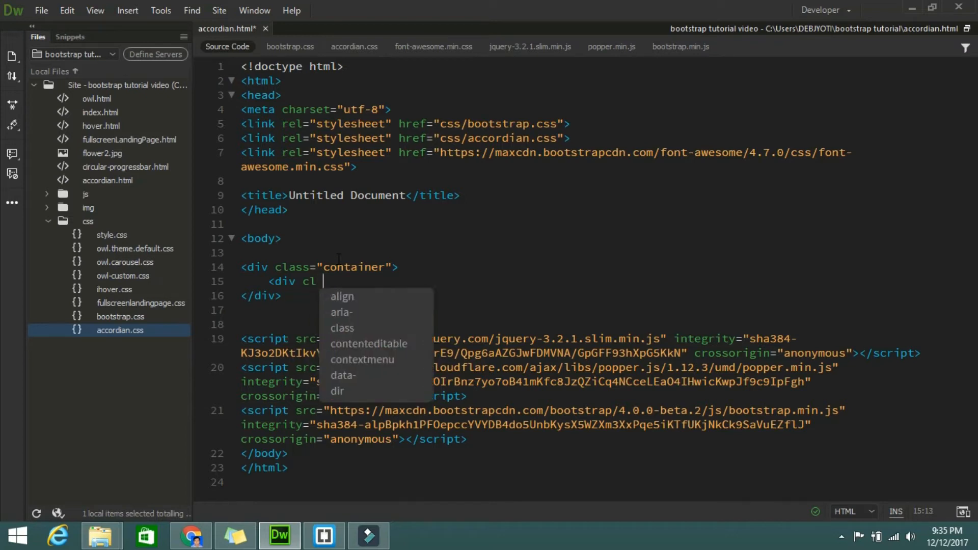
pyautogui.press('BackSpace')
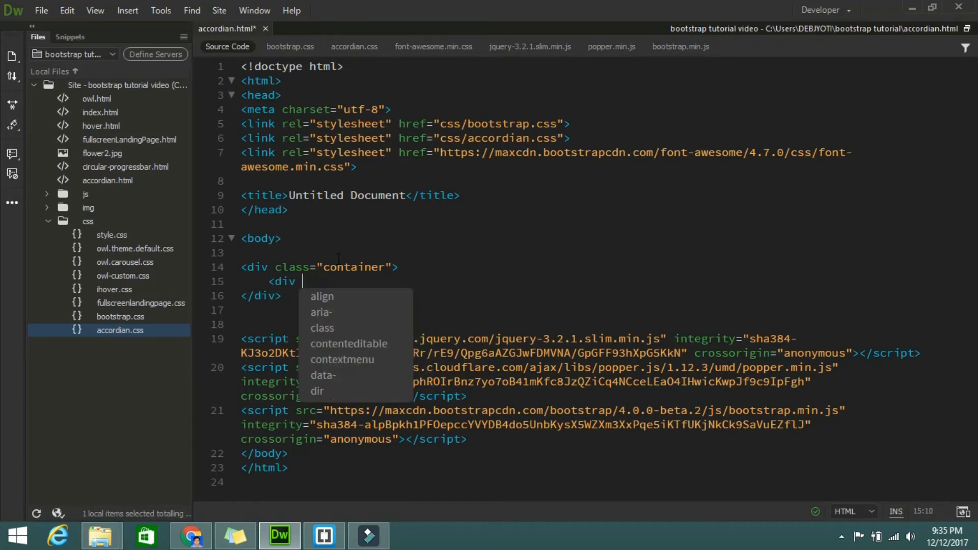
pyautogui.write('i')
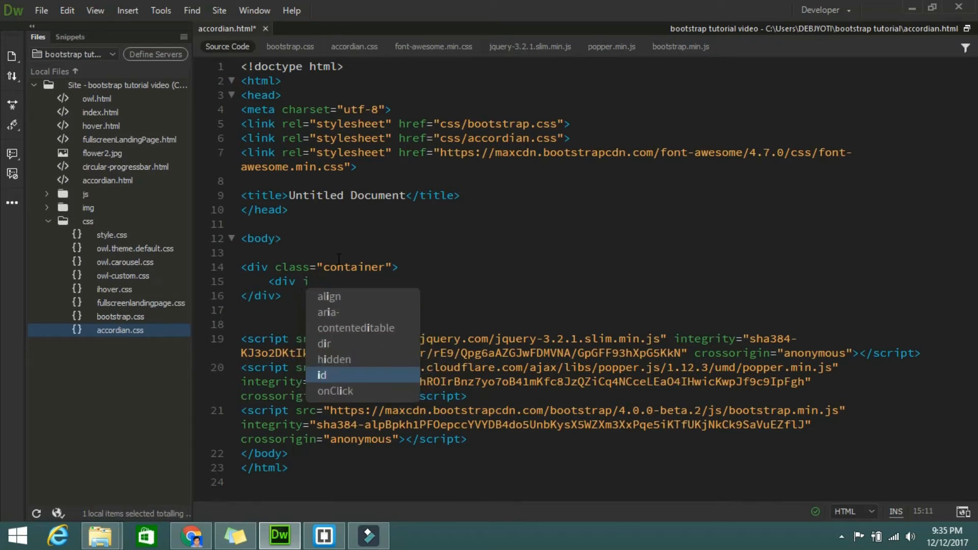
pyautogui.write('id="a"')
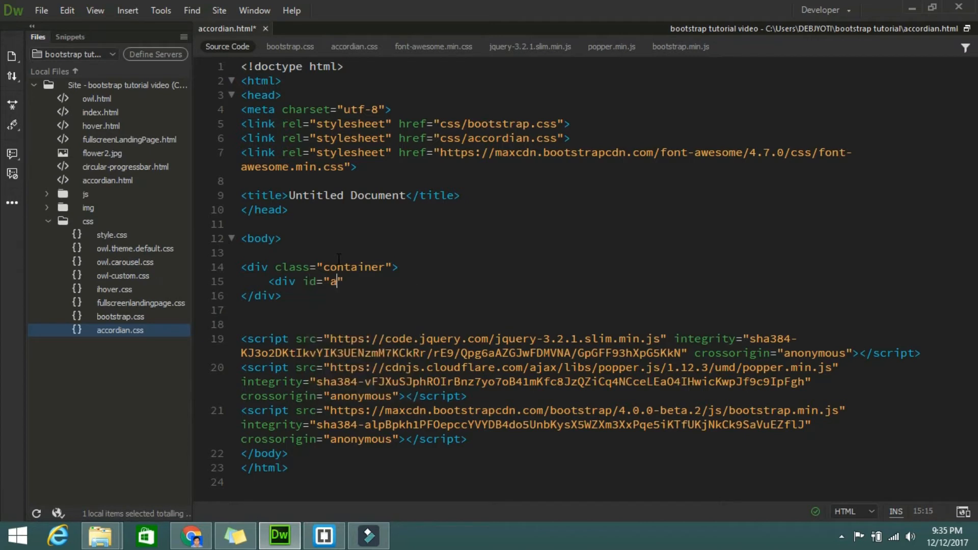
pyautogui.write('cc')
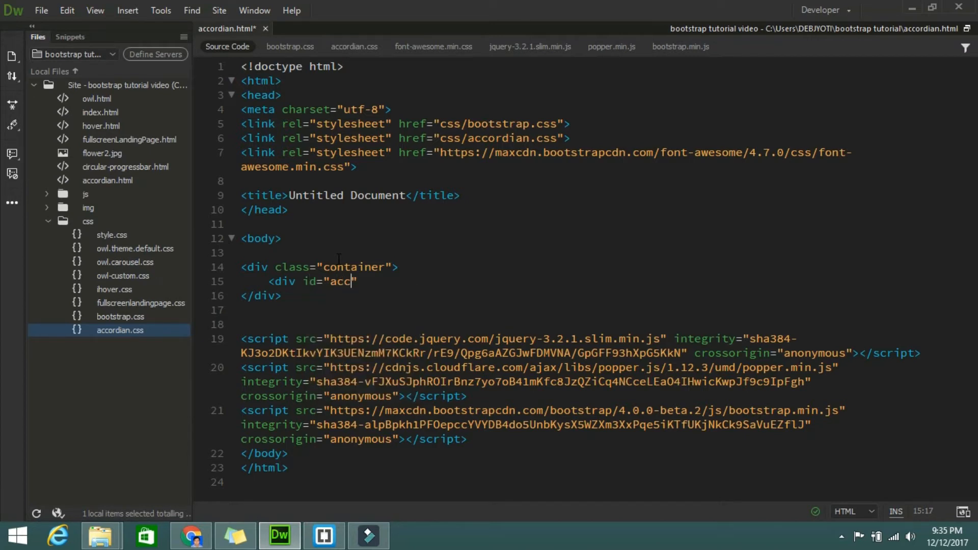
pyautogui.write('or')
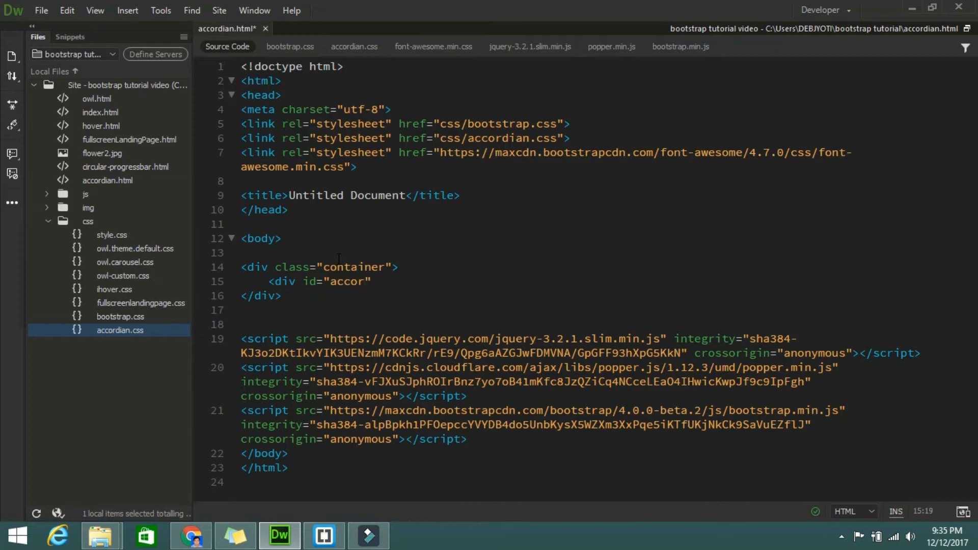
pyautogui.write('d')
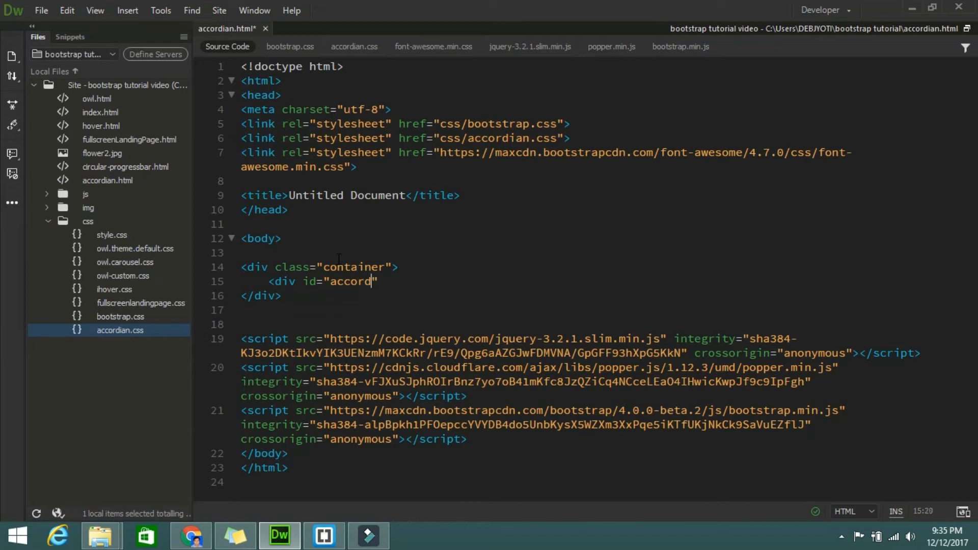
pyautogui.write('ion')
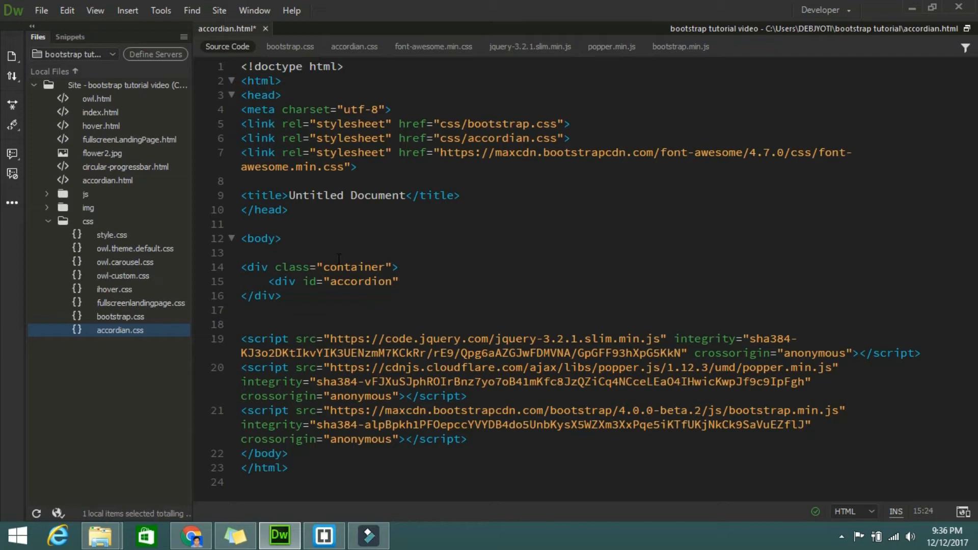
pyautogui.write('class="')
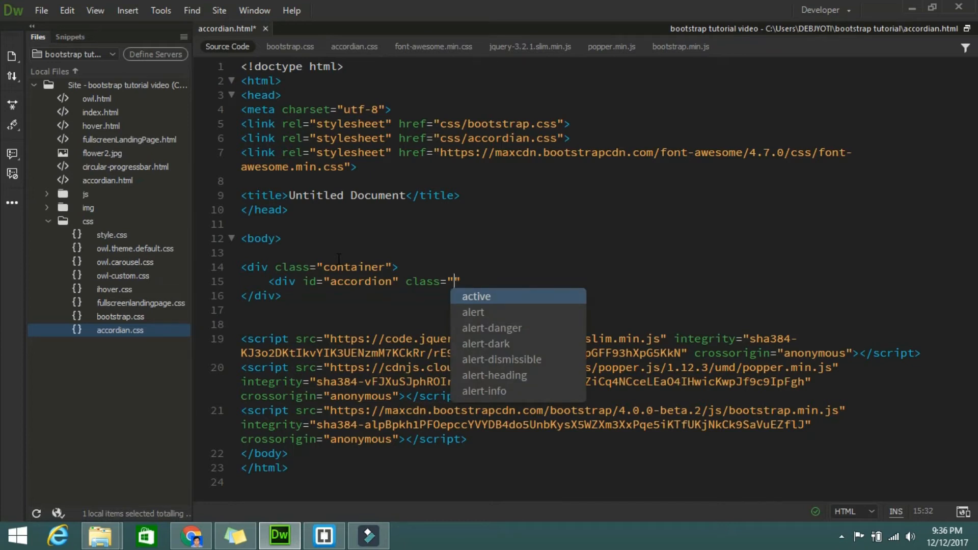
pyautogui.write('c')
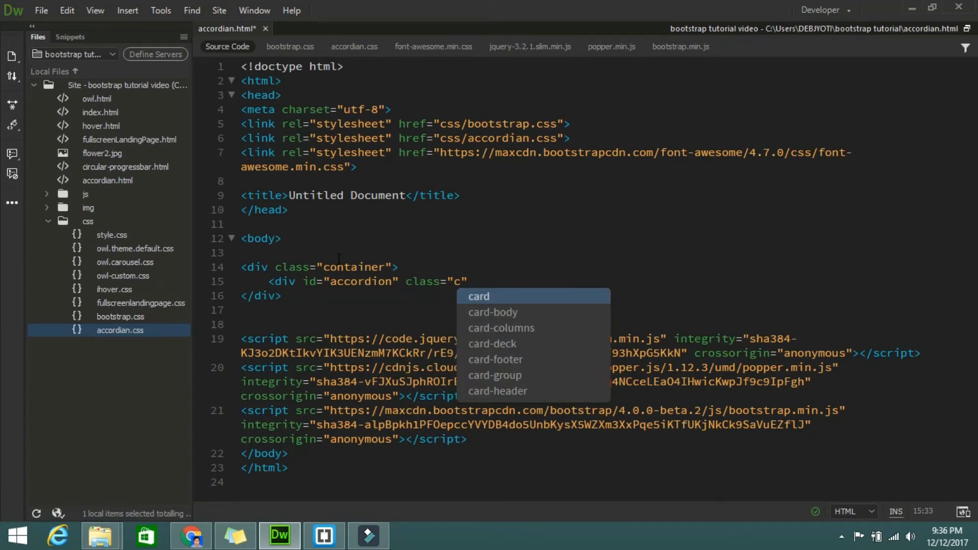
pyautogui.write('ccor')
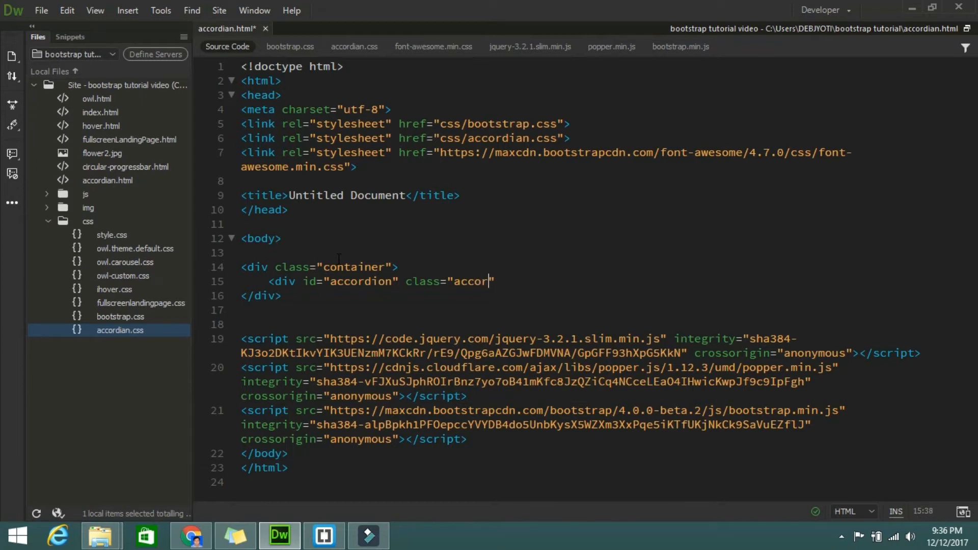
pyautogui.write('dion"')
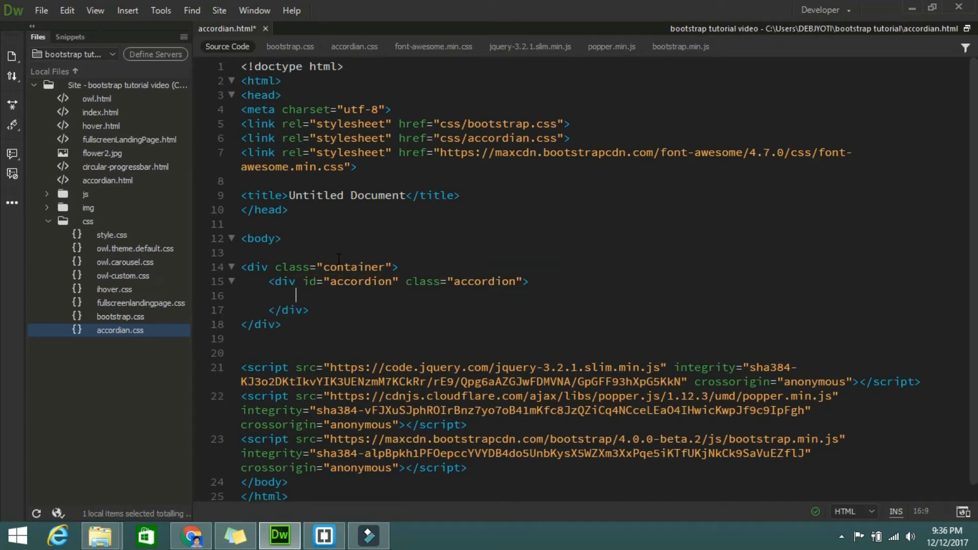
# - Inside the accordion div, add <div class="card m-b-0"> with its auto-closed tag
pyautogui.write('<di')
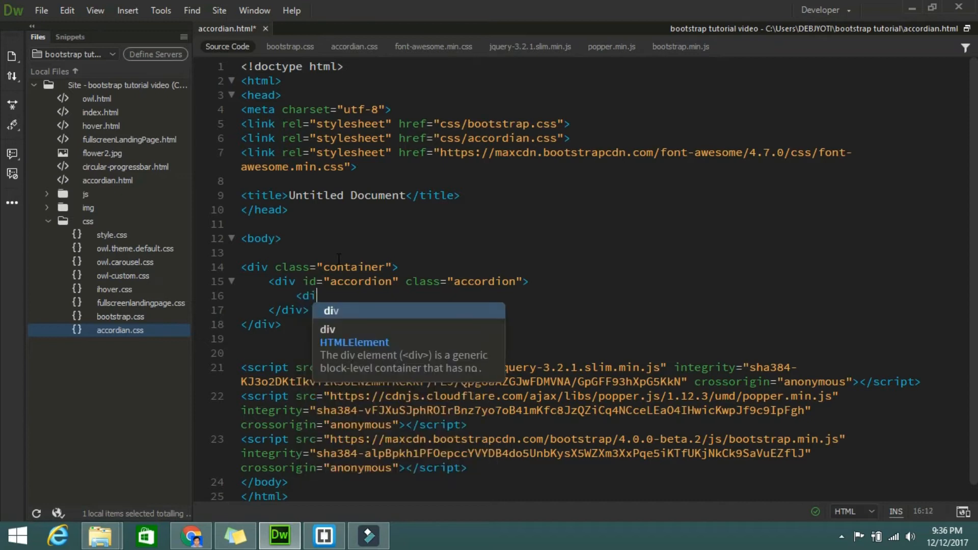
pyautogui.write('v class="c"')
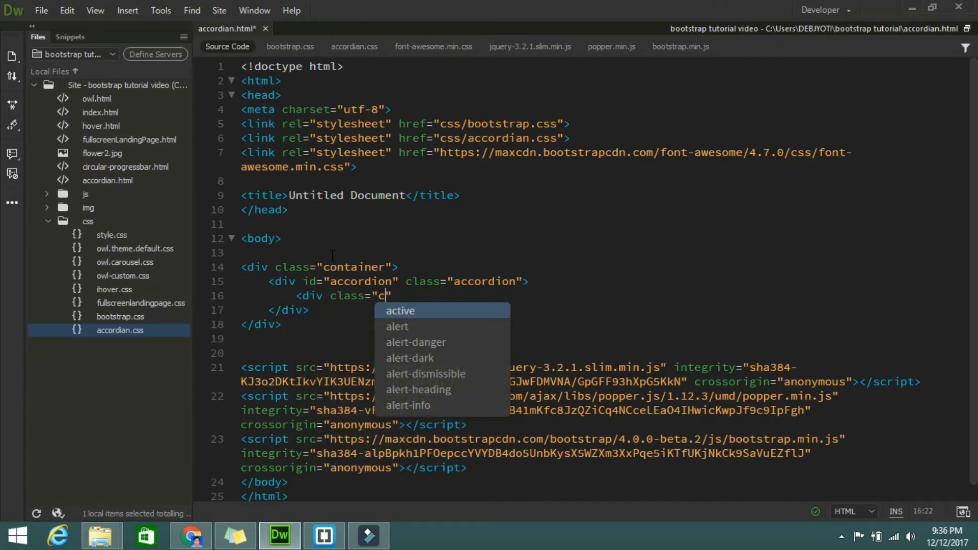
pyautogui.write('ard')
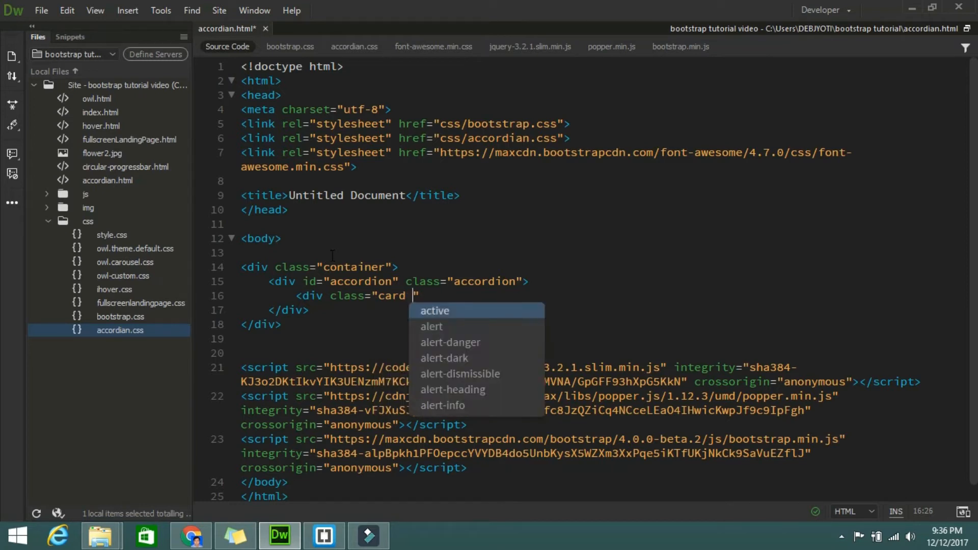
pyautogui.write('mb')
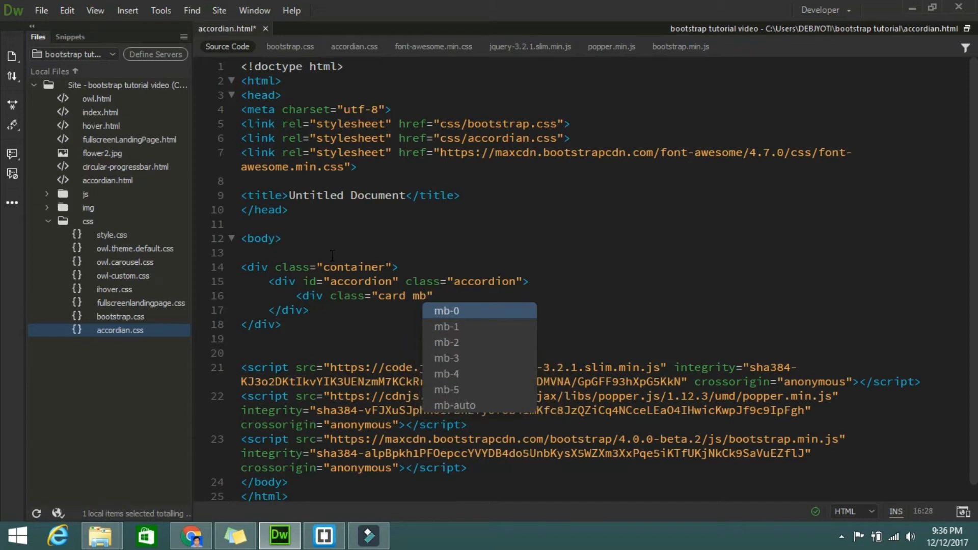
pyautogui.click(447, 310)
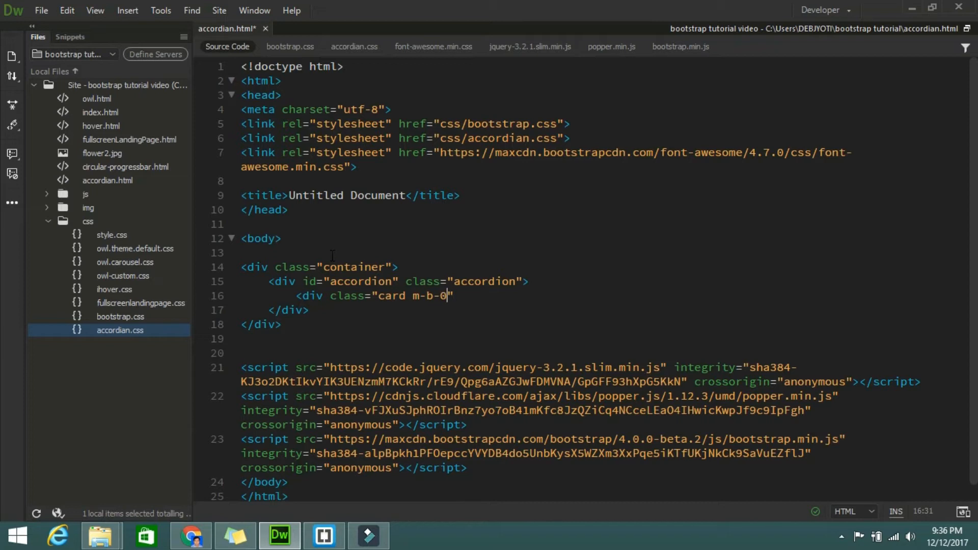
pyautogui.write('>')
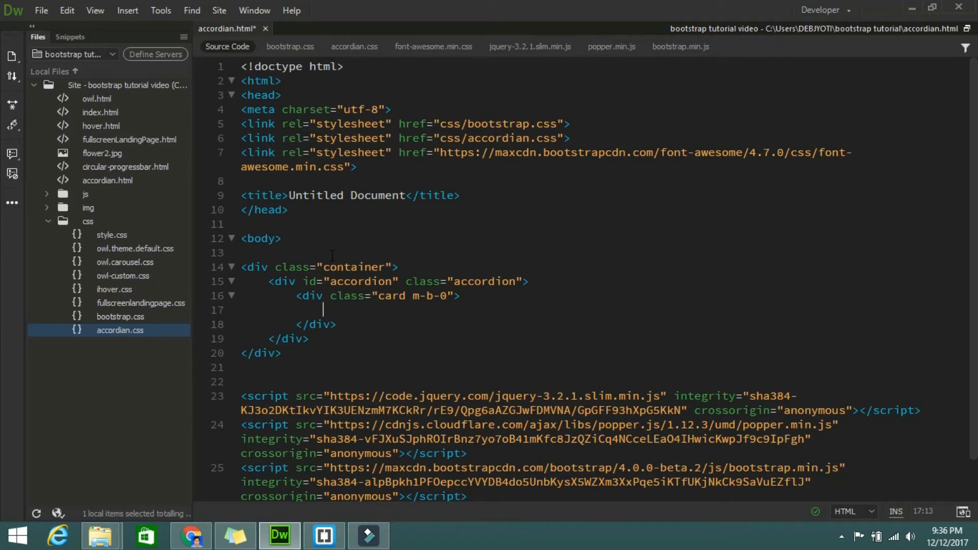
# - Inside the card, start a div with class="card-header collapsed"
pyautogui.write('<')
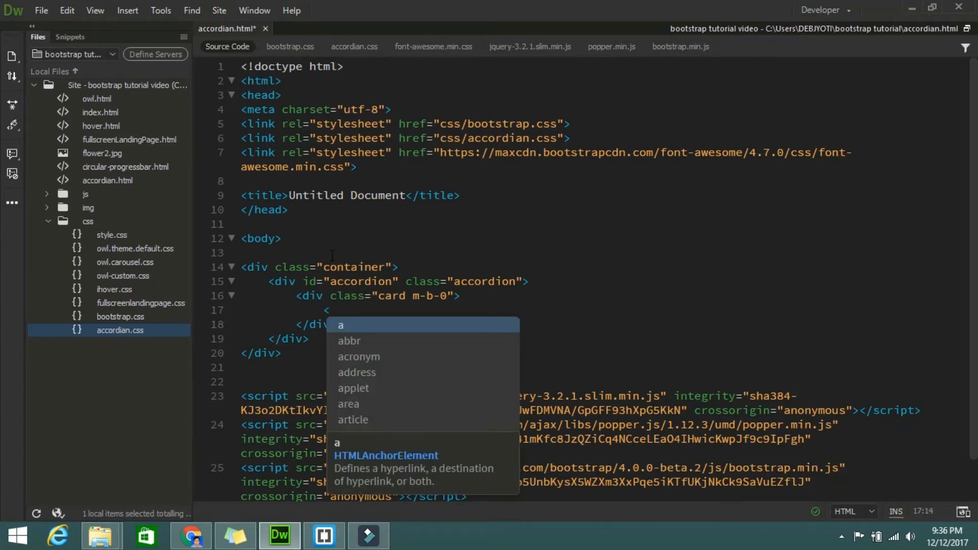
pyautogui.write('div')
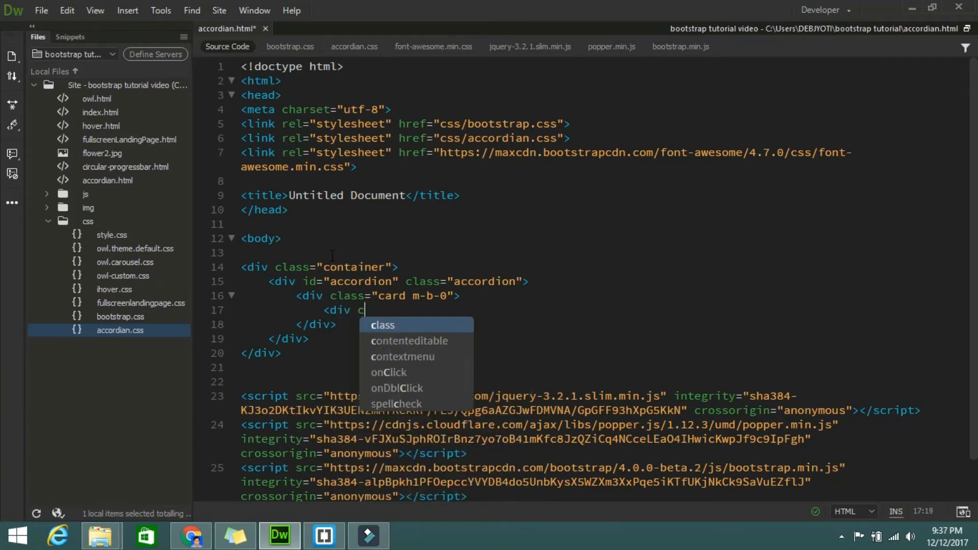
pyautogui.write('class="ca')
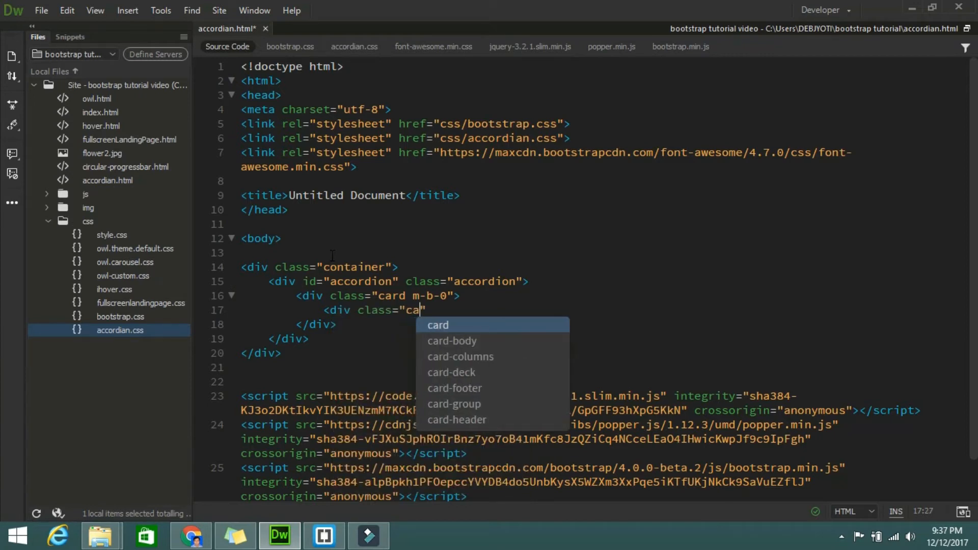
pyautogui.write('-header')
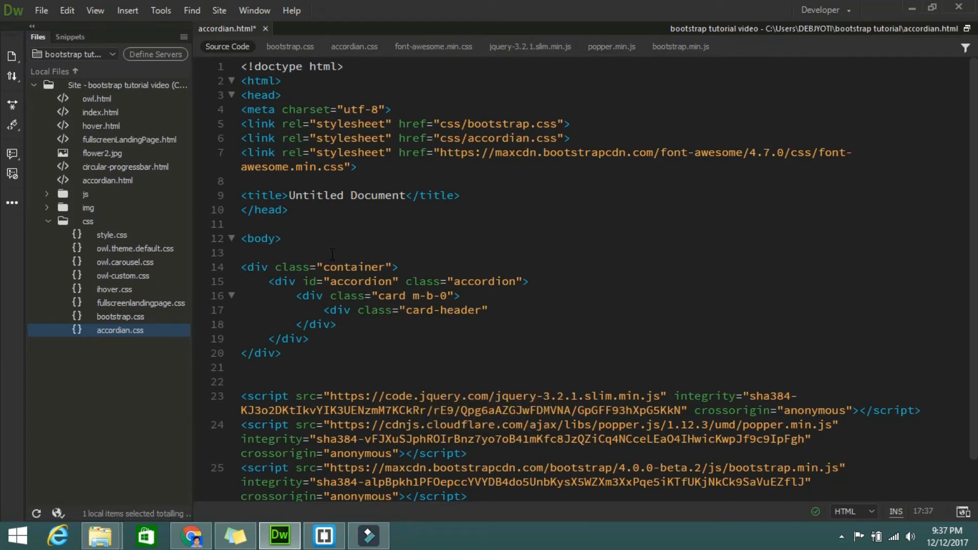
pyautogui.write('" "')
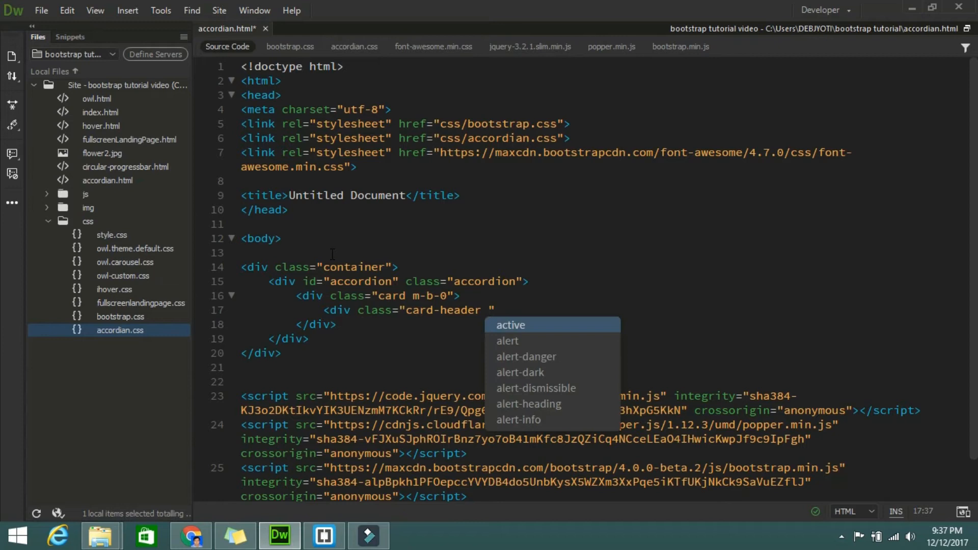
pyautogui.write('cl')
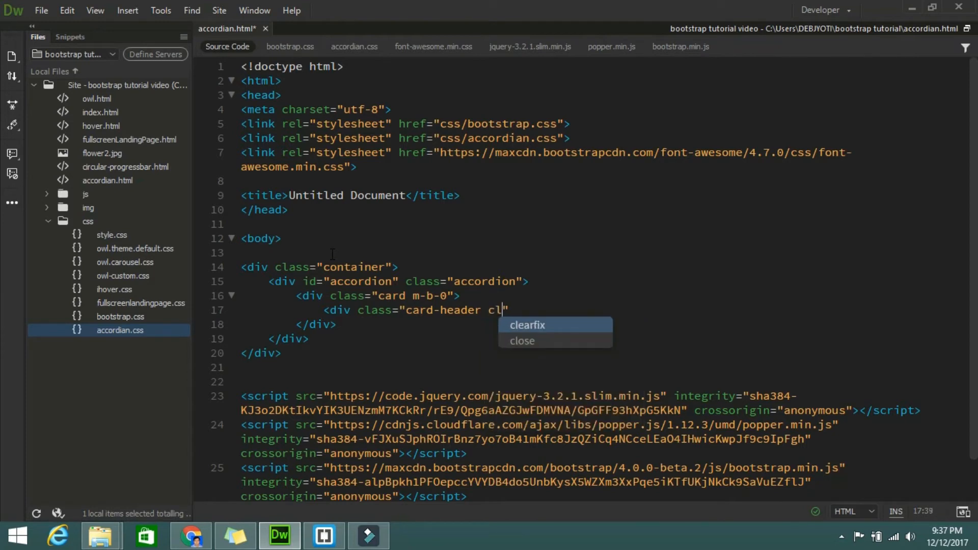
pyautogui.write('ol')
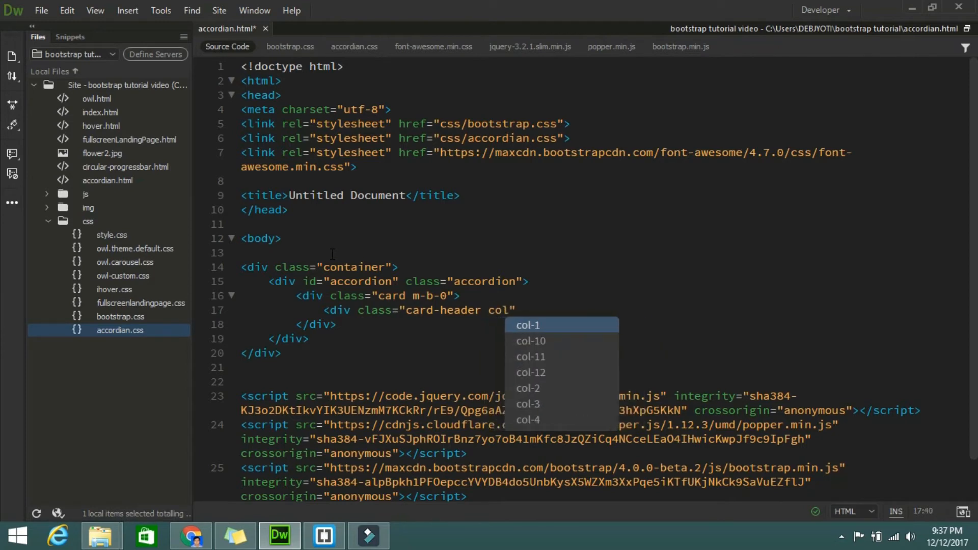
pyautogui.write('l')
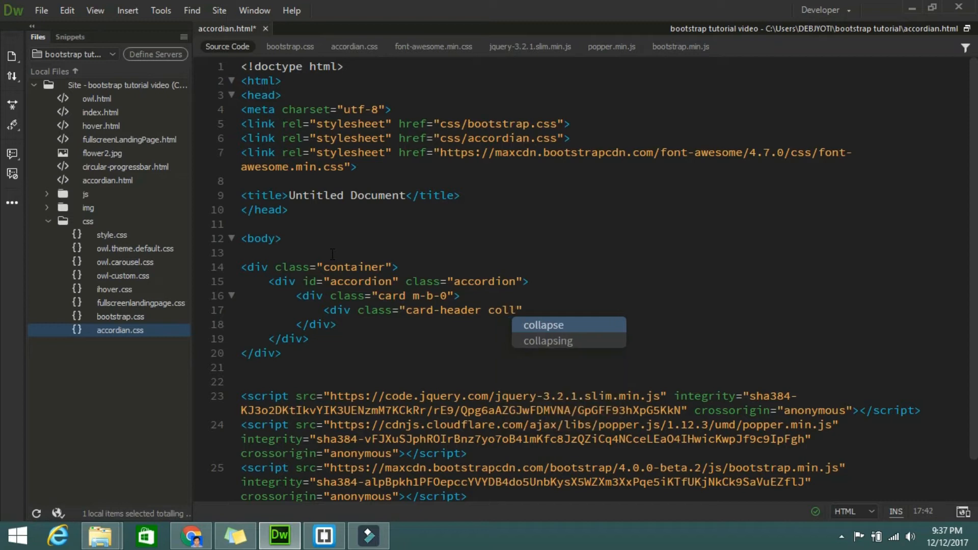
pyautogui.write('apsed')
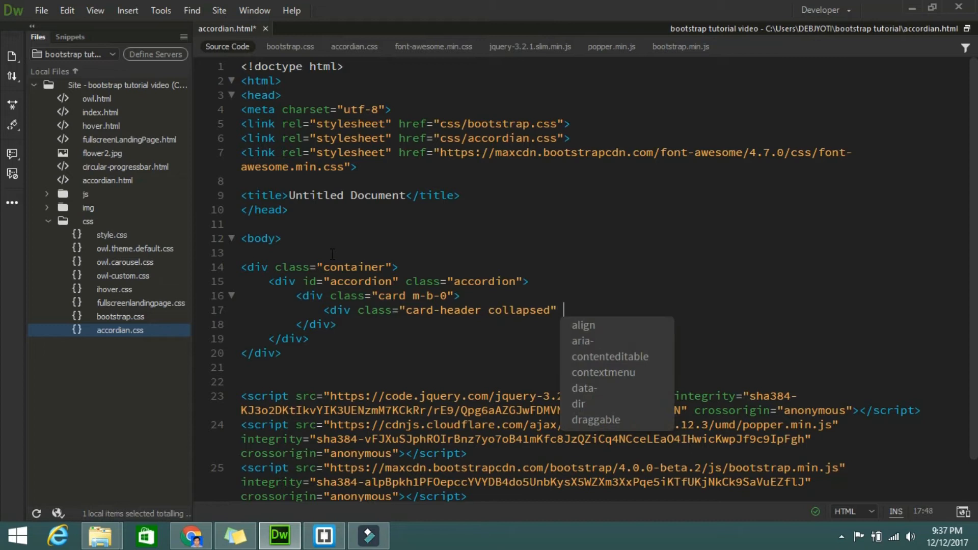
# - Give the card-header div aria-expanded="true"
pyautogui.write('a')
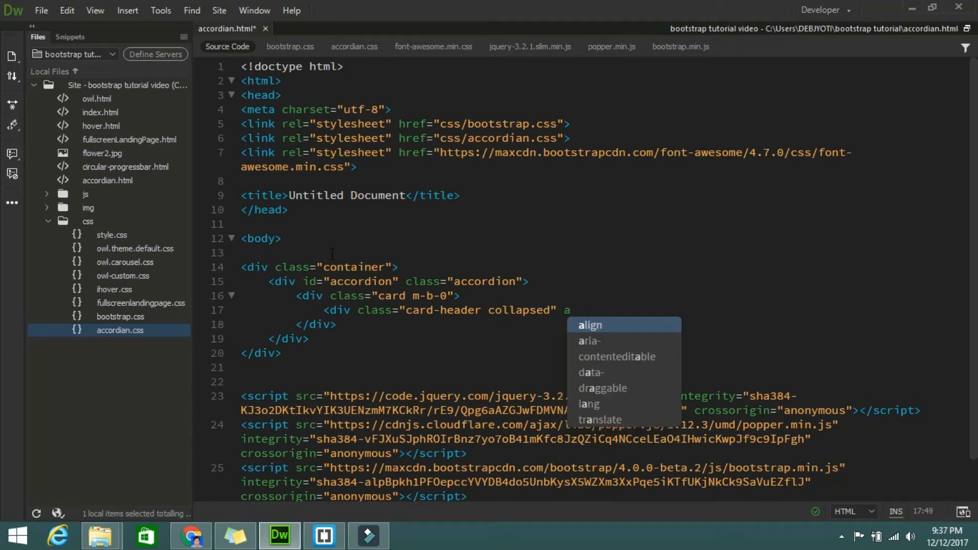
pyautogui.write('r')
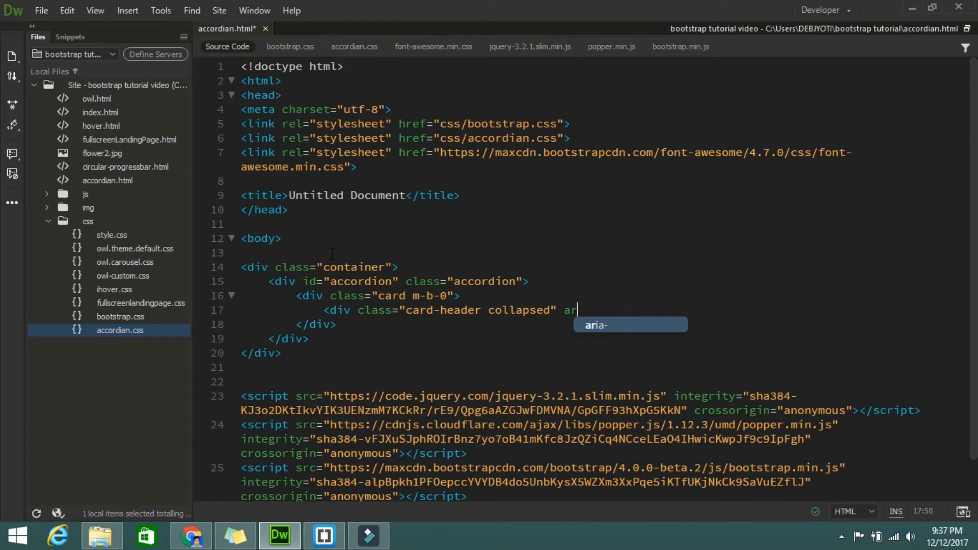
pyautogui.write('r')
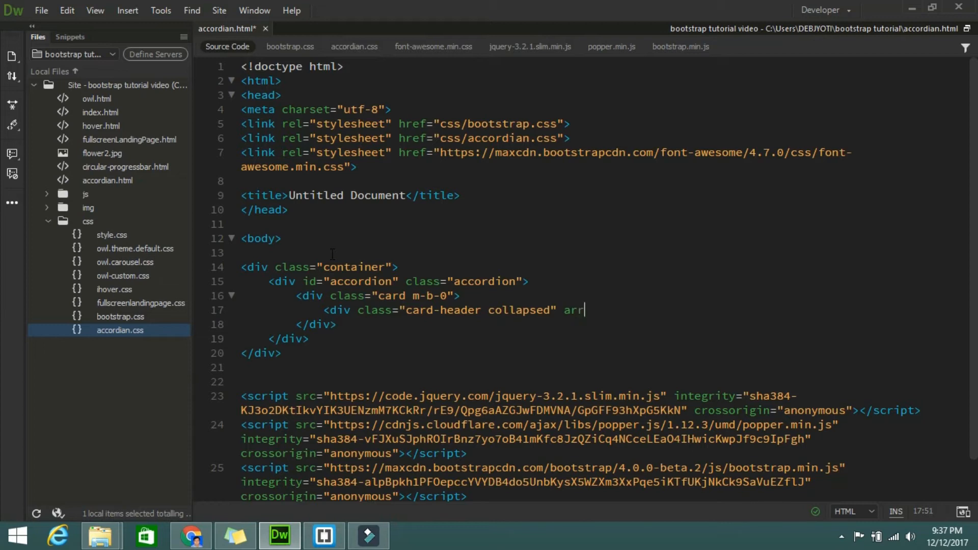
pyautogui.write('ia')
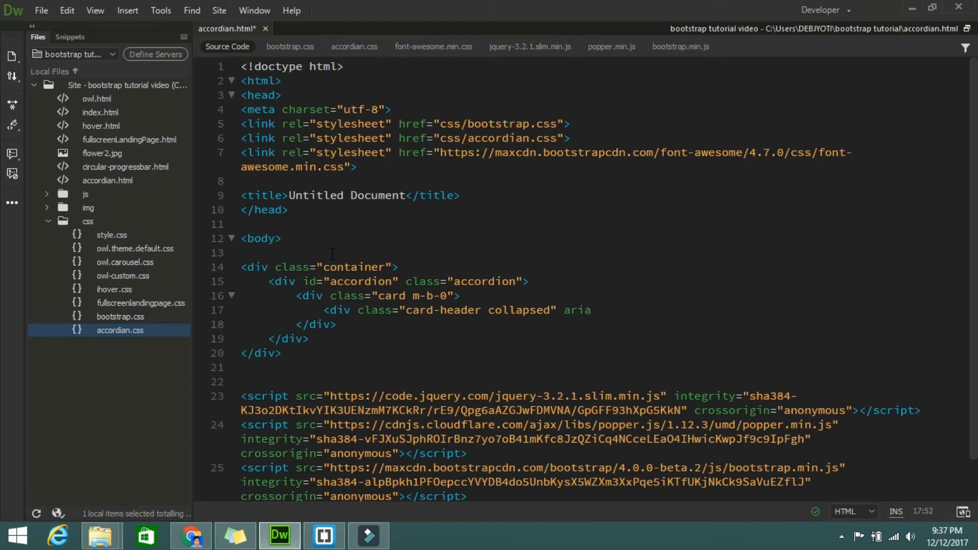
pyautogui.write('-e')
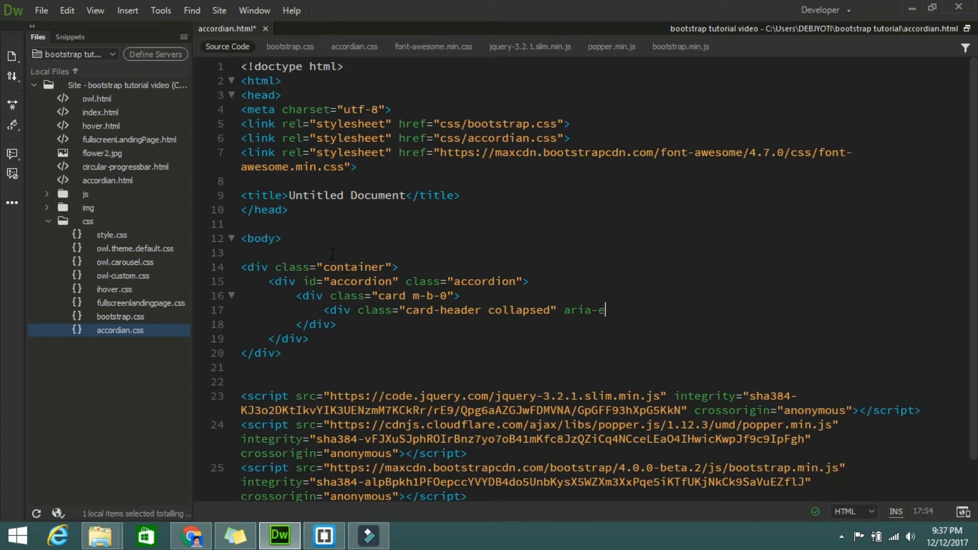
pyautogui.write('x')
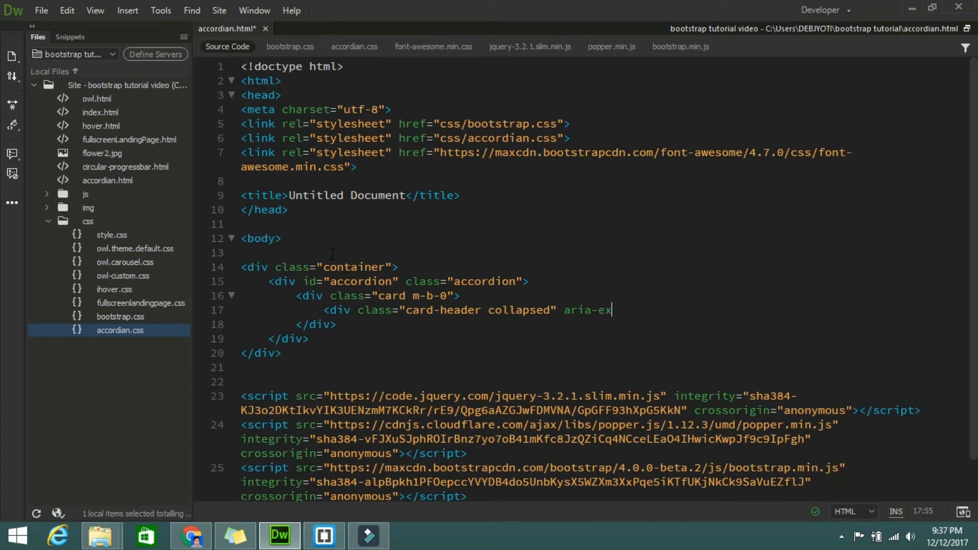
pyautogui.write('pa')
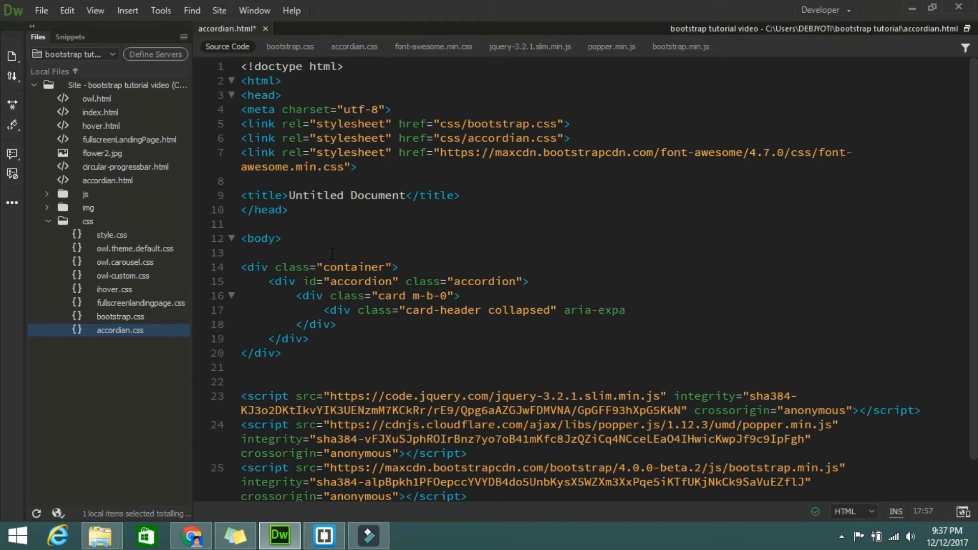
pyautogui.write('nde')
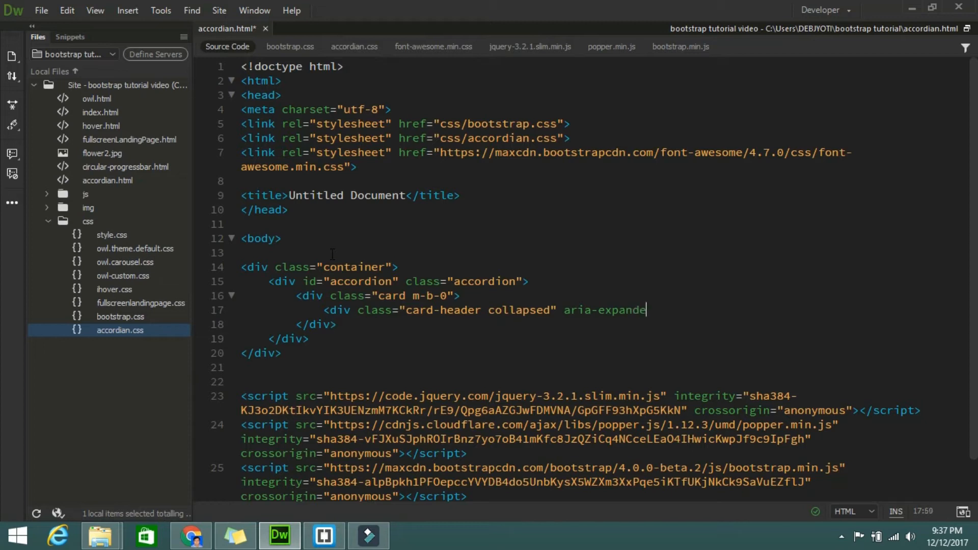
pyautogui.write('=')
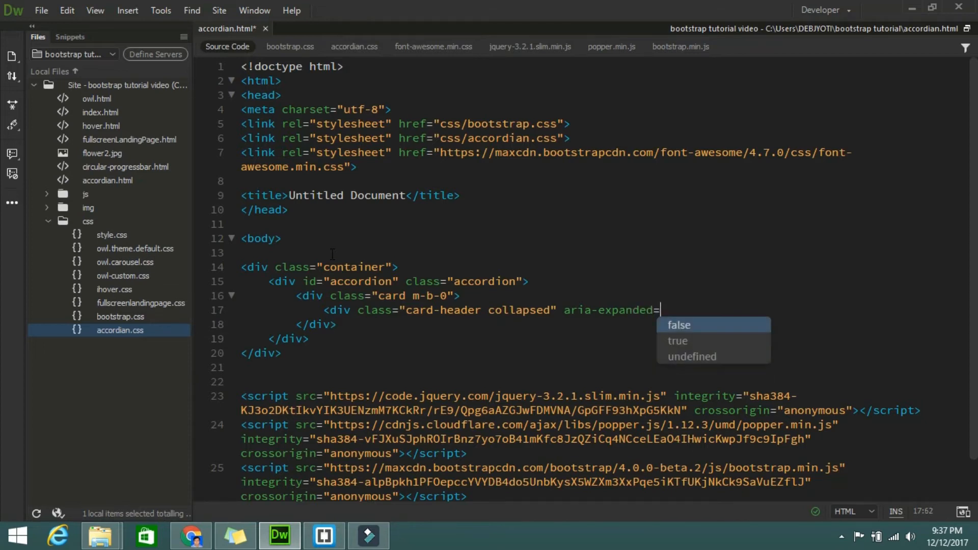
pyautogui.write('""')
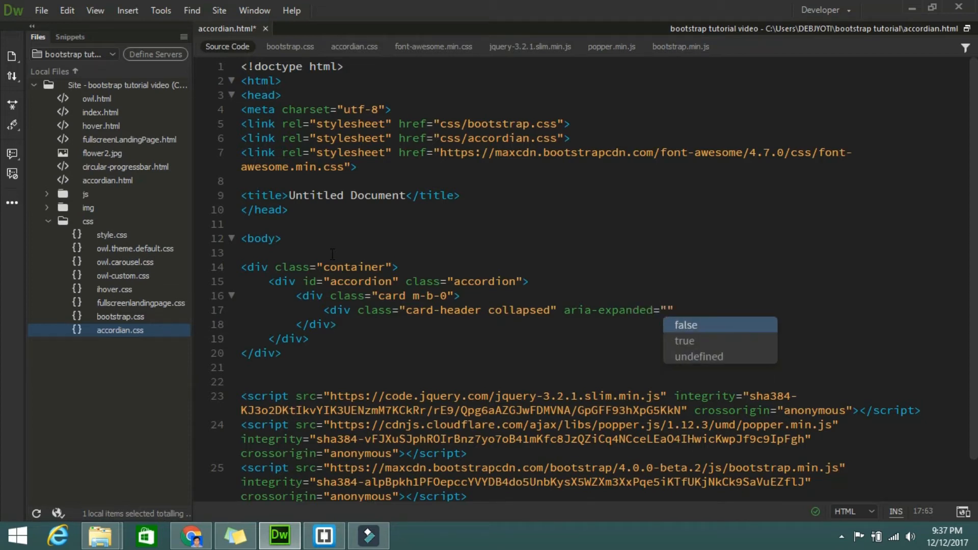
pyautogui.click(684, 340)
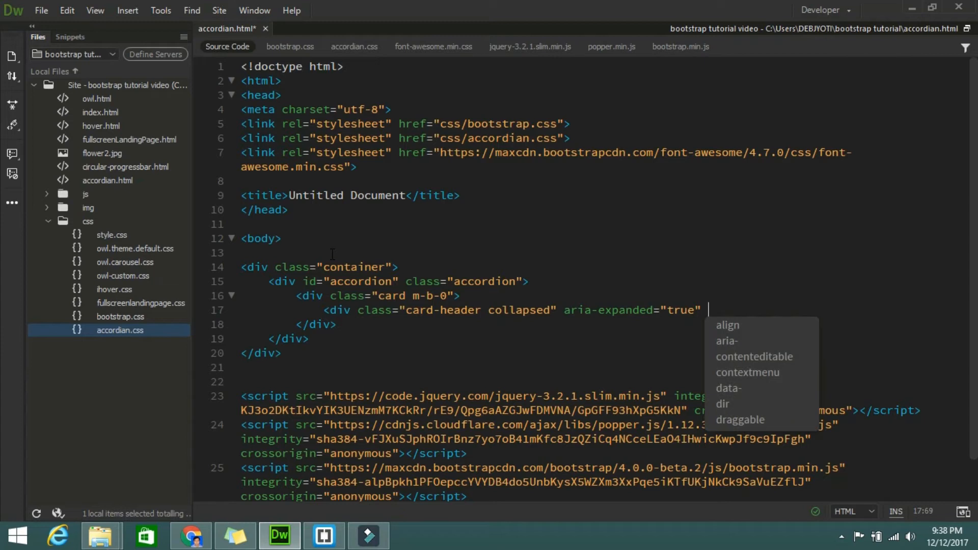
# - Add data-toggle="collapse" to the card-header div
pyautogui.write('data')
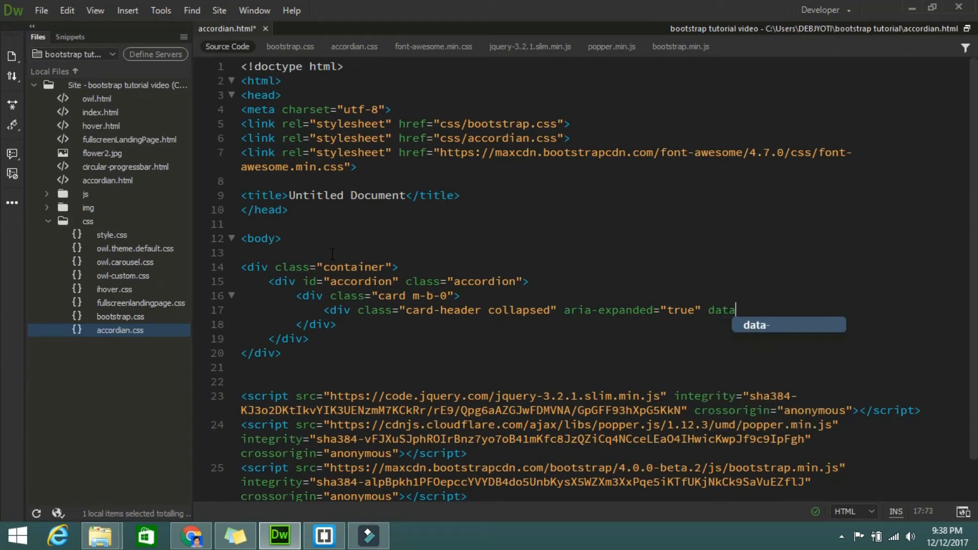
pyautogui.write('-to')
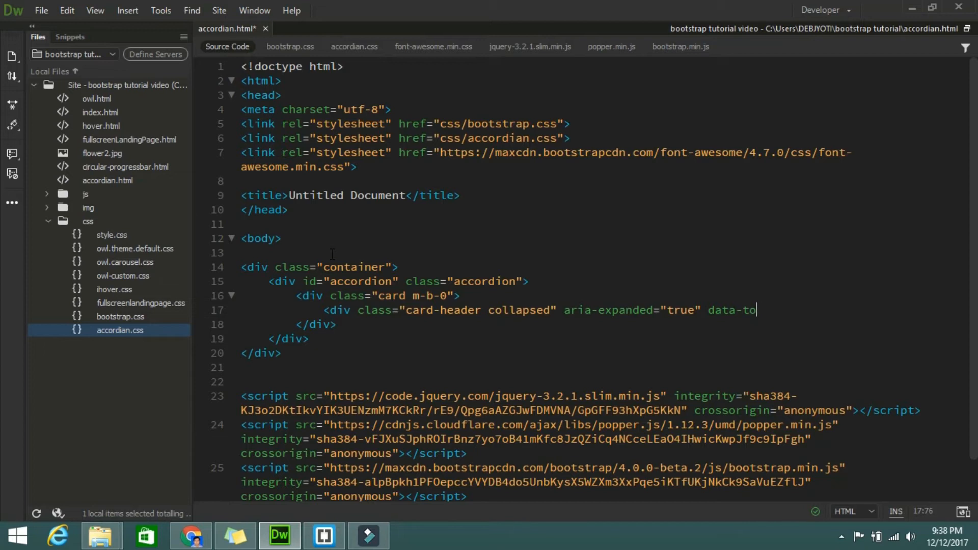
pyautogui.write('ggle')
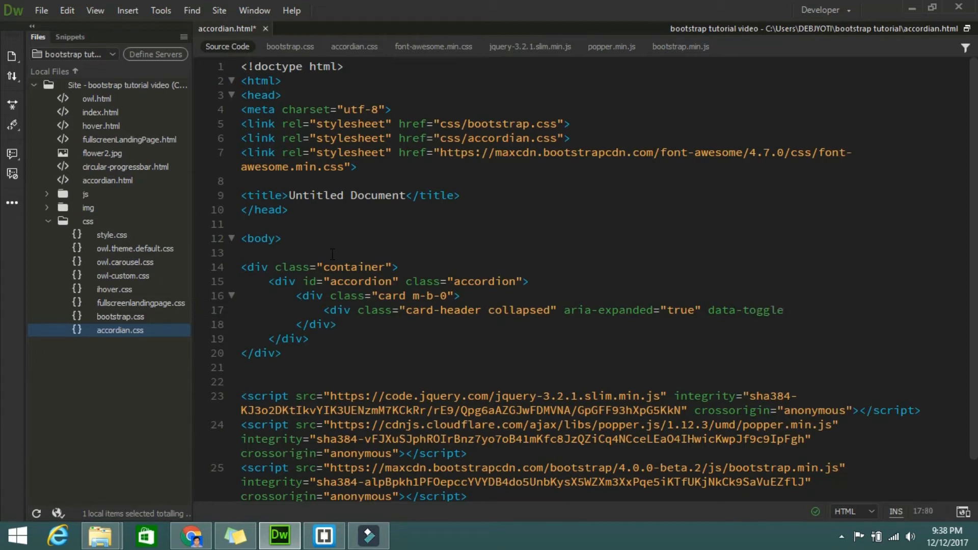
pyautogui.write('=')
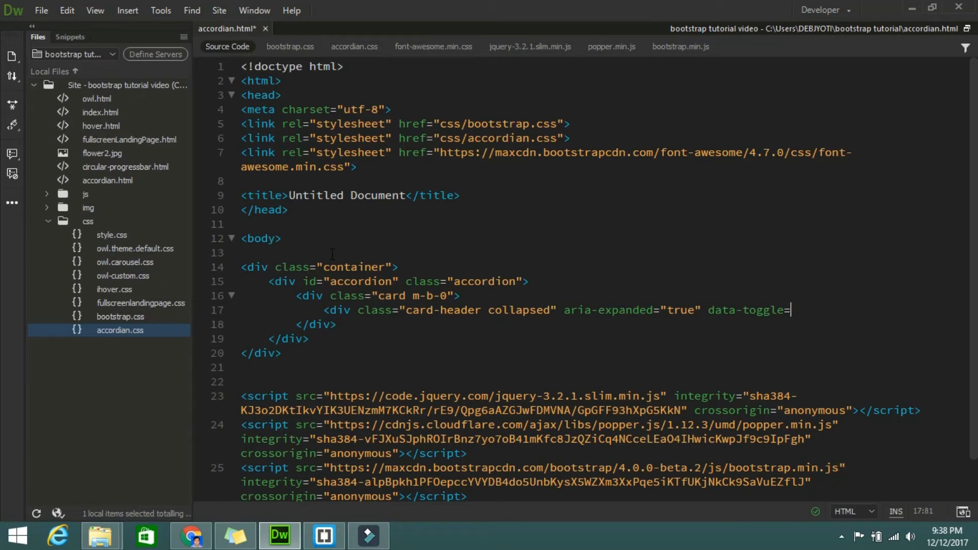
pyautogui.write('""')
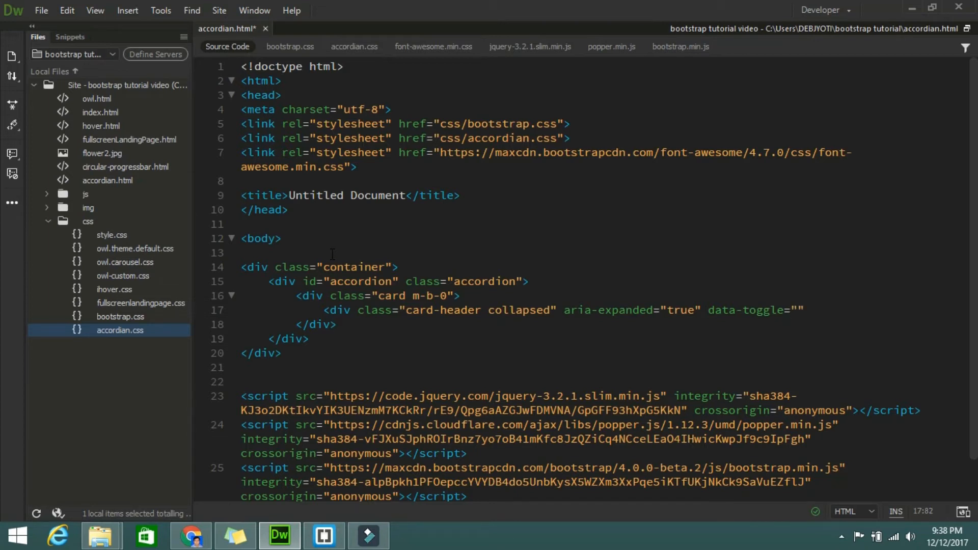
pyautogui.write('coll')
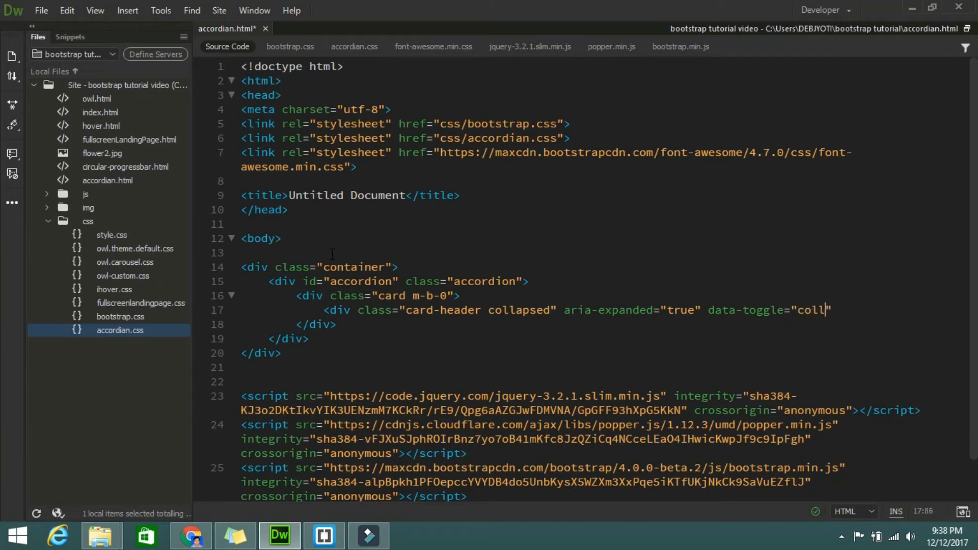
pyautogui.write('aps')
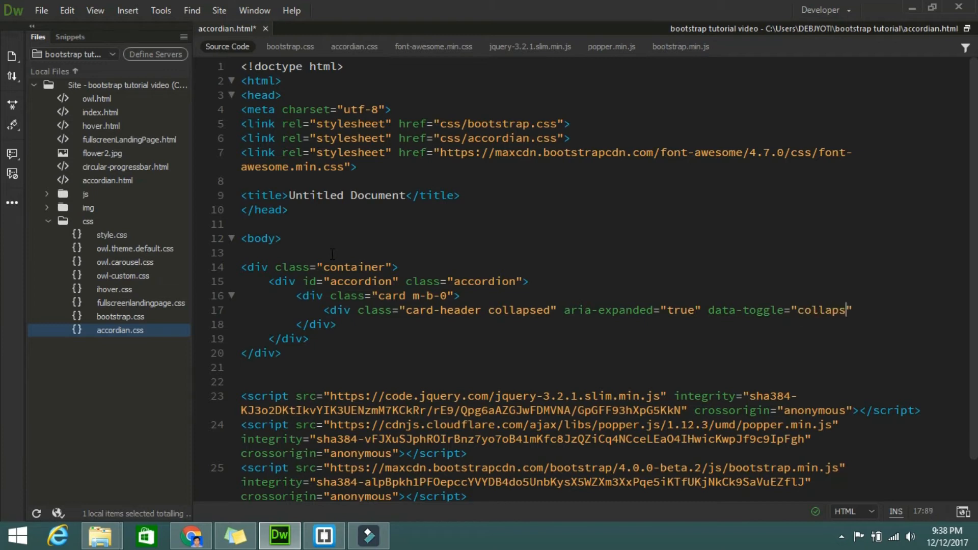
pyautogui.write('e')
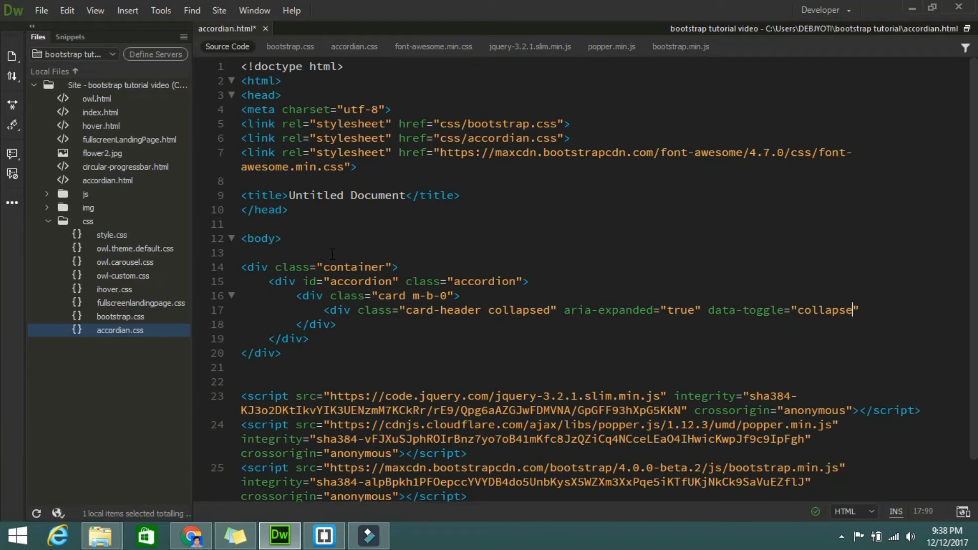
pyautogui.write('"')
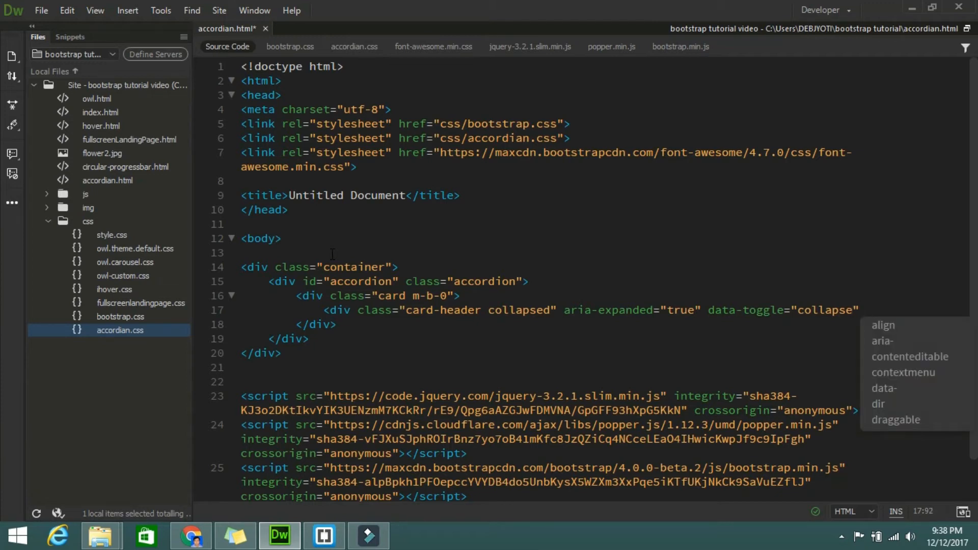
# - Add data-patent="#accordion" to the card-header div
pyautogui.write('data')
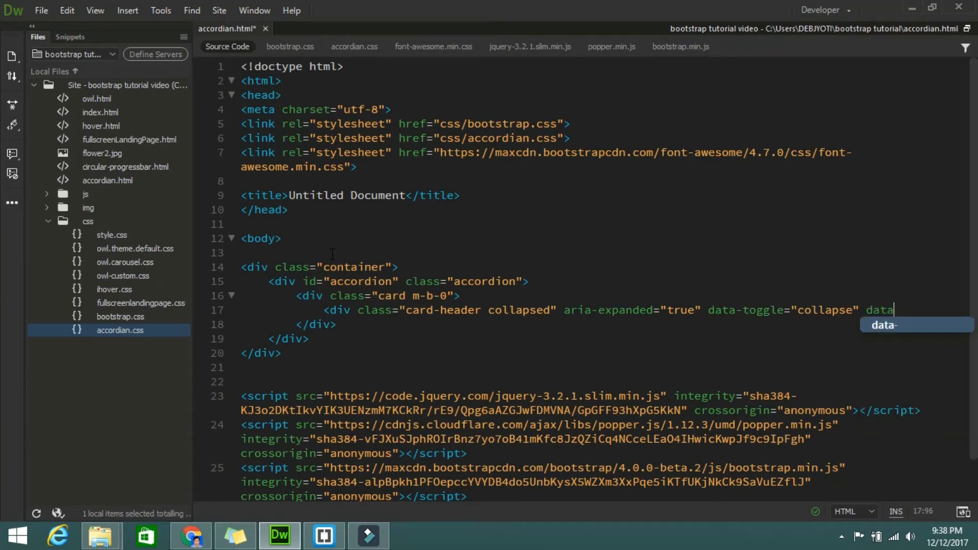
pyautogui.write('-patent')
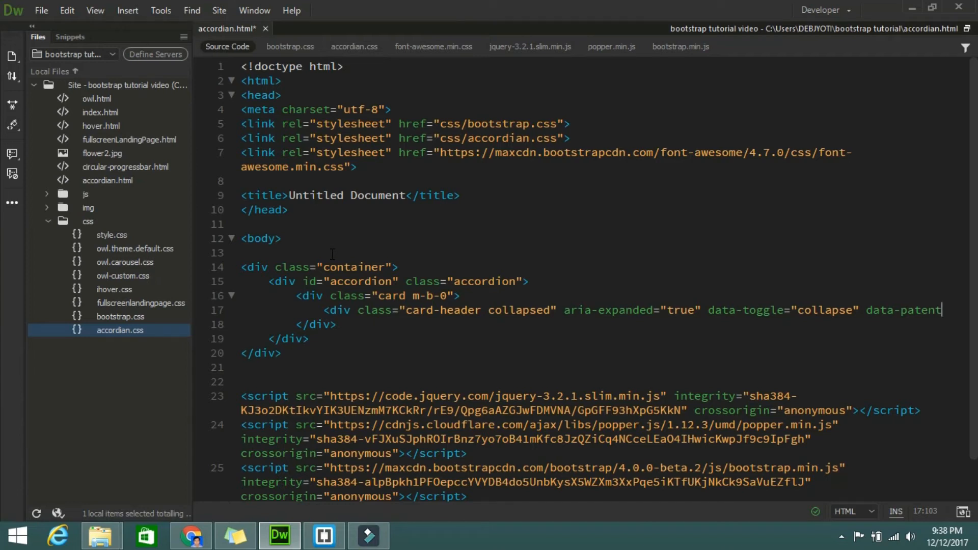
pyautogui.write('=""')
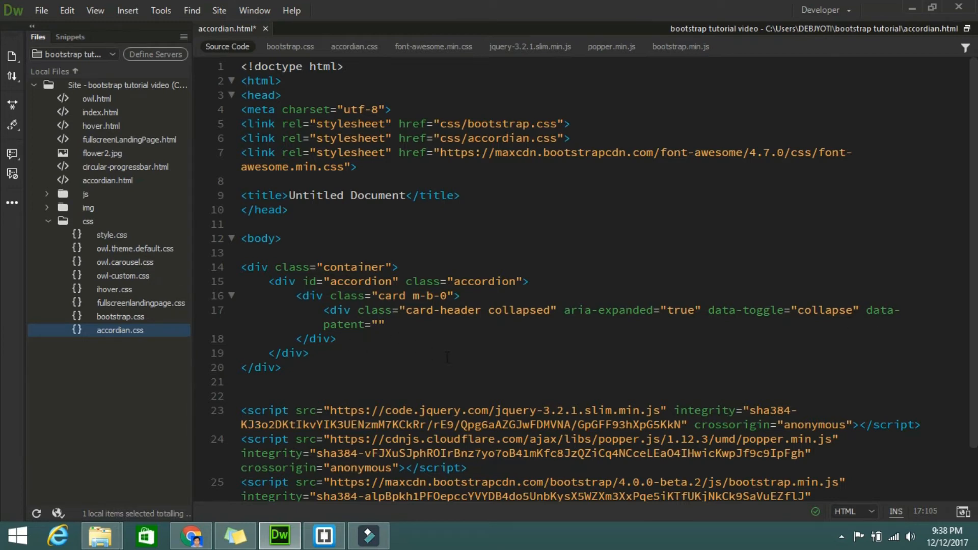
pyautogui.write('#')
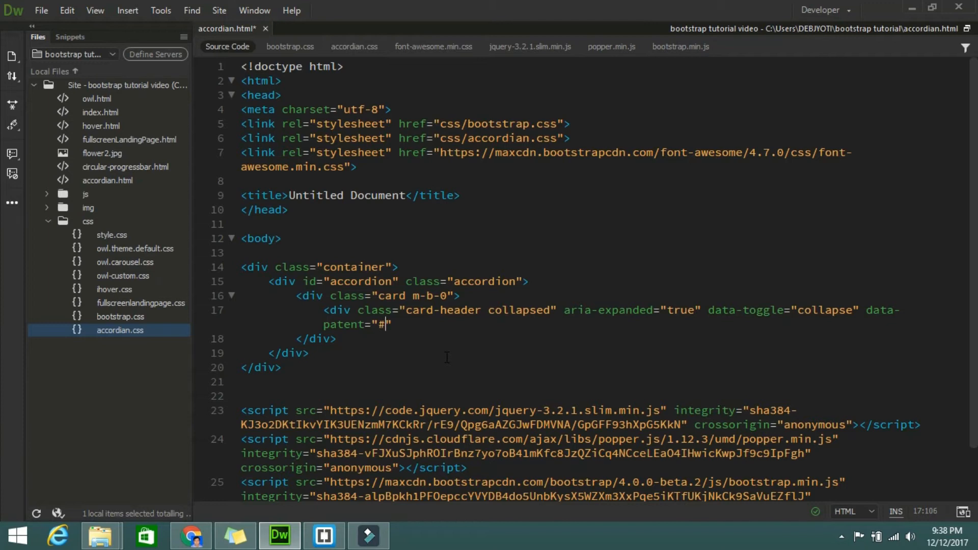
pyautogui.write('acco')
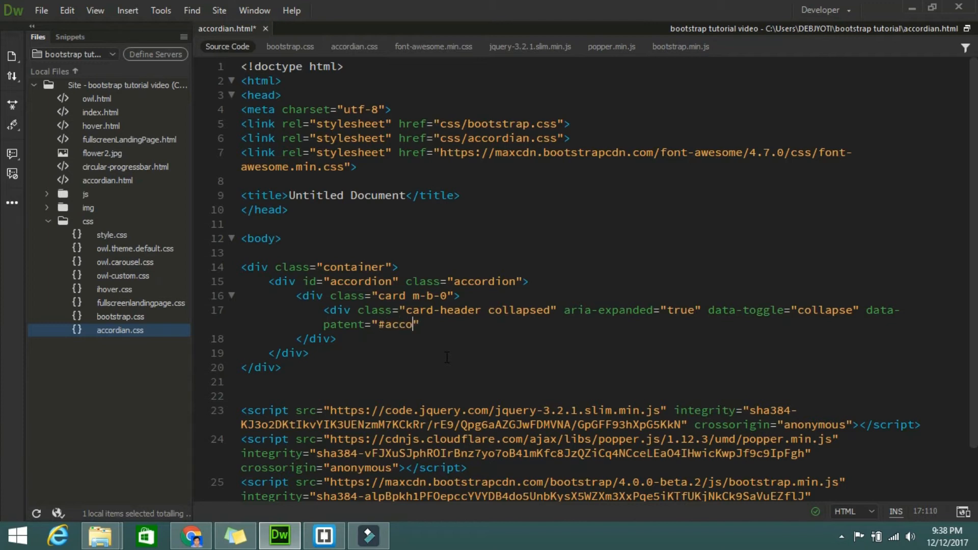
pyautogui.write('rdion')
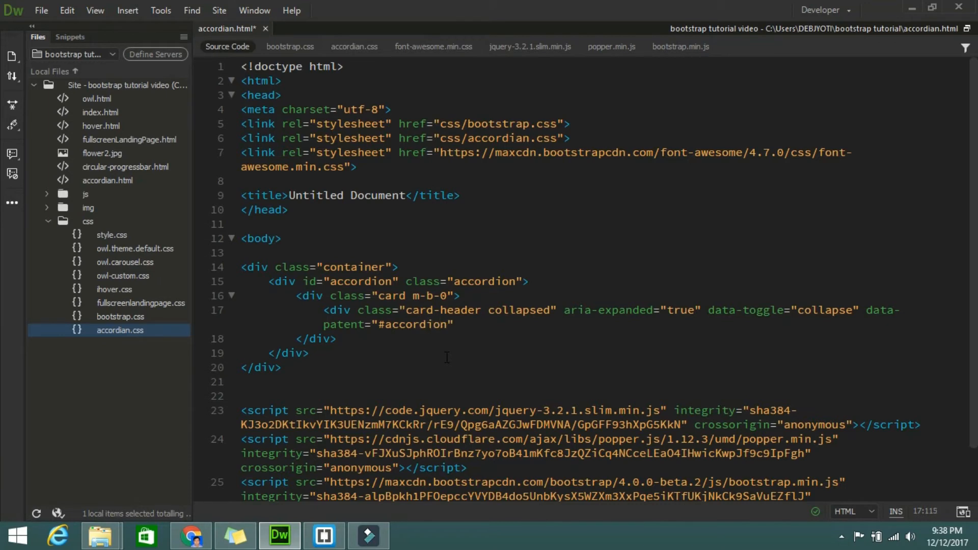
pyautogui.click(455, 325)
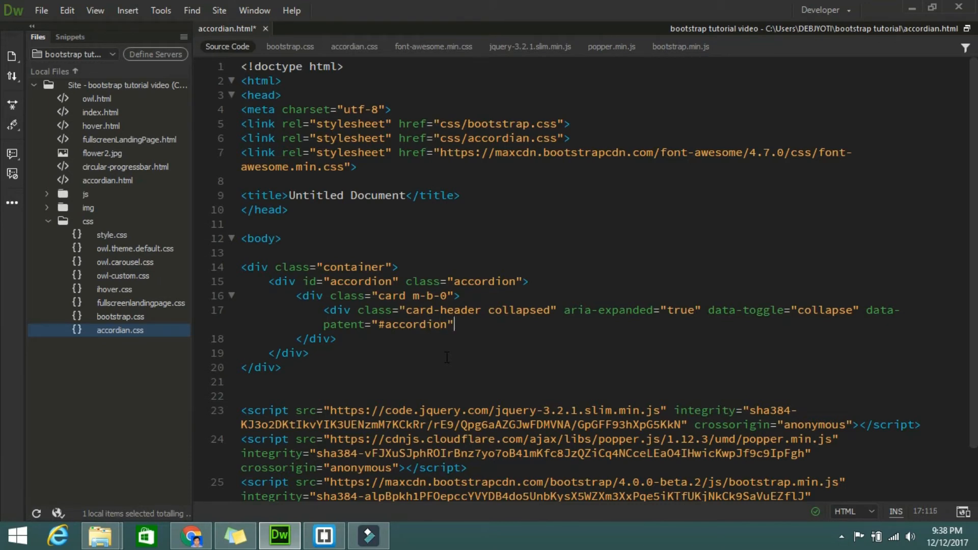
# - Add href="#collapseOne" and close the card-header div with </div>
pyautogui.write('h')
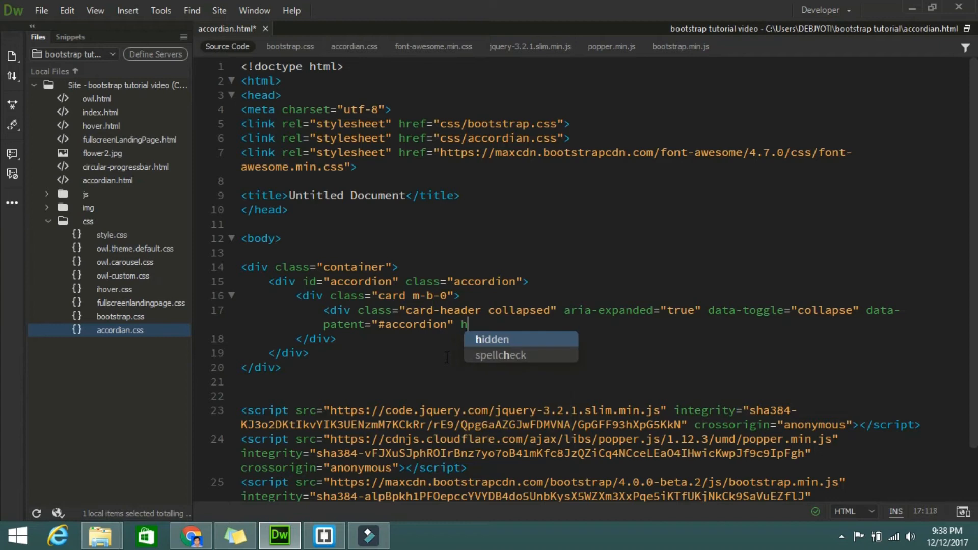
pyautogui.write('ref')
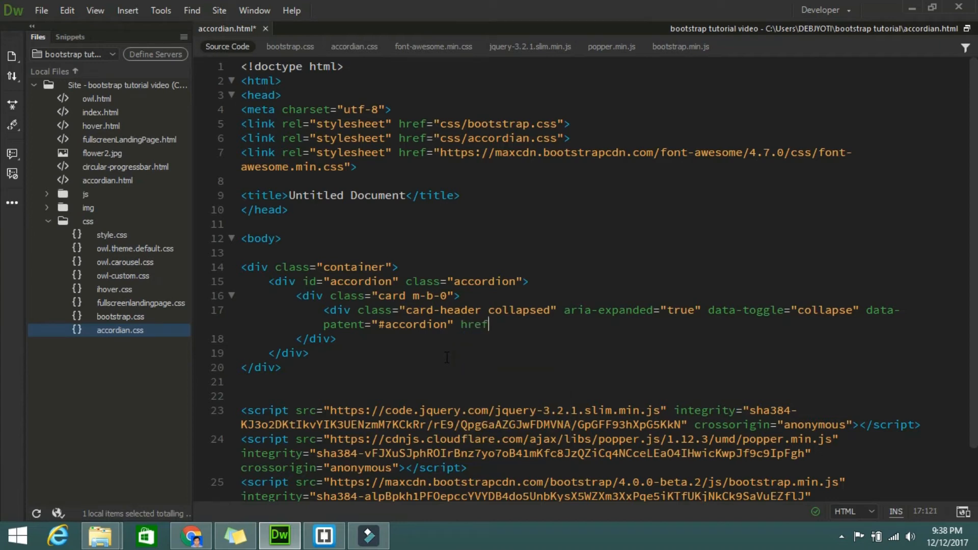
pyautogui.write('=')
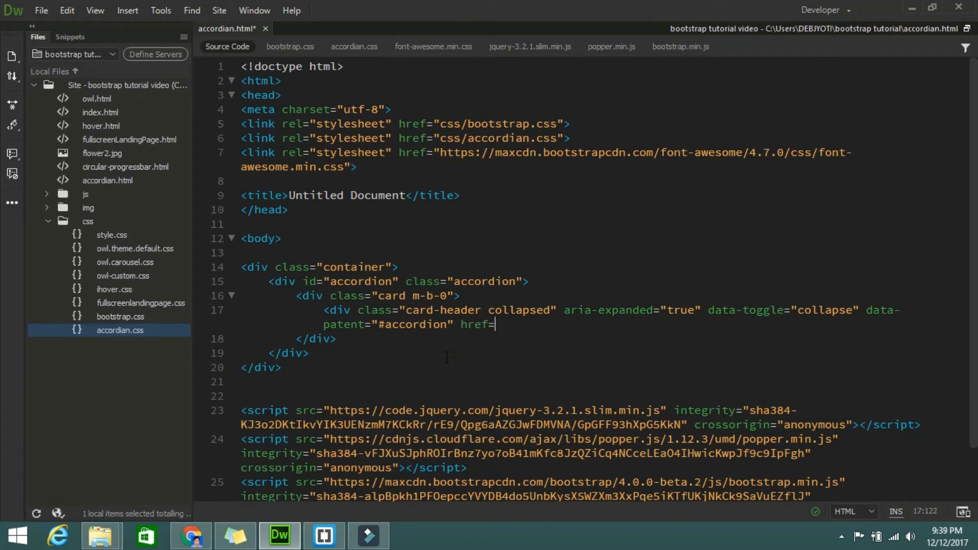
pyautogui.write('""')
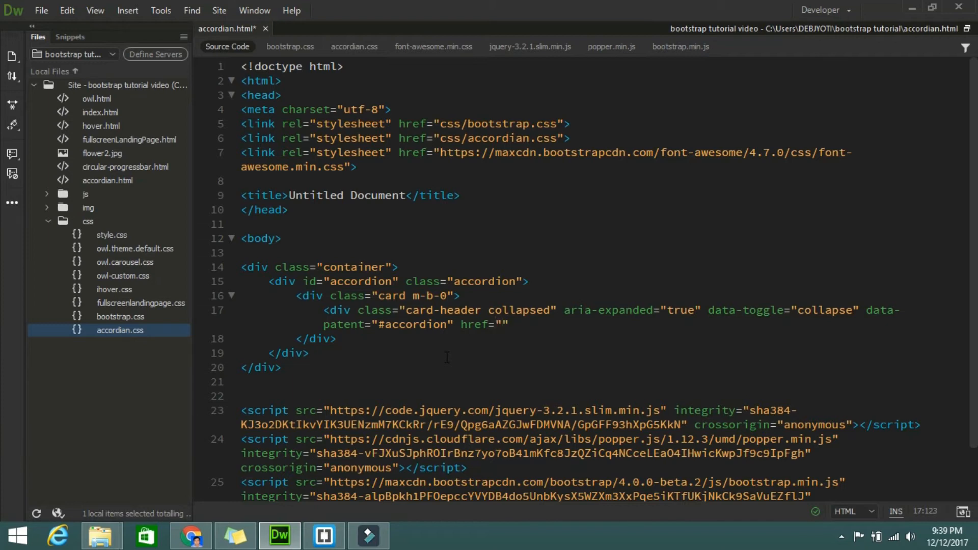
pyautogui.write('#c')
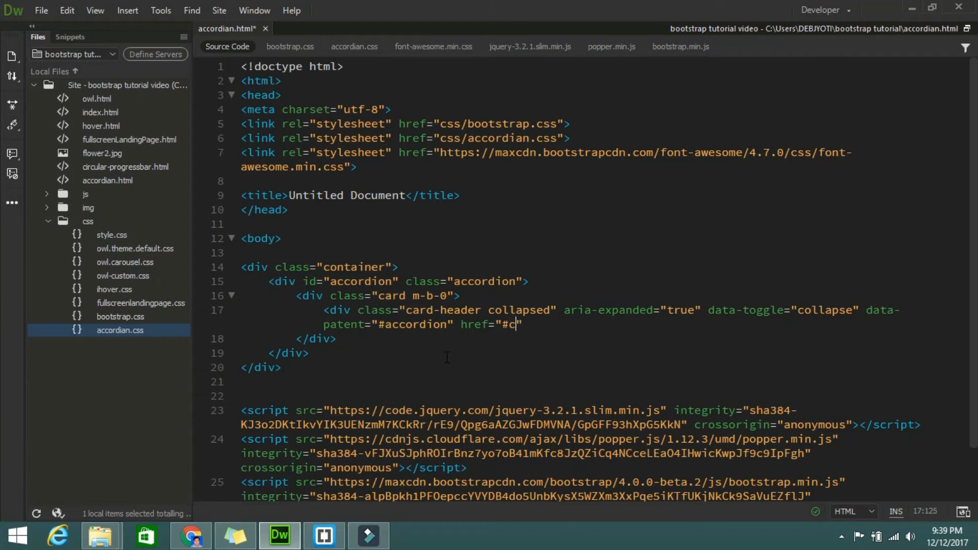
pyautogui.write('oll')
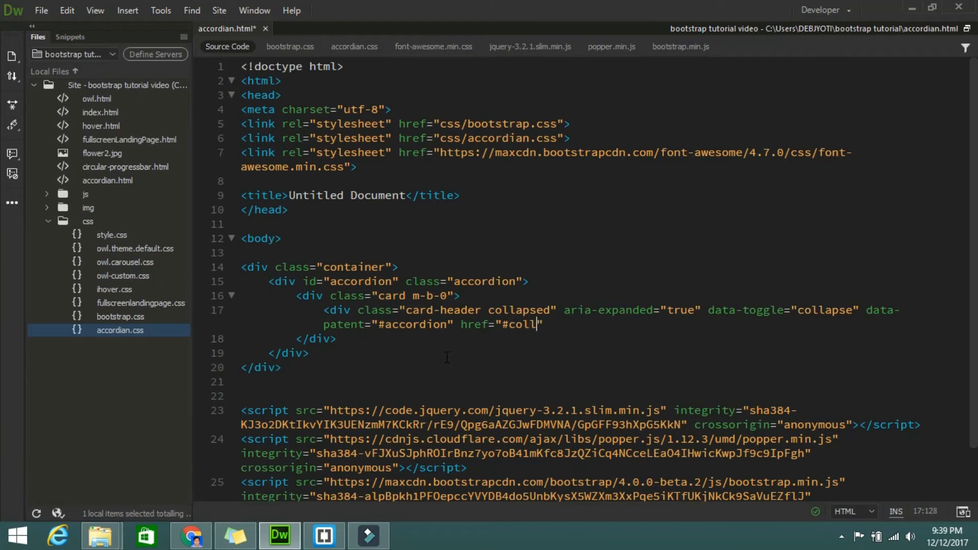
pyautogui.write('aps')
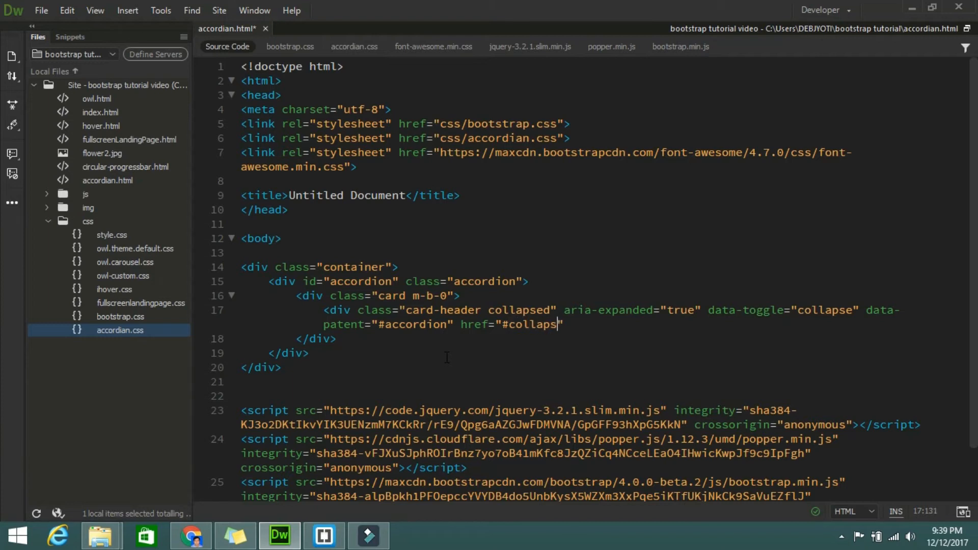
pyautogui.write('e')
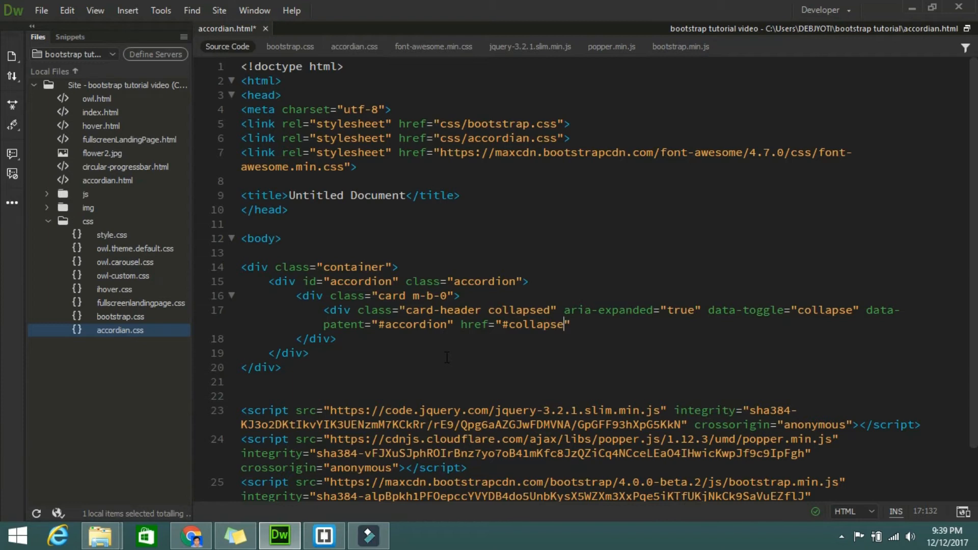
pyautogui.write('One')
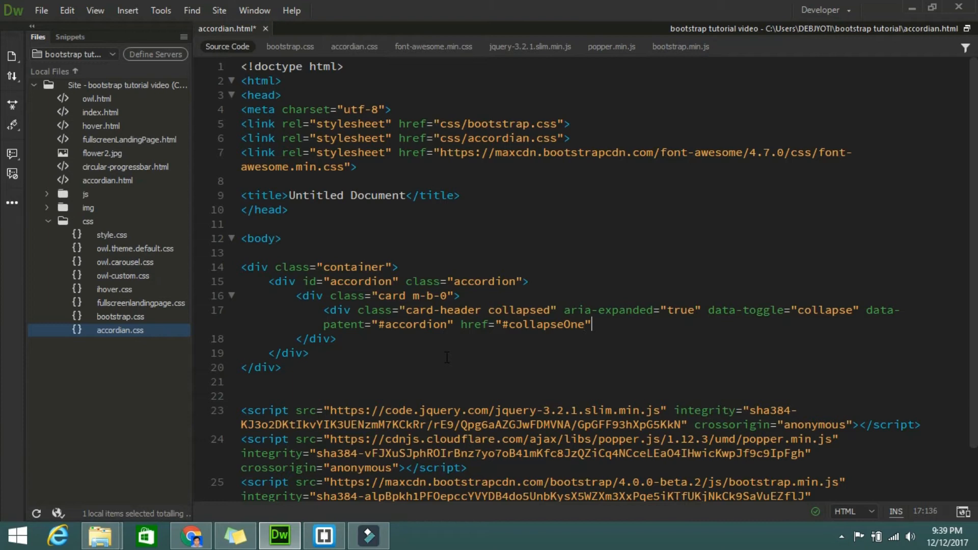
pyautogui.write('</div>')
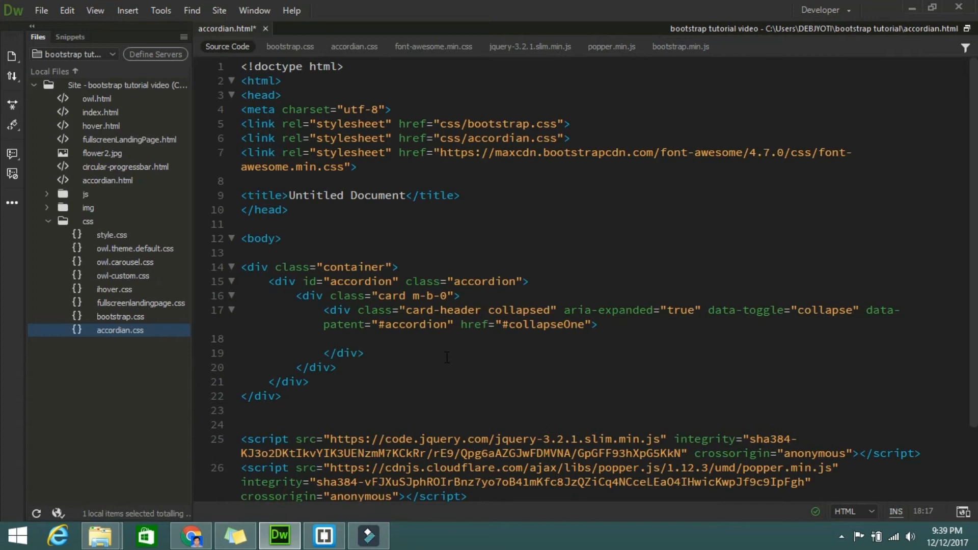
# - Inside the card-header, add an <a class="card-title"> containing the text Item 1
pyautogui.write('<a')
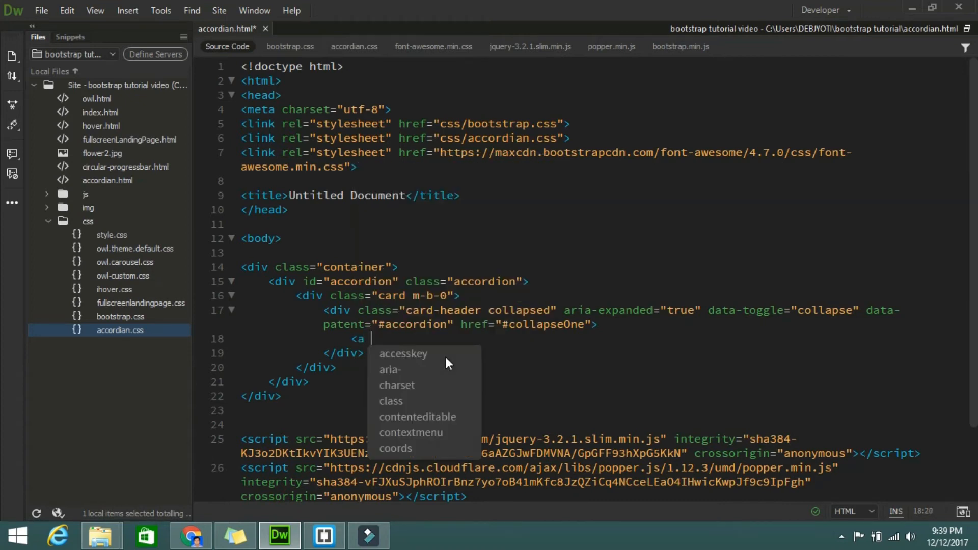
pyautogui.write('cl')
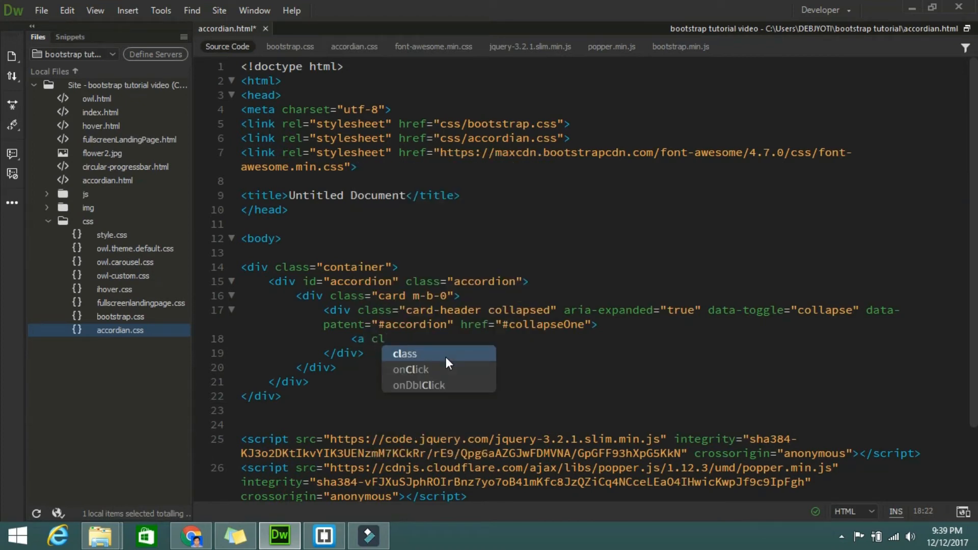
pyautogui.write('class="ca')
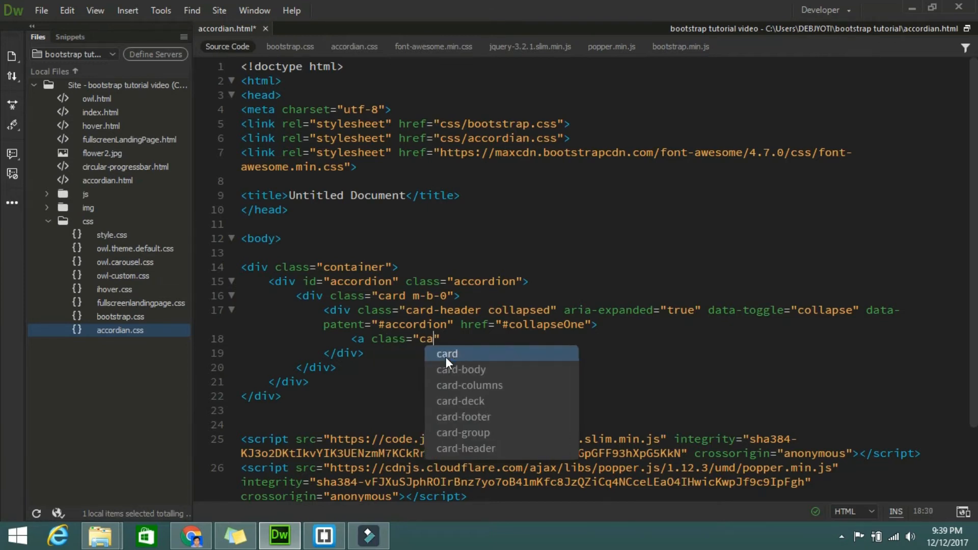
pyautogui.write('rd-title')
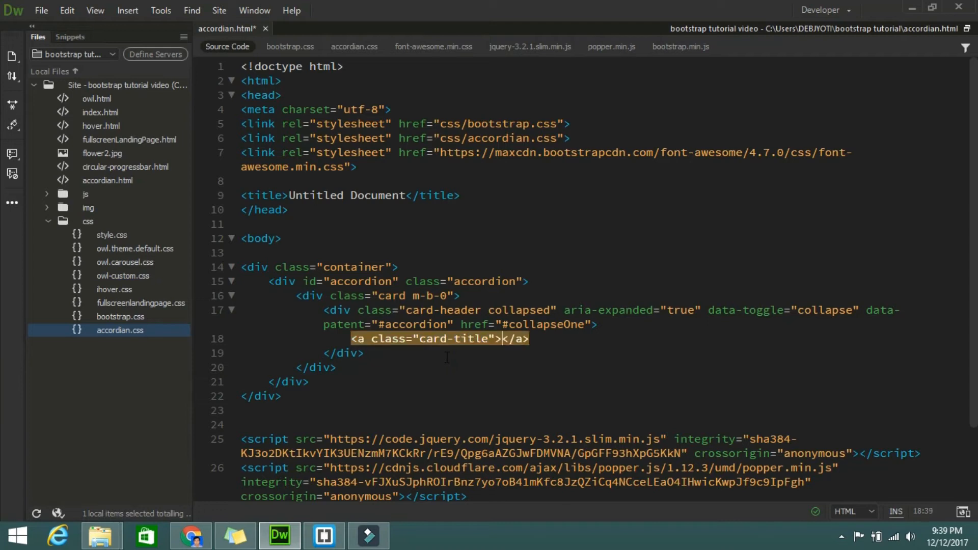
pyautogui.press('Enter')
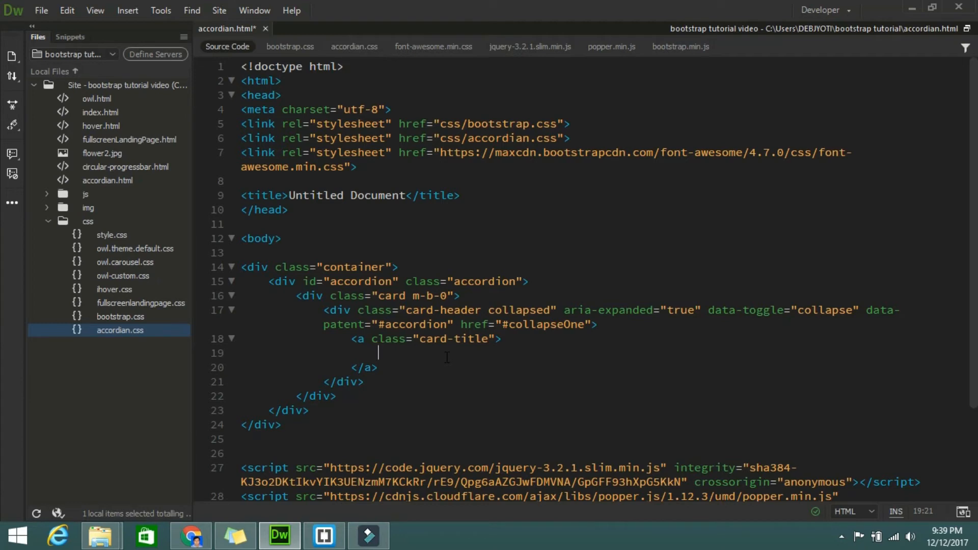
pyautogui.write('Ite')
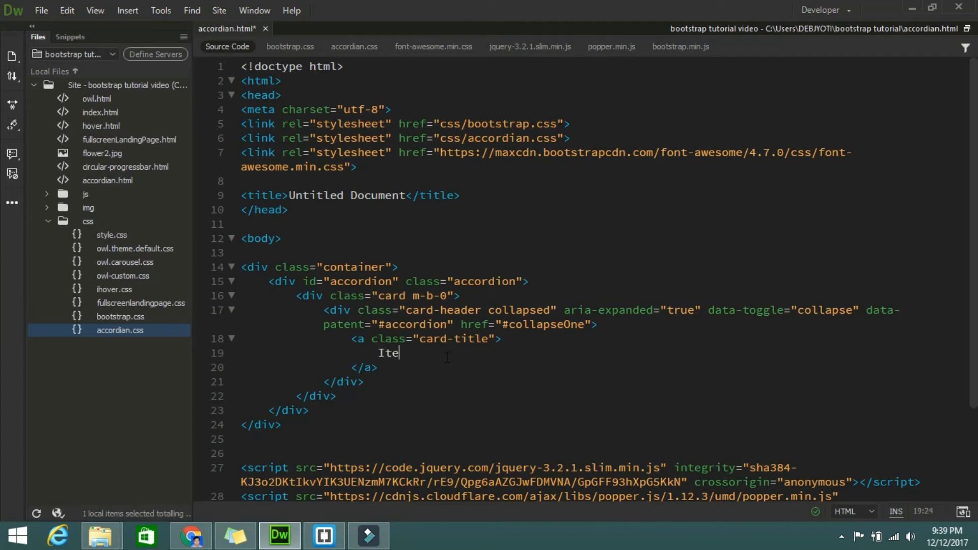
pyautogui.write('m 1')
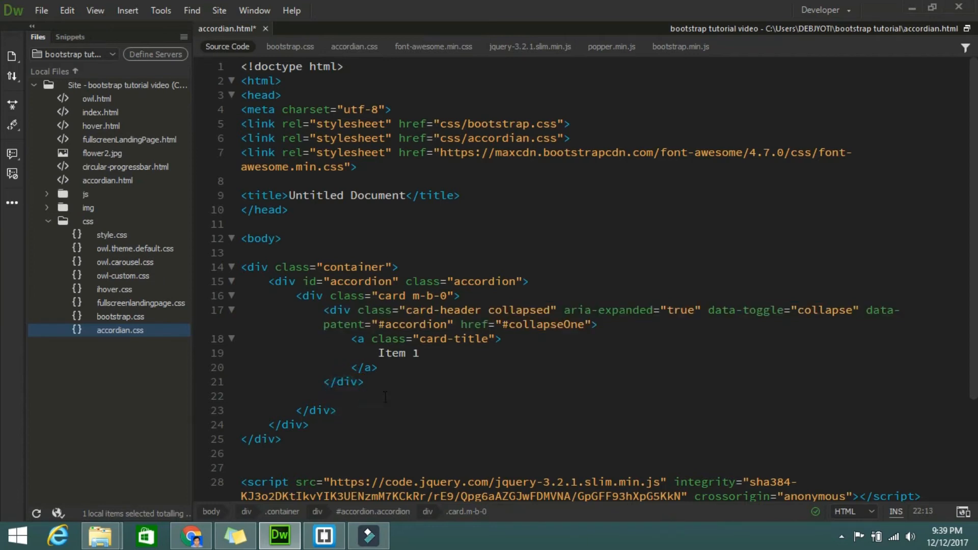
# - Below the card header, add <div class="card-block collapse show">
pyautogui.write('<div class="')
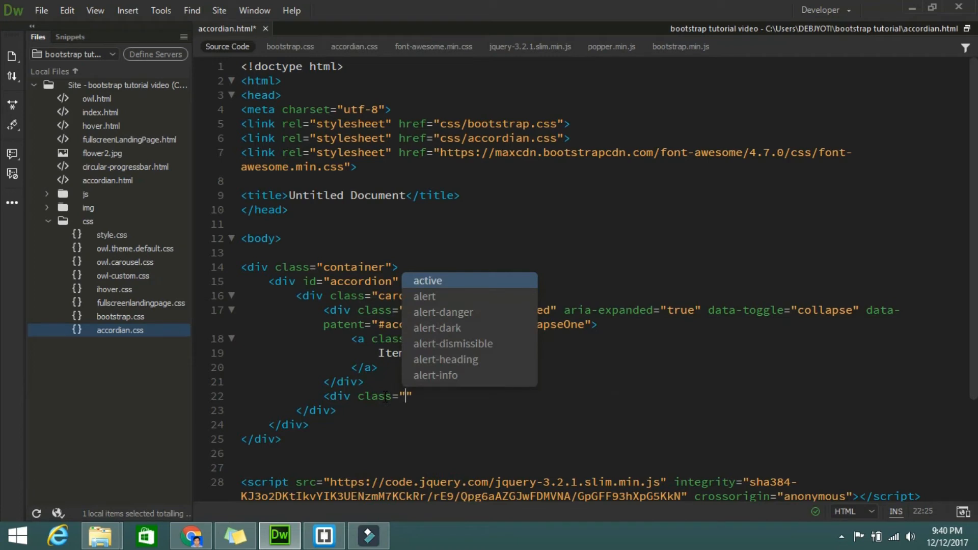
pyautogui.write('card-b')
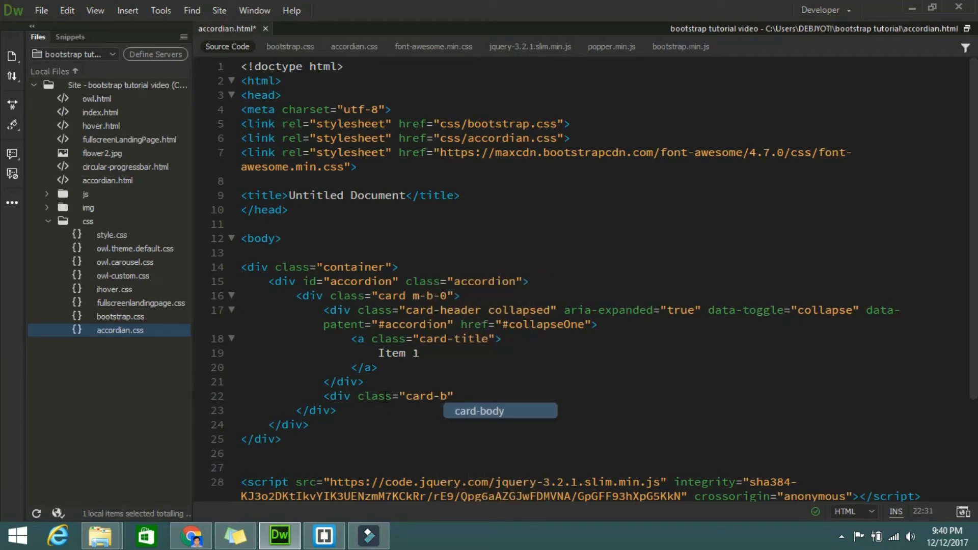
pyautogui.write('lo')
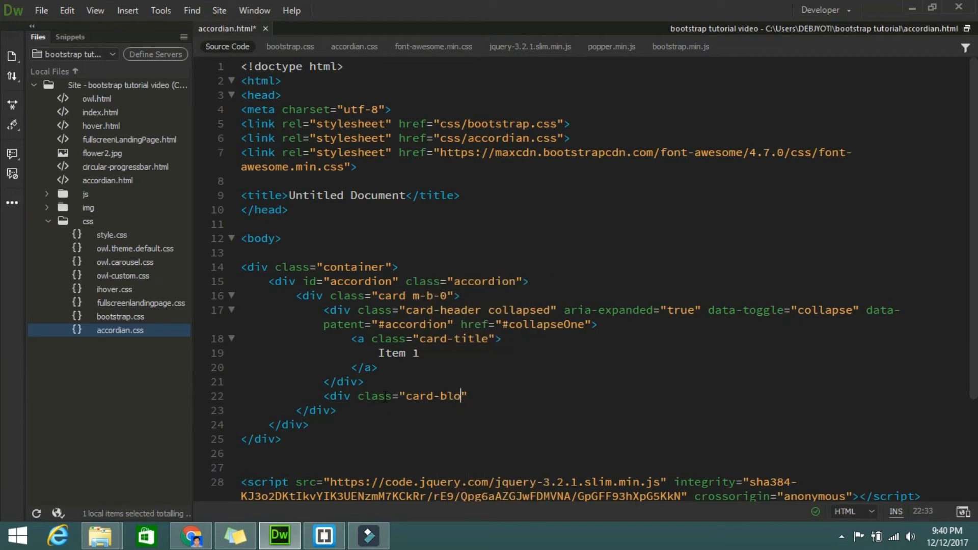
pyautogui.write('ck')
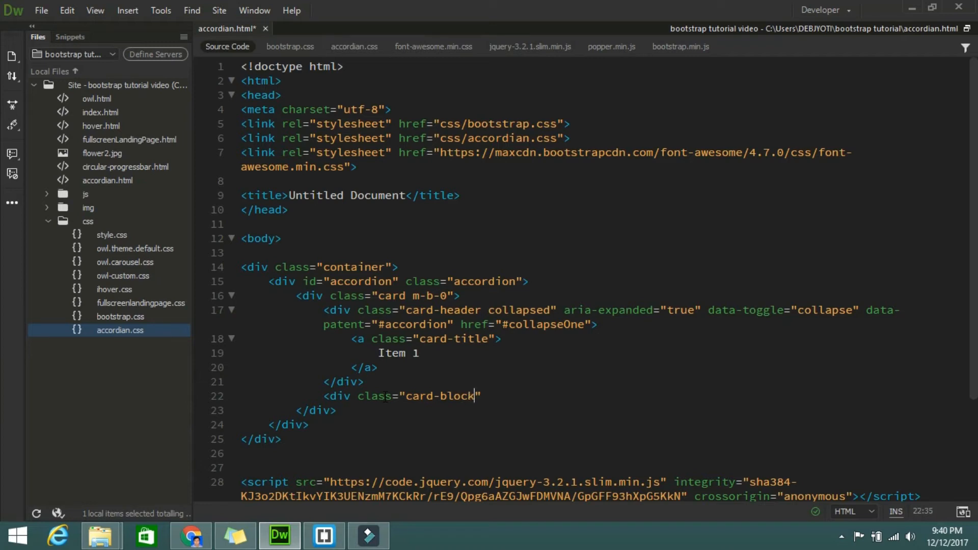
pyautogui.write('" "')
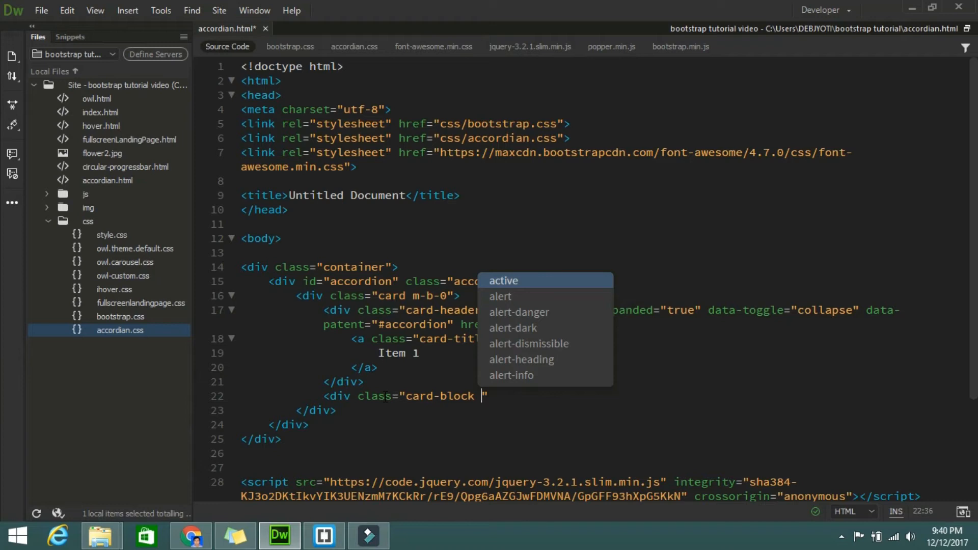
pyautogui.write('cil')
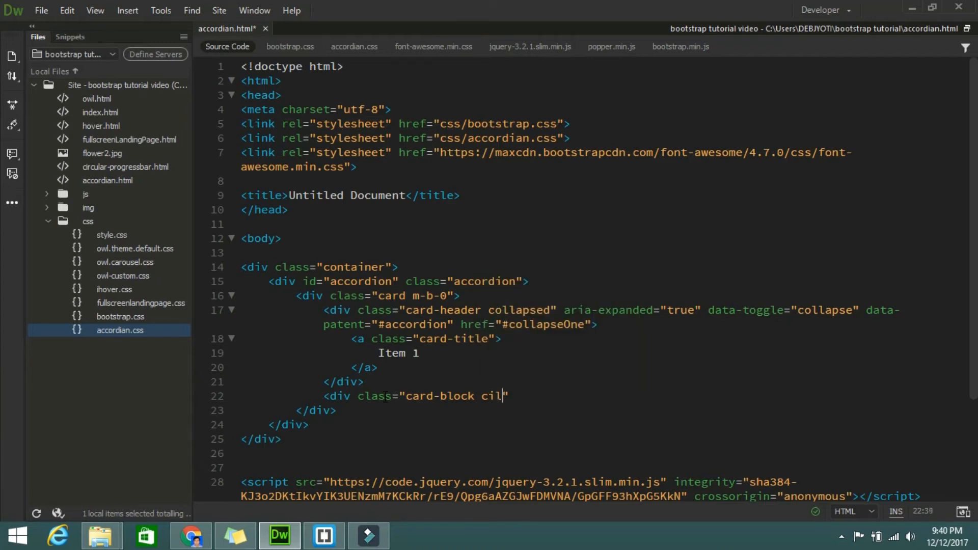
pyautogui.press('Backspace')
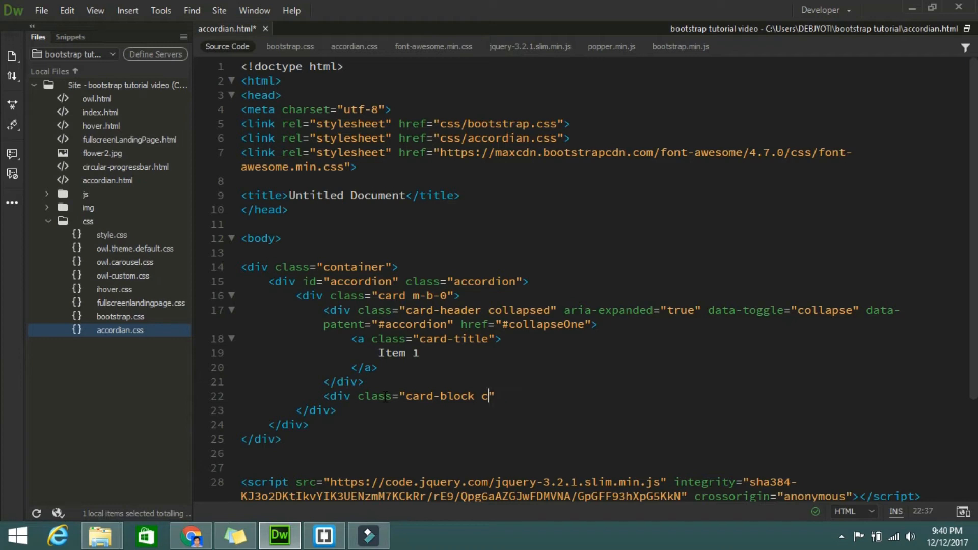
pyautogui.write('o')
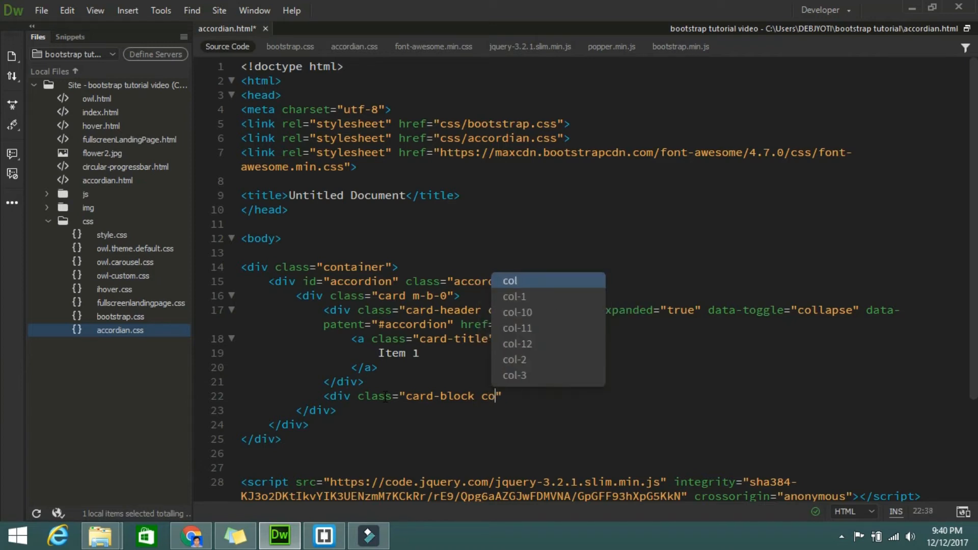
pyautogui.write('llapse')
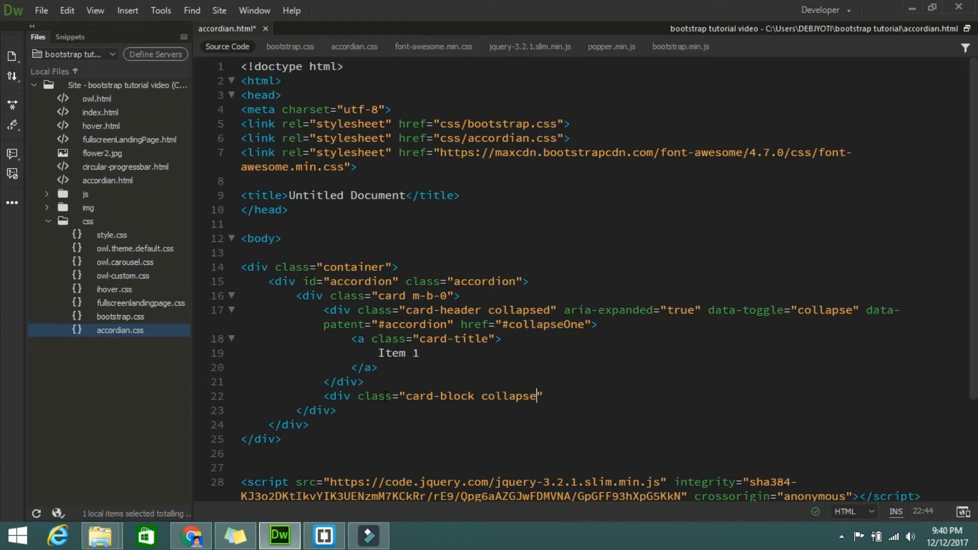
pyautogui.write('s')
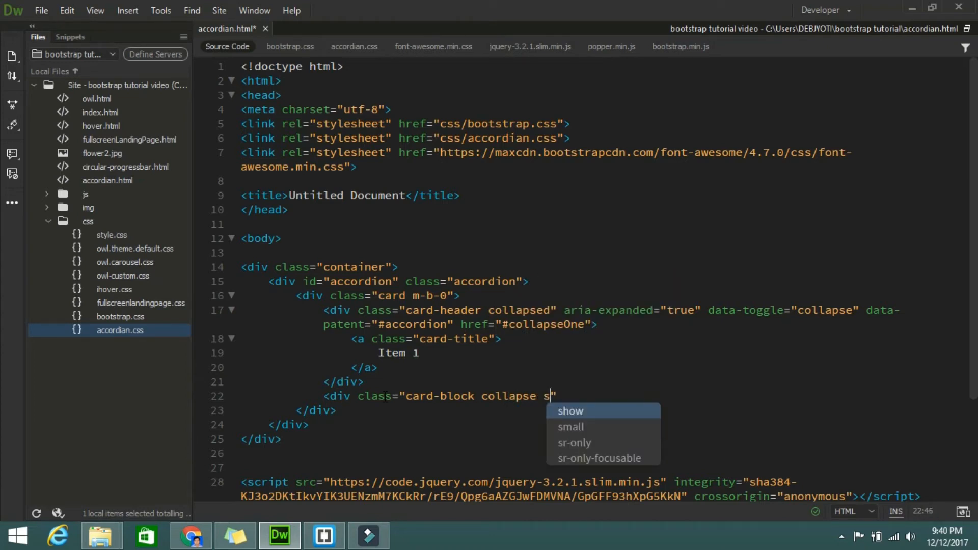
pyautogui.click(569, 411)
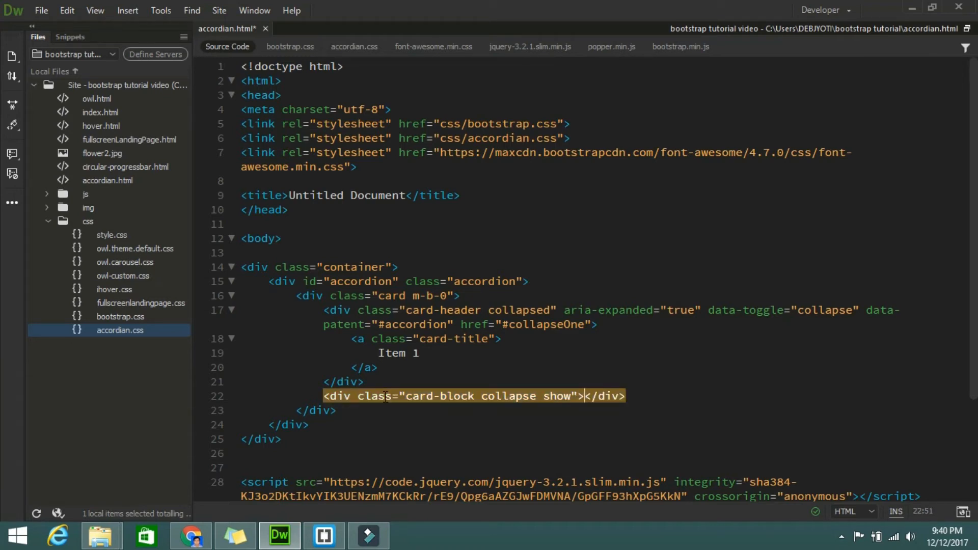
# - Inside the card-block div, add a paragraph filled with lorem ipsum text
pyautogui.press('Enter')
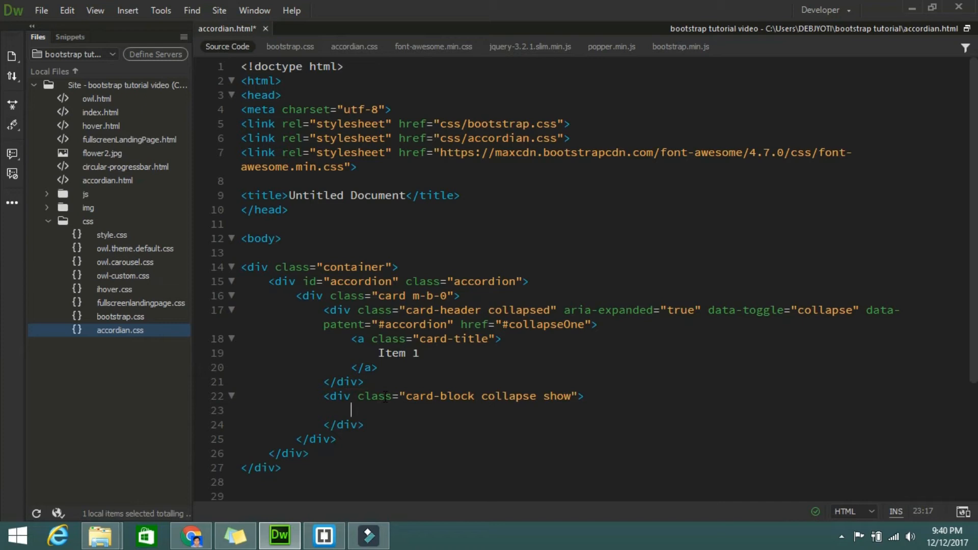
pyautogui.write('<p></p>')
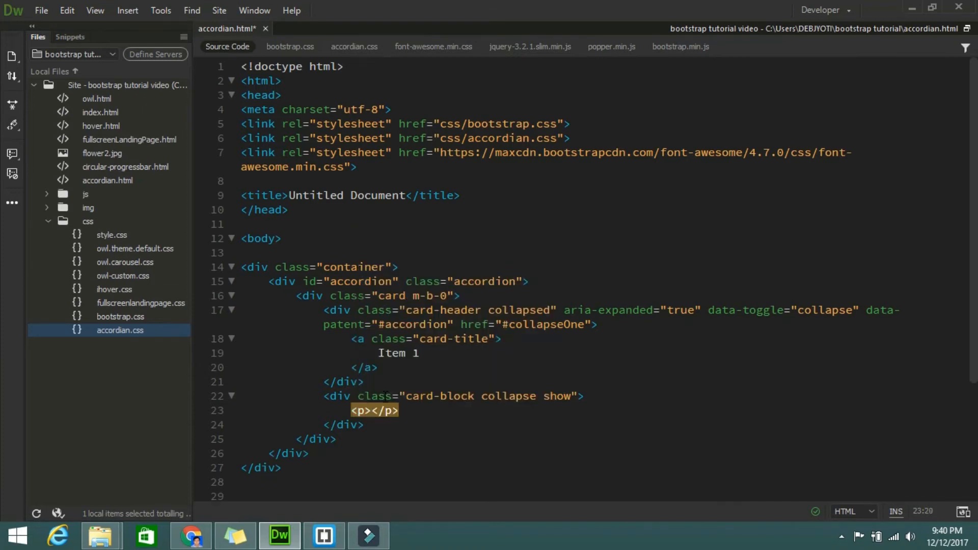
pyautogui.write('lorem')
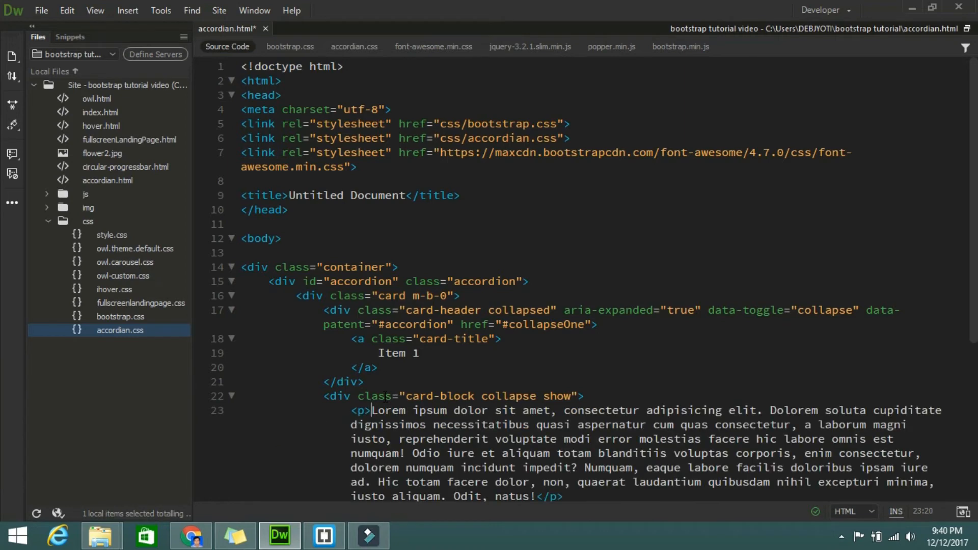
# - Expand lorem in the first card paragraph and paste a copied card-header below the card block, dropping aria-expanded
pyautogui.scroll(-3)
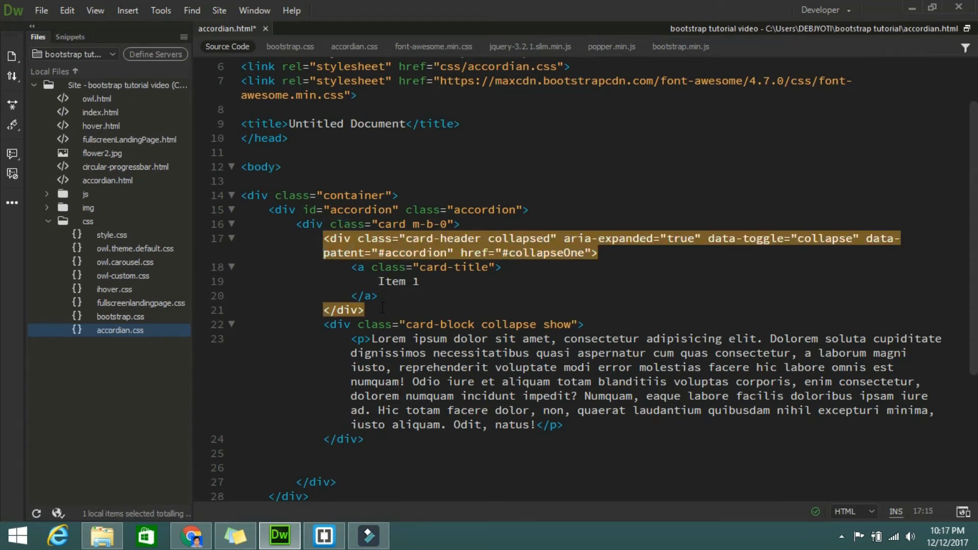
pyautogui.moveTo(323, 238); pyautogui.dragTo(364, 310)
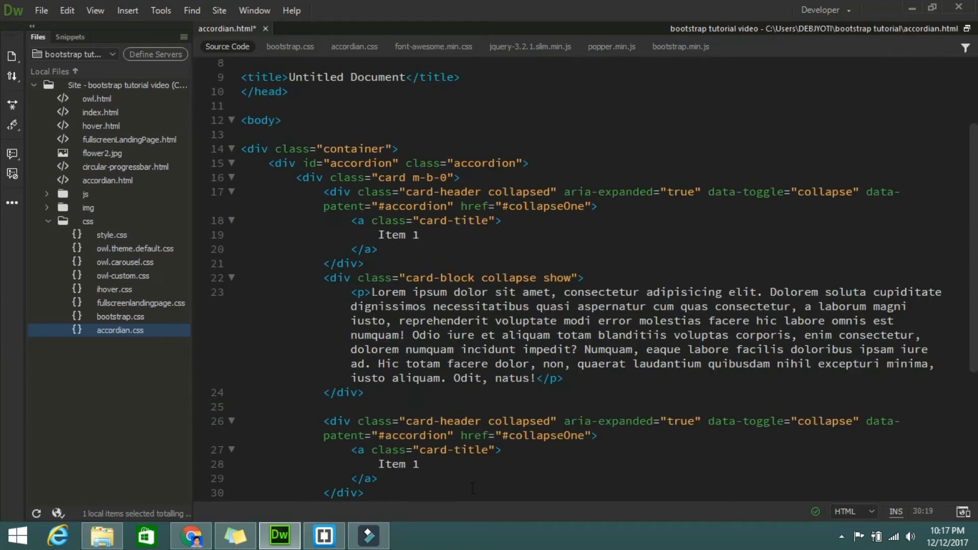
pyautogui.click(559, 421)
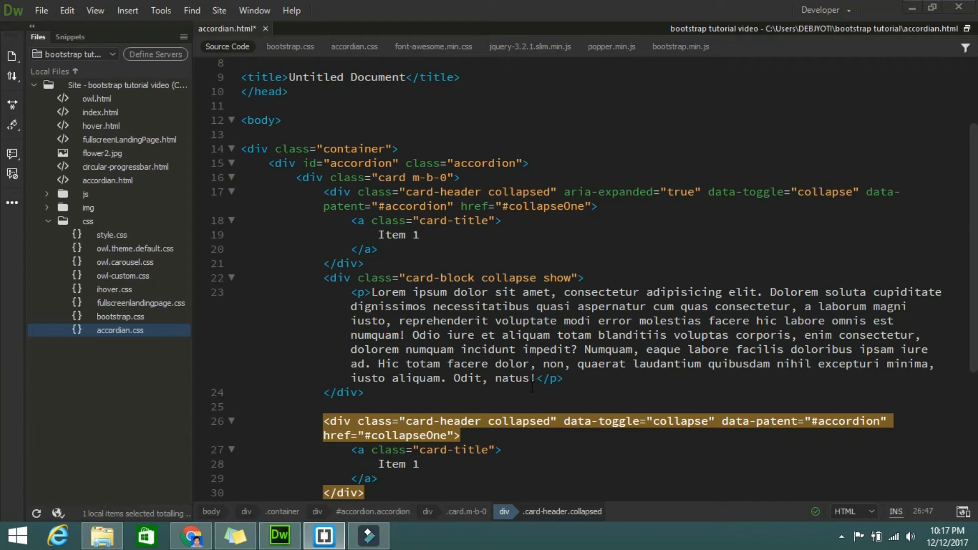
pyautogui.click(459, 436)
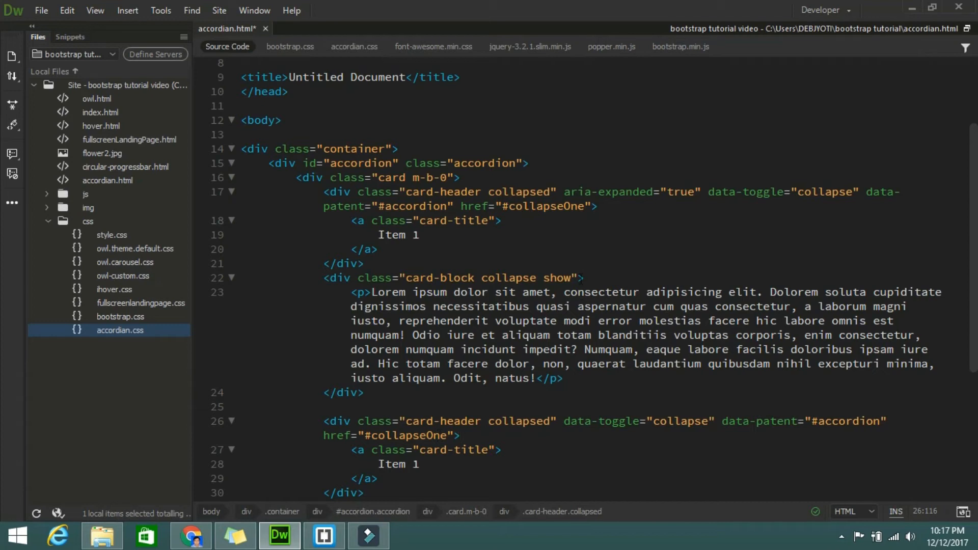
# - Give the first card-block div the attribute id="collapseOne"
pyautogui.click(619, 278)
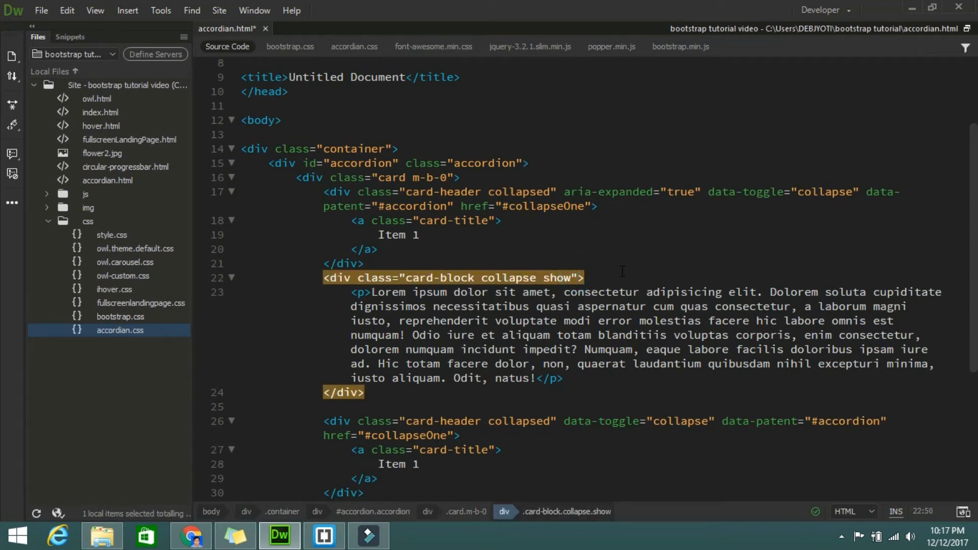
pyautogui.write('" "')
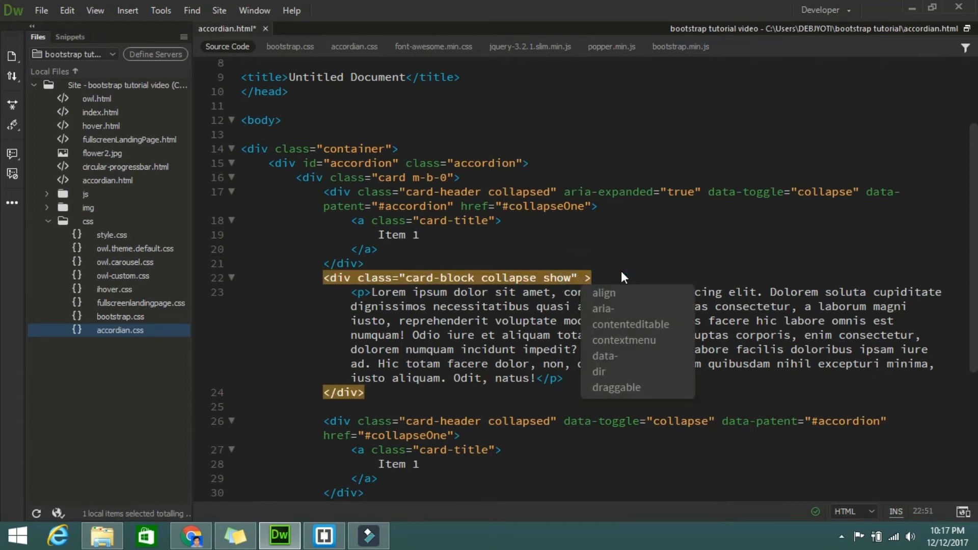
pyautogui.write('id')
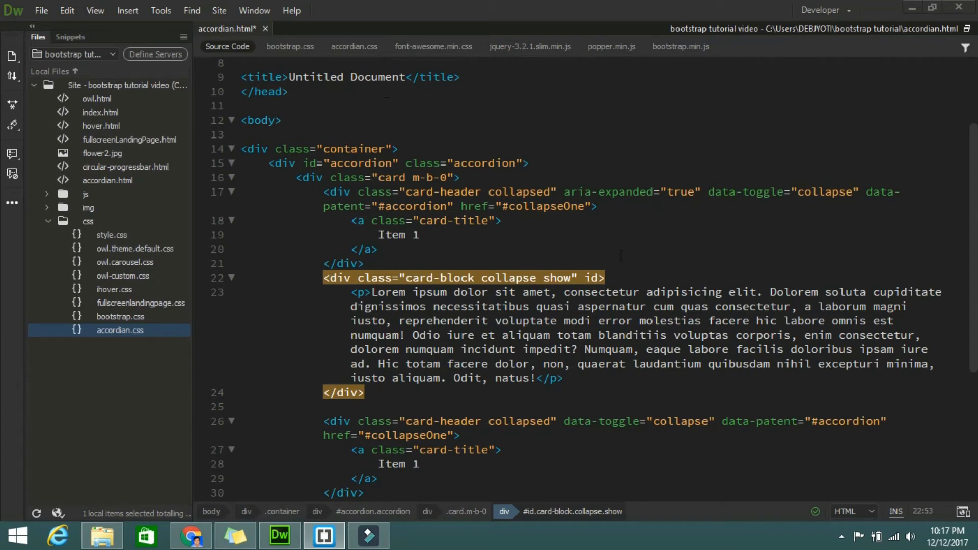
pyautogui.click(364, 264)
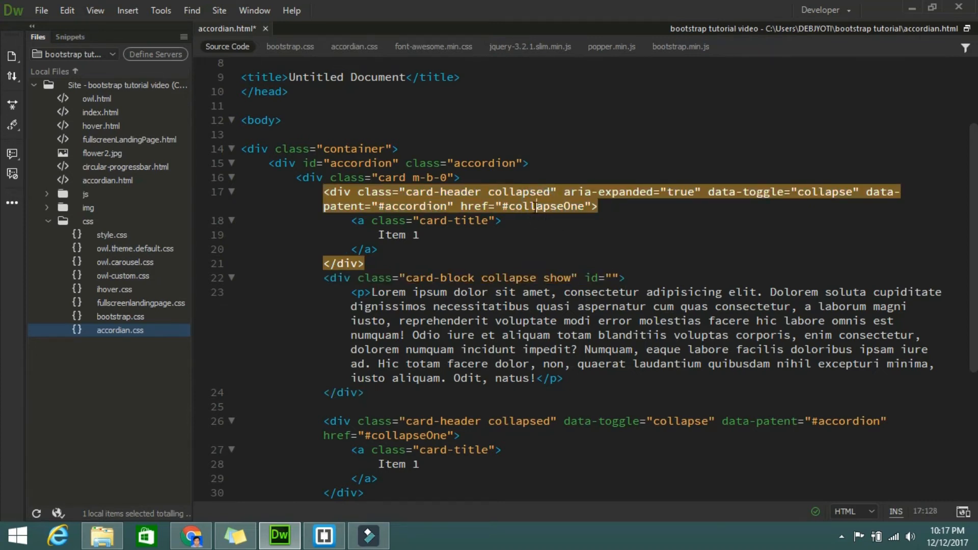
pyautogui.doubleClick(545, 206)
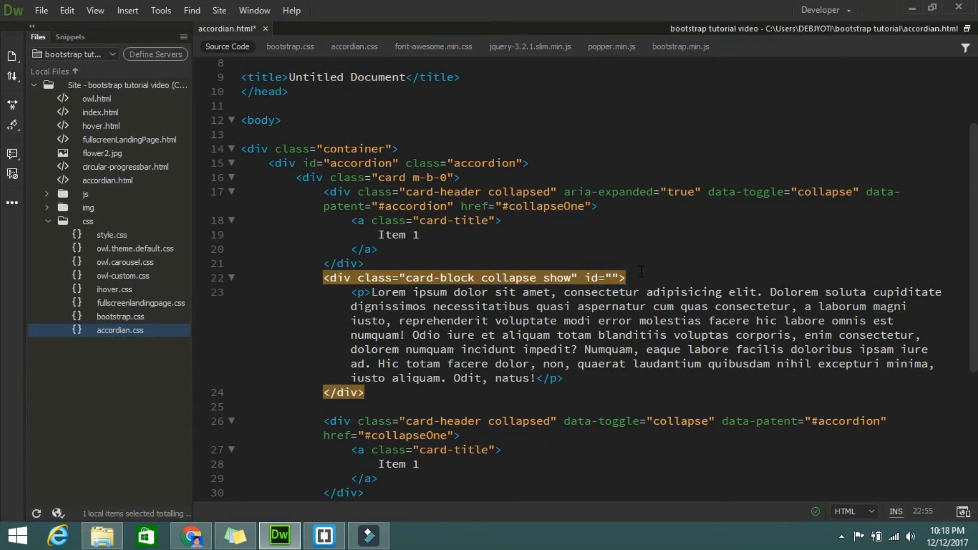
pyautogui.write('collapseOne')
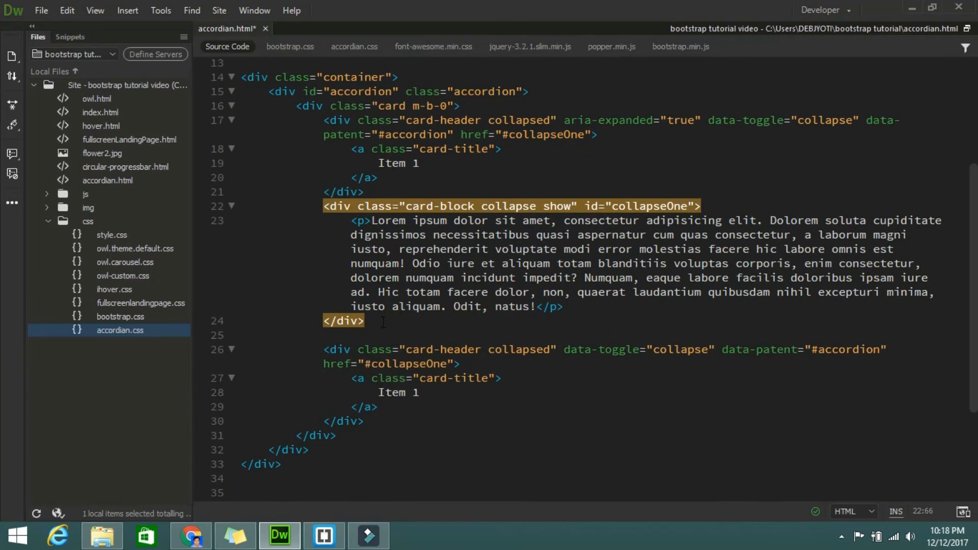
# - Duplicate the card block below and retarget the second header's href to #collapseTwo
pyautogui.click(370, 321)
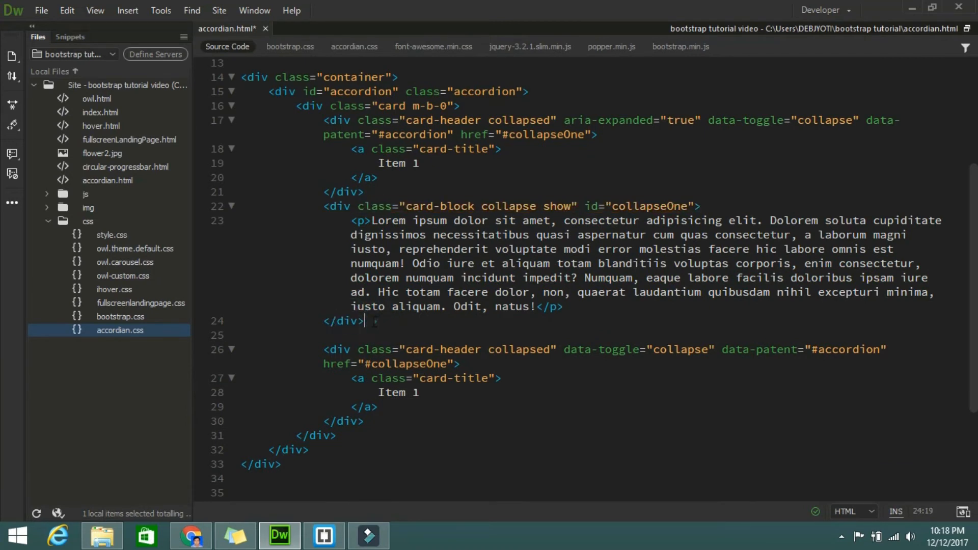
pyautogui.moveTo(322, 206); pyautogui.dragTo(364, 321)
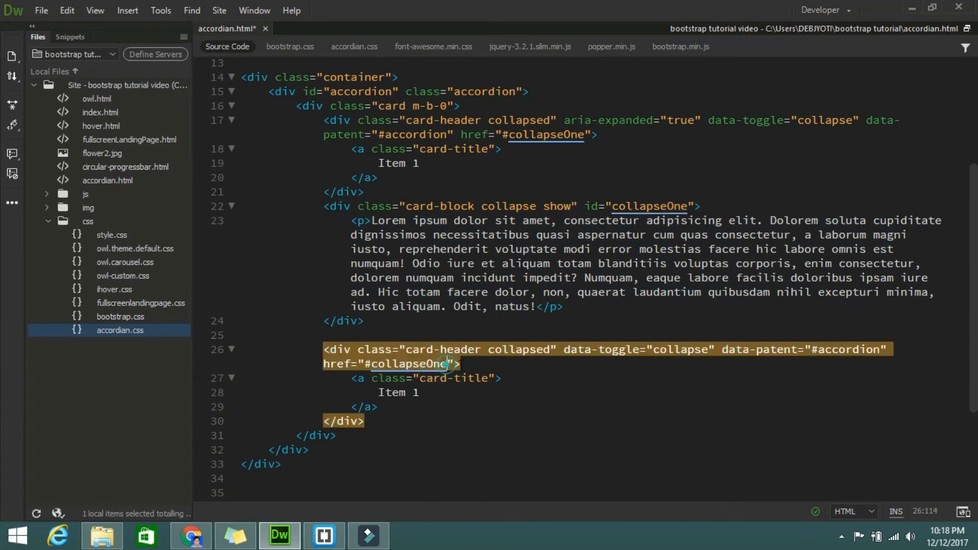
pyautogui.press('Backspace')
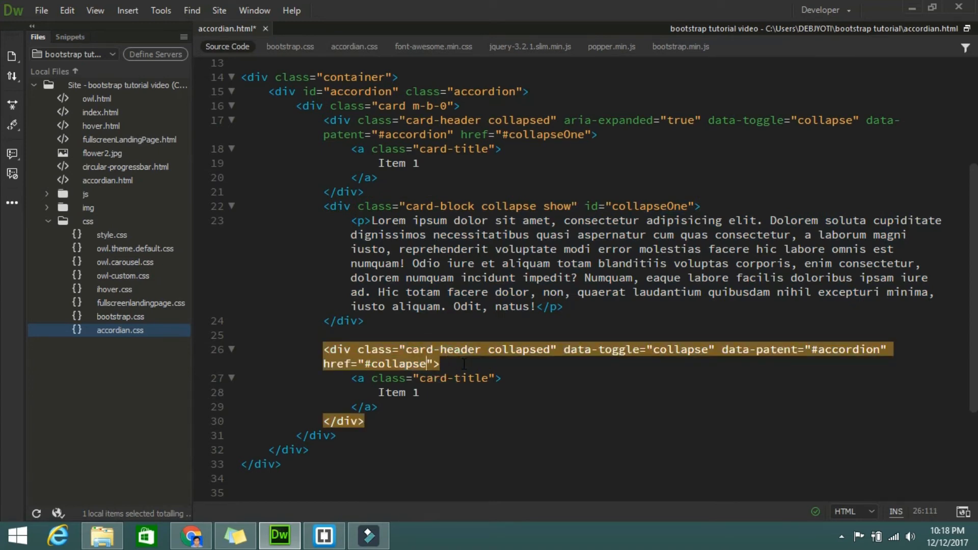
pyautogui.write('t')
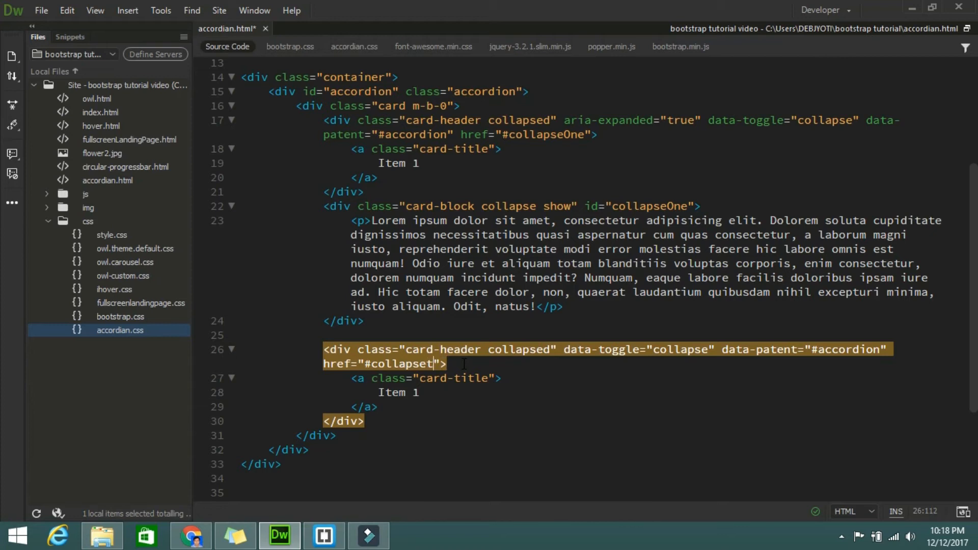
pyautogui.write('wo')
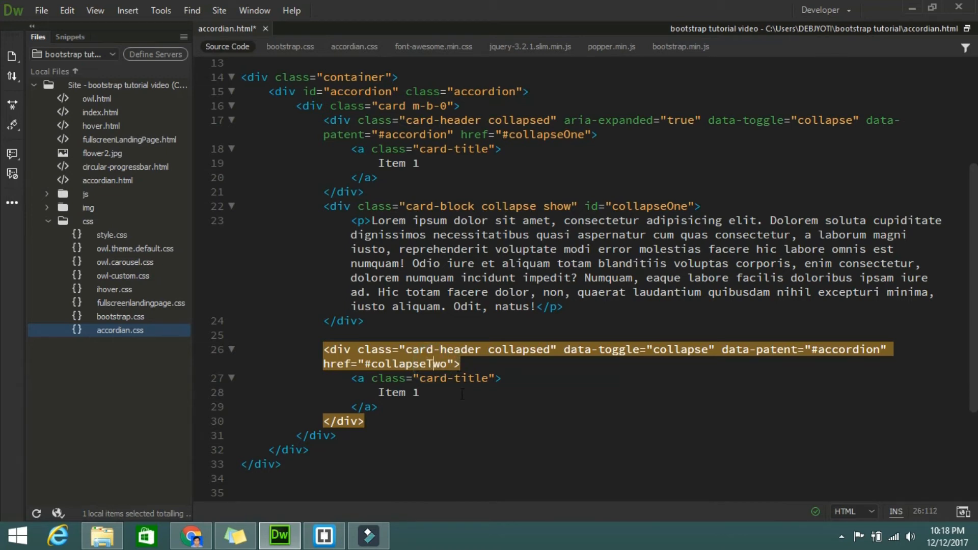
pyautogui.click(406, 412)
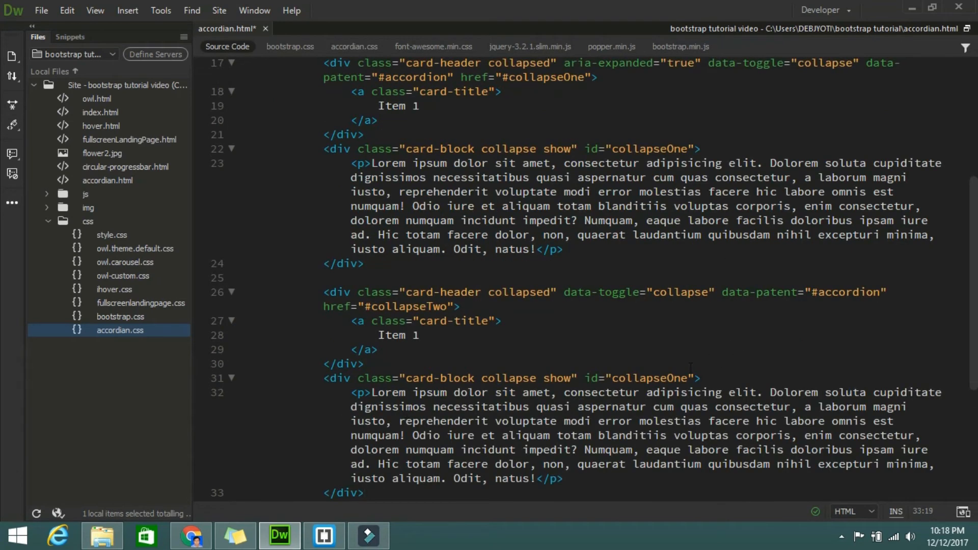
# - Change the second card block's id from collapseOne to collapseTwo
pyautogui.click(690, 378)
pyautogui.write('T')
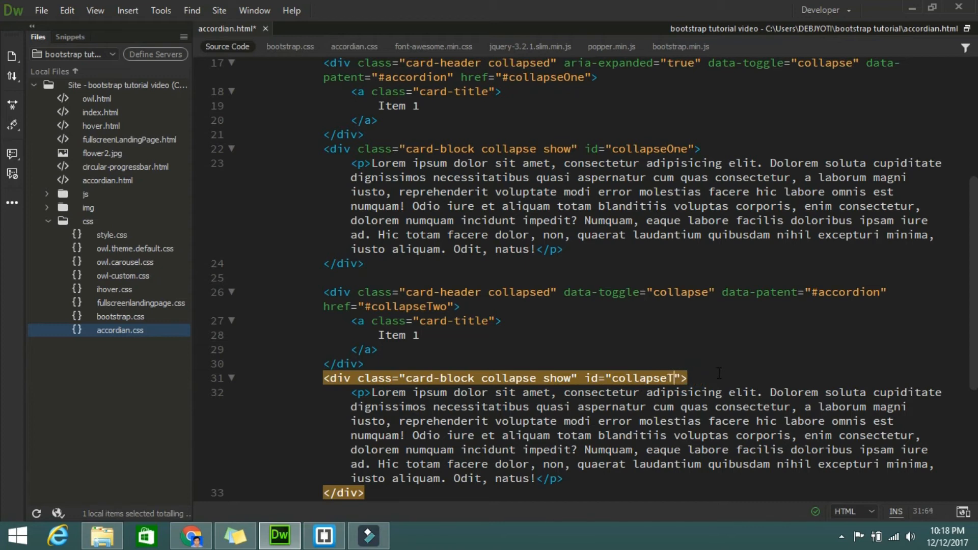
pyautogui.write('wo')
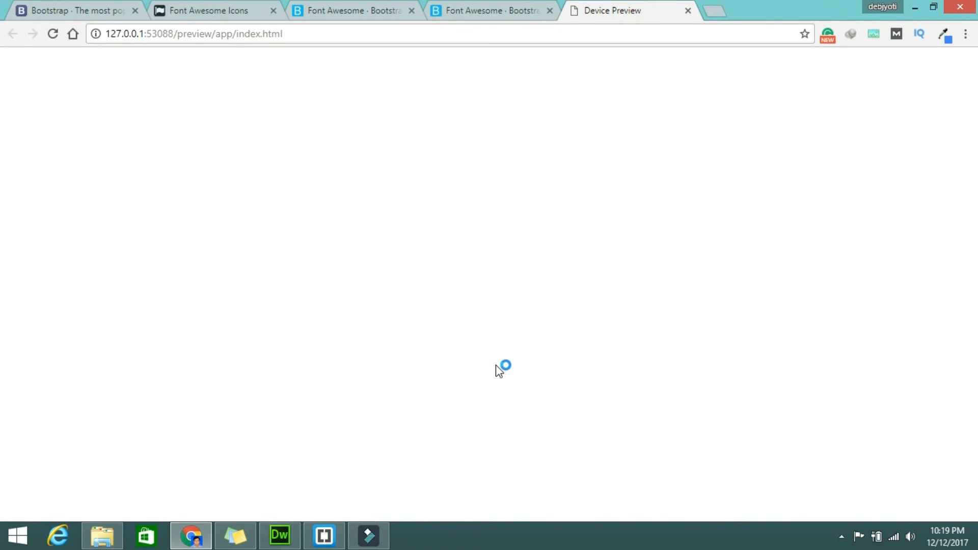
# - Toggle each Item 1 header in the Chrome preview to verify collapse, then return to Dreamweaver
pyautogui.click(282, 73)
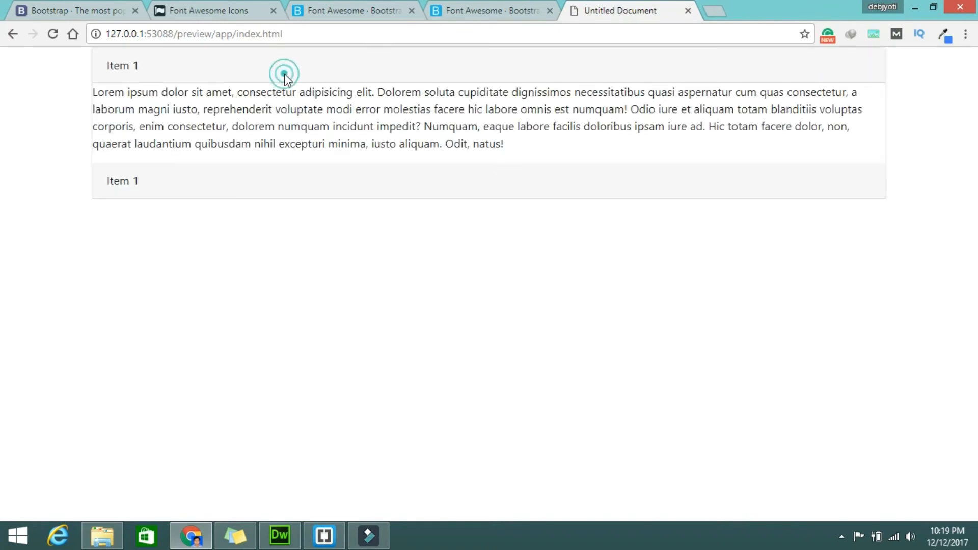
pyautogui.click(122, 181)
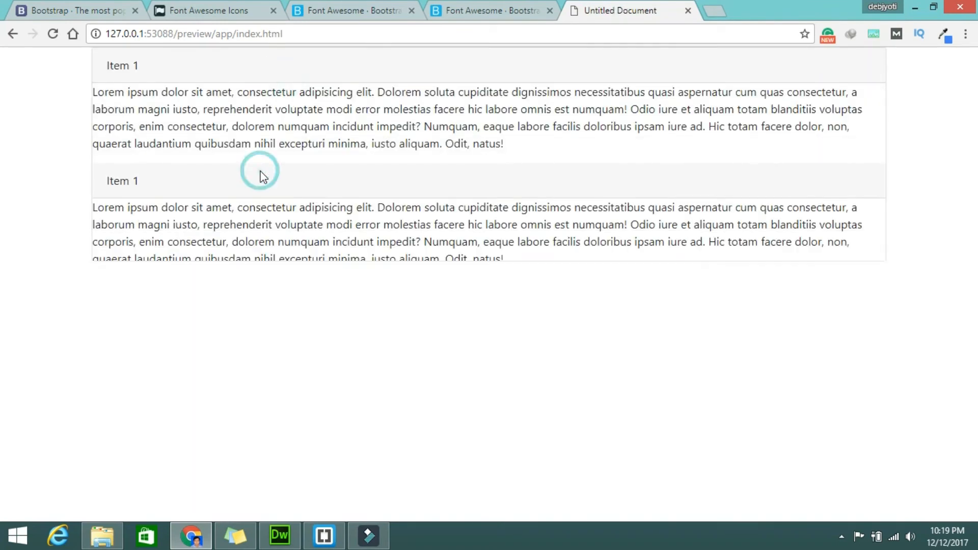
pyautogui.click(51, 35)
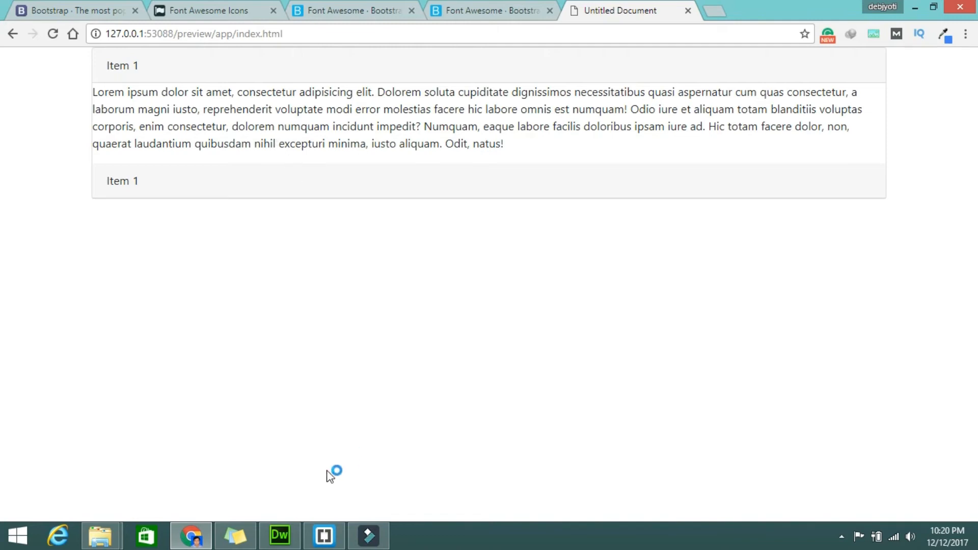
pyautogui.click(280, 535)
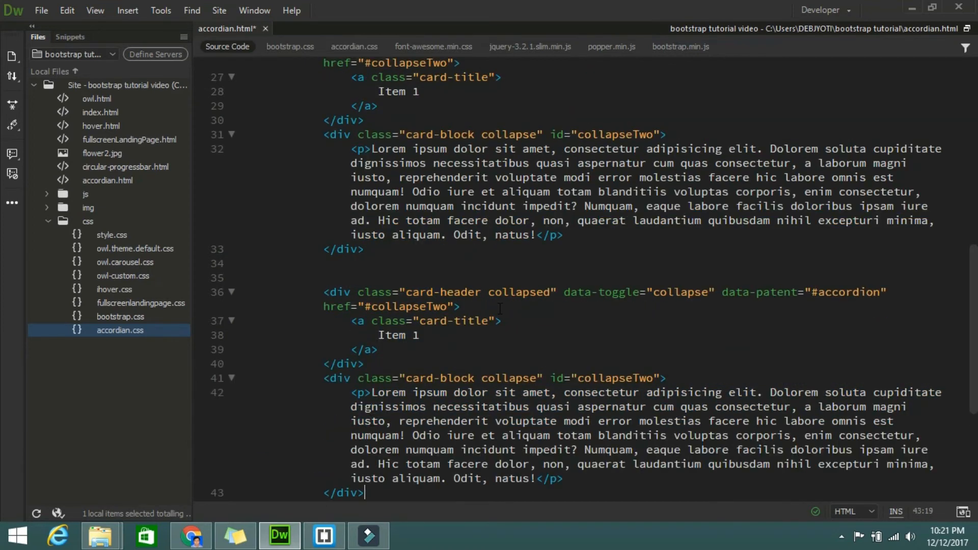
# - Retarget the third card to collapseThree, retitle the cards Item 2 and Item 3, and save
pyautogui.doubleClick(411, 307)
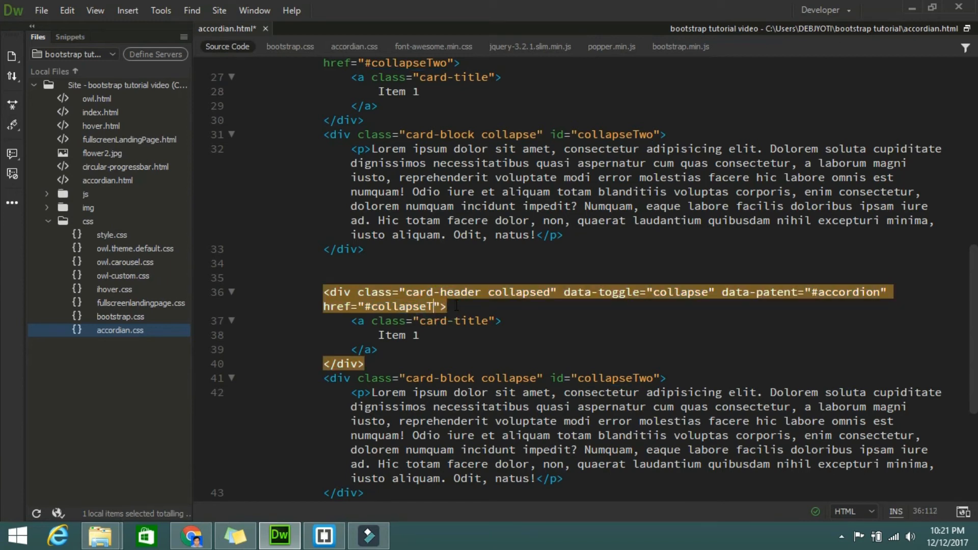
pyautogui.write('hree')
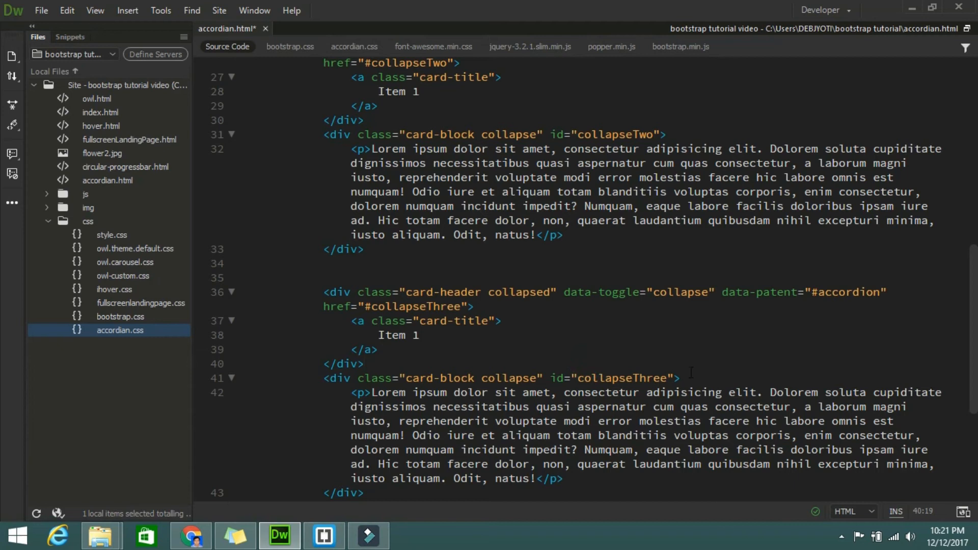
pyautogui.click(419, 335)
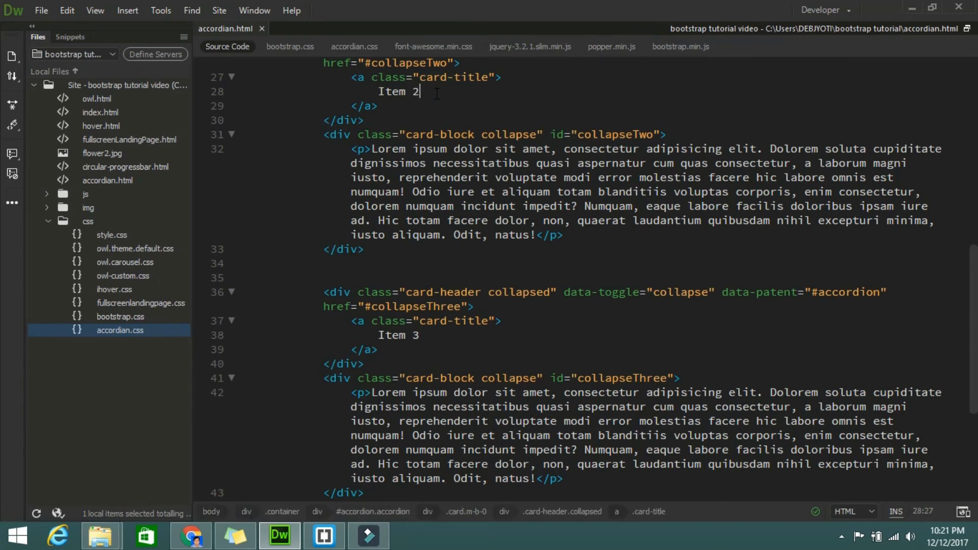
pyautogui.click(190, 535)
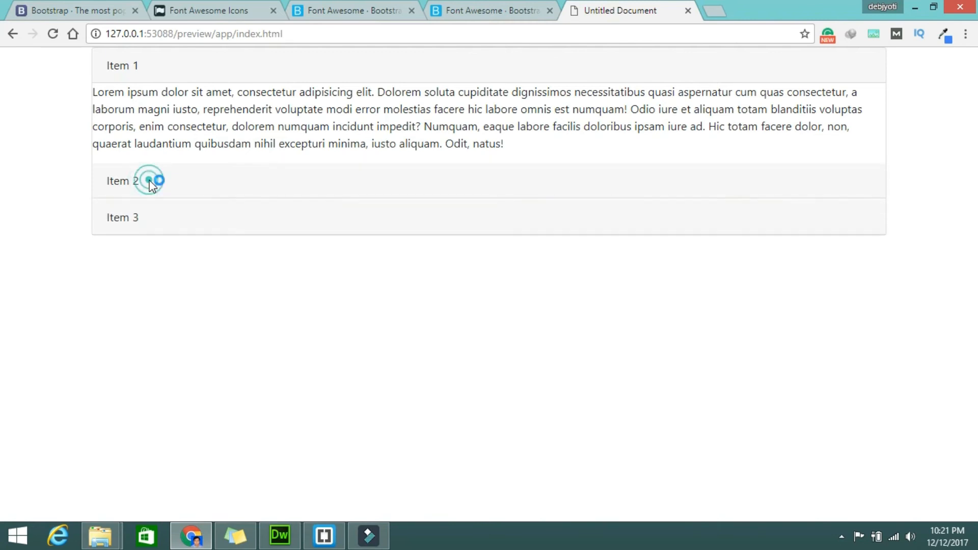
# - Test the Item 2 header in the refreshed three-card Chrome preview, then return to Dreamweaver
pyautogui.click(123, 216)
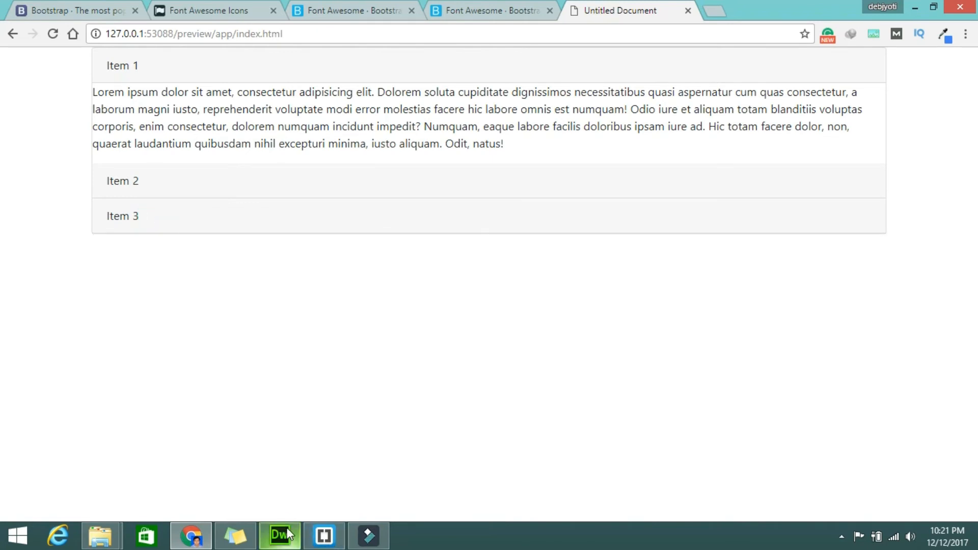
pyautogui.click(280, 534)
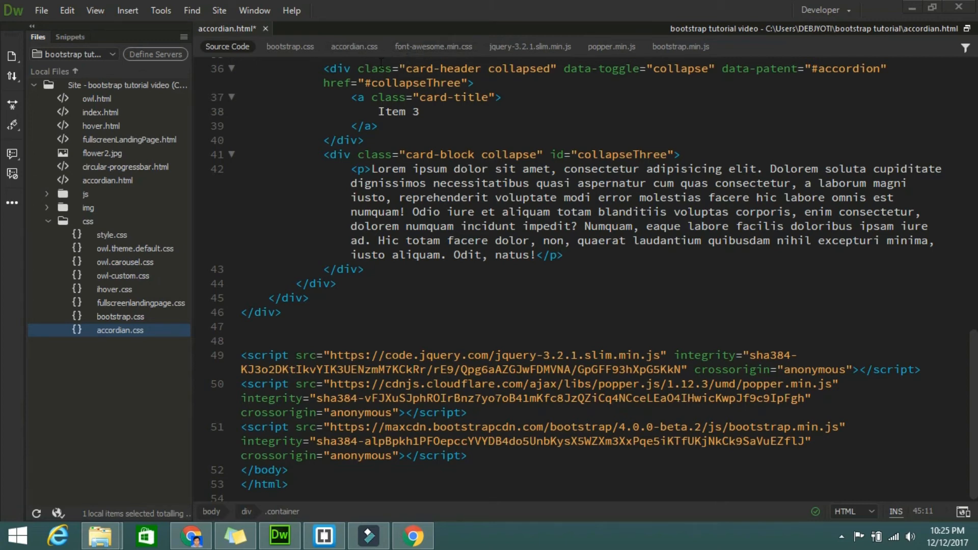
# - Start a .accordion .card-header:after rule in accordian.css with its braces opened
pyautogui.click(354, 47)
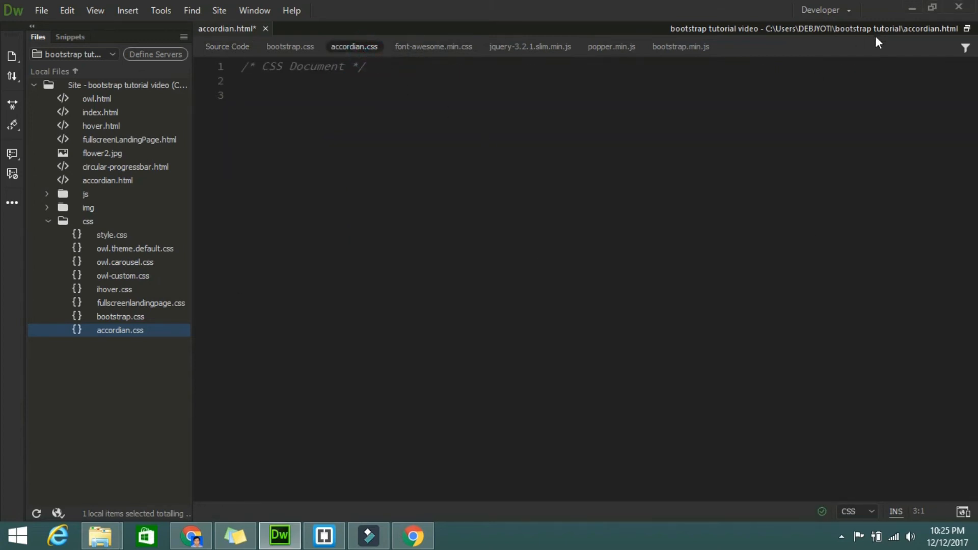
pyautogui.moveTo(170, 78)
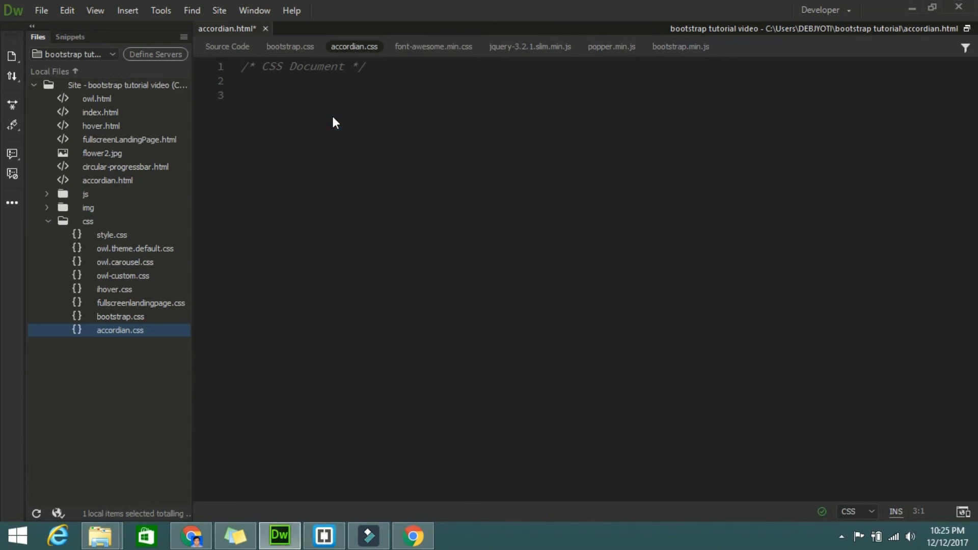
pyautogui.write('.a')
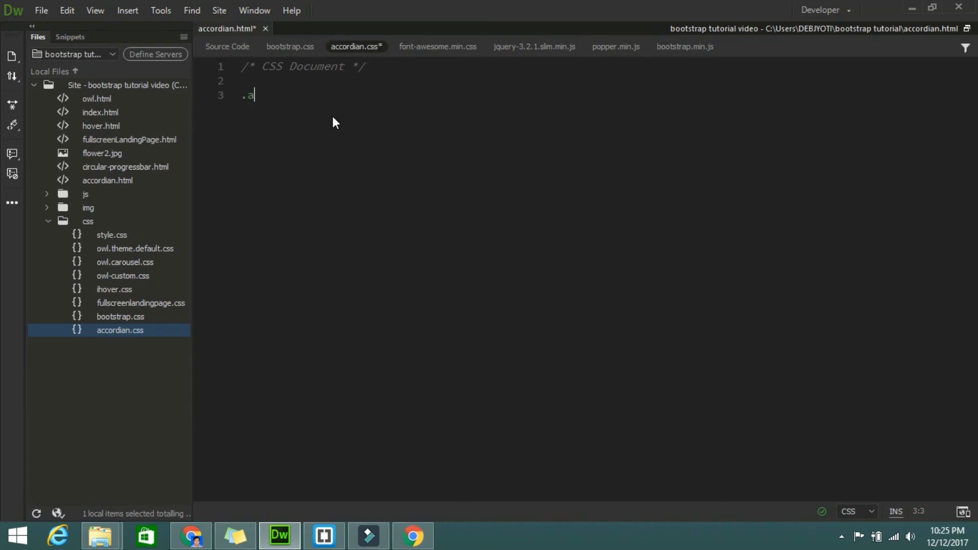
pyautogui.write('cco')
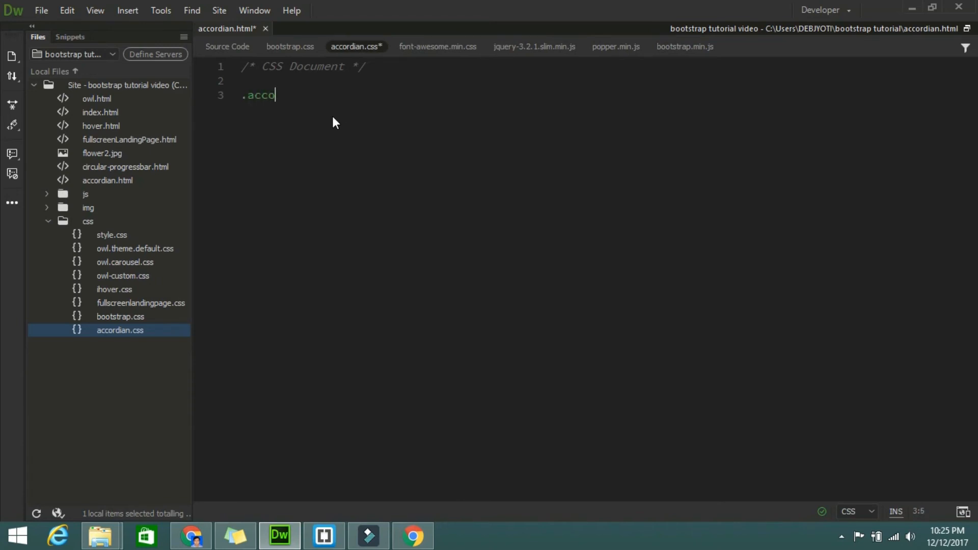
pyautogui.write('rdion')
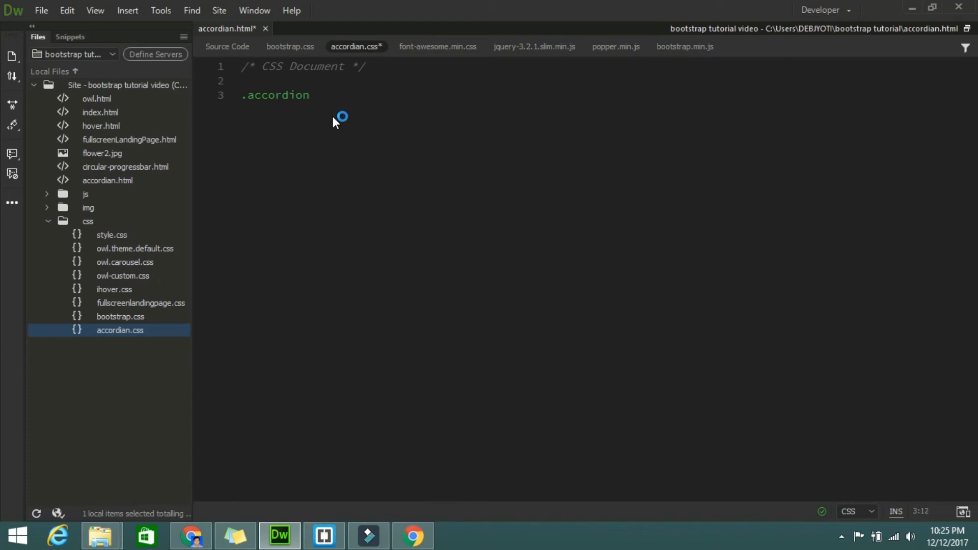
pyautogui.write('.ca')
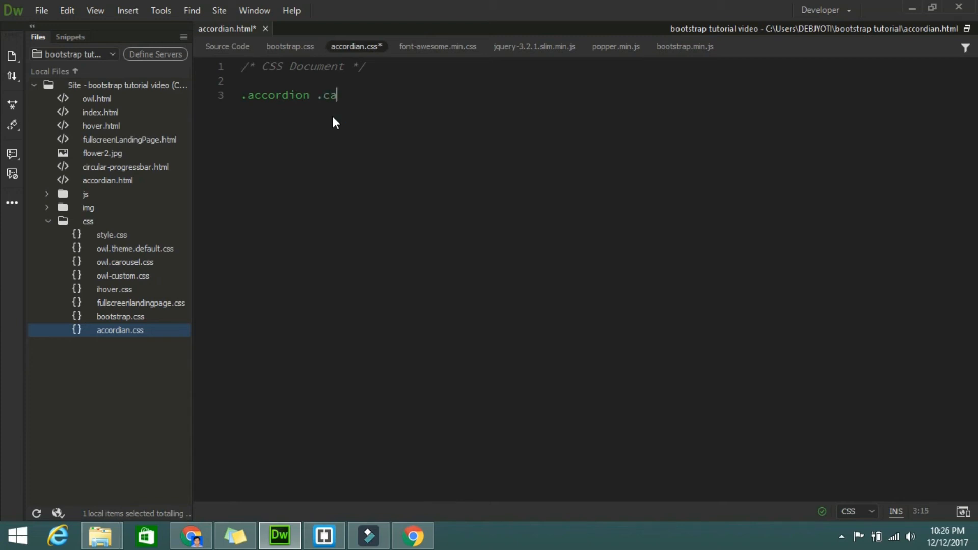
pyautogui.write('rd-h')
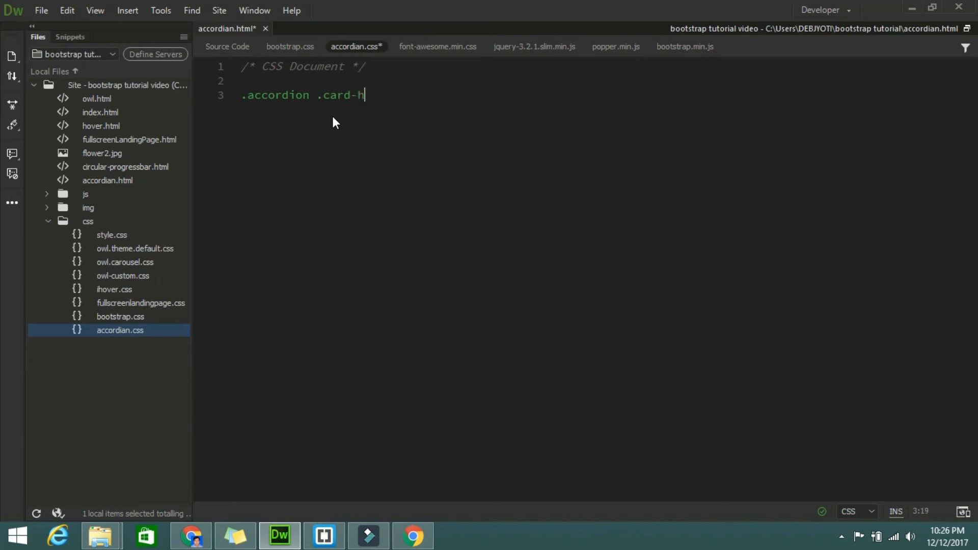
pyautogui.write('eader')
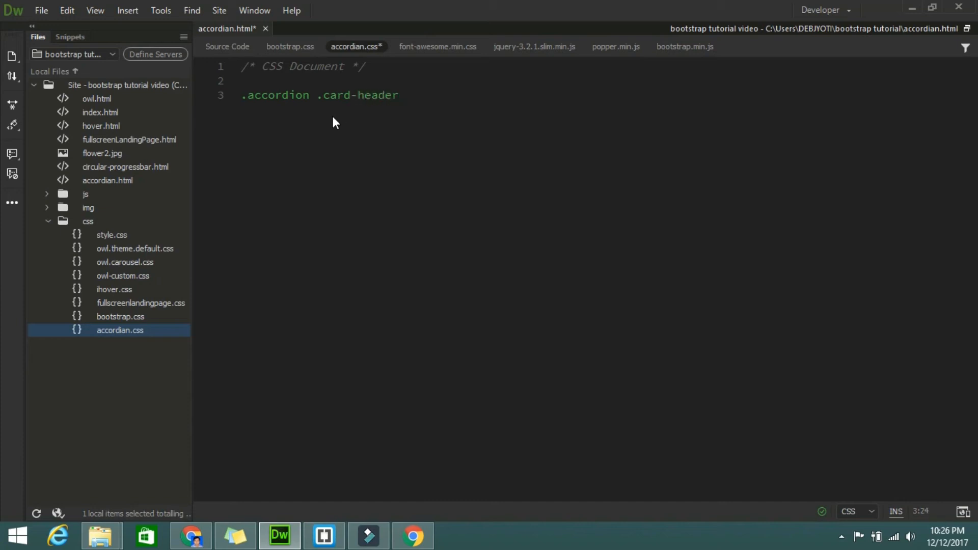
pyautogui.write(':')
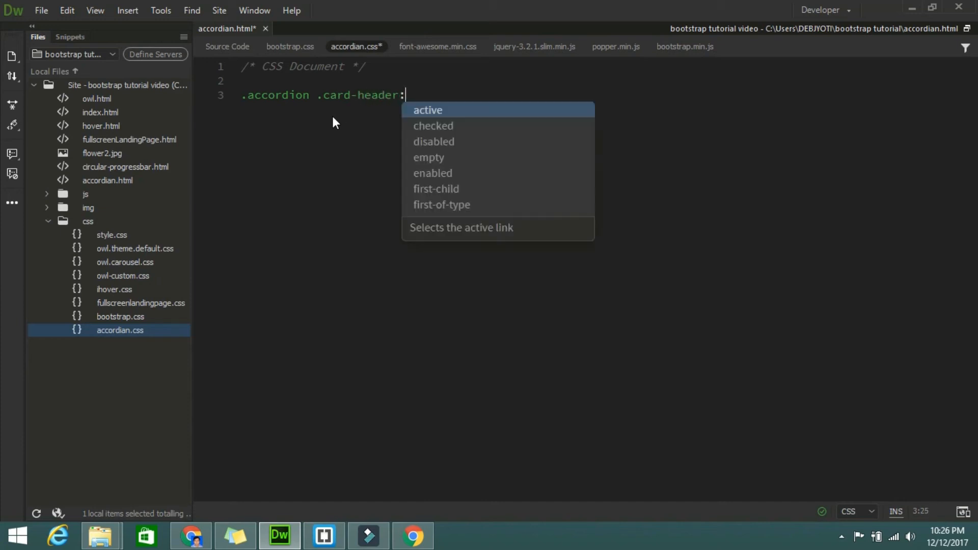
pyautogui.write('af')
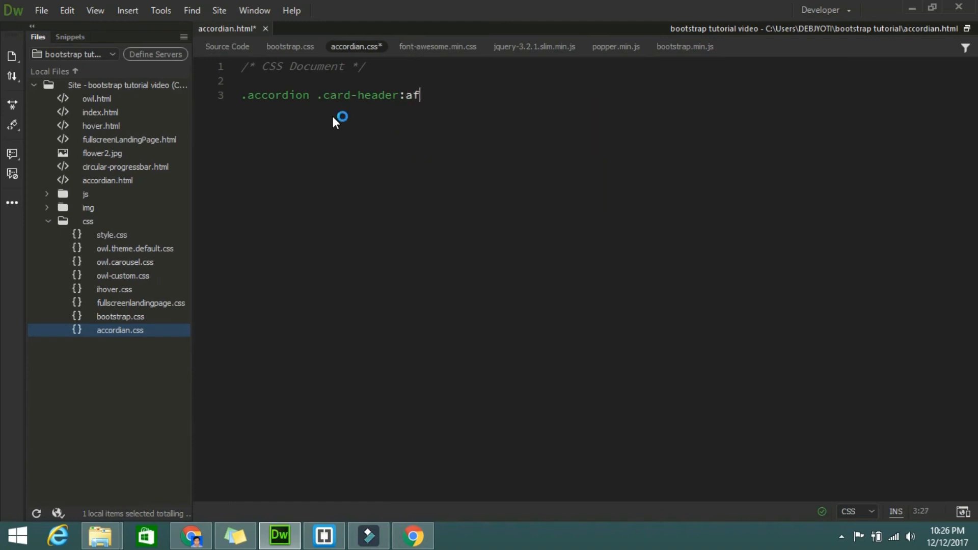
pyautogui.write('ter')
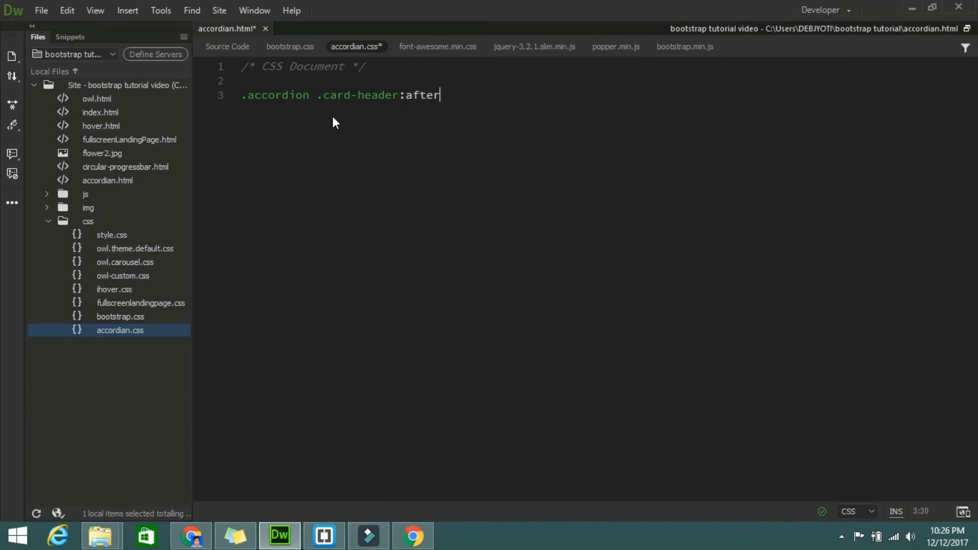
pyautogui.write('{')
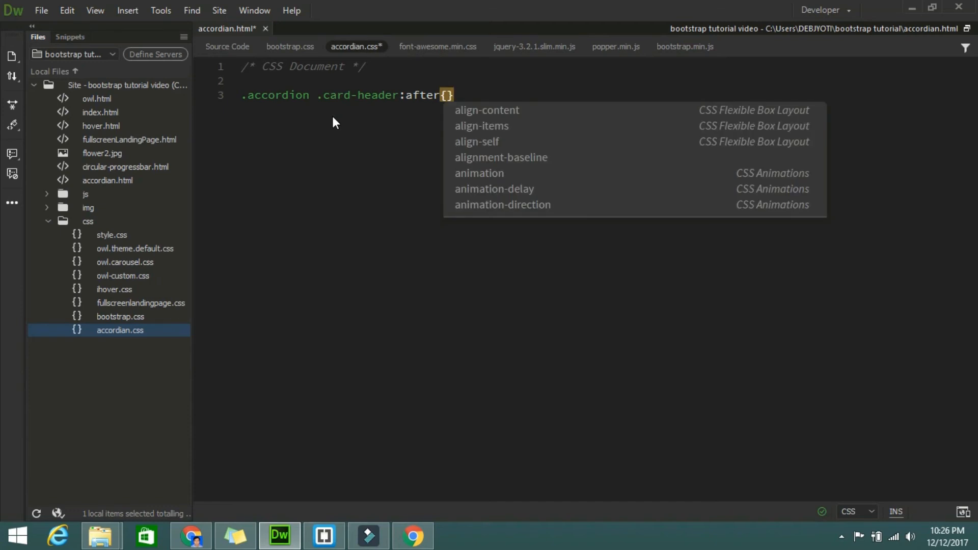
pyautogui.press('Enter')
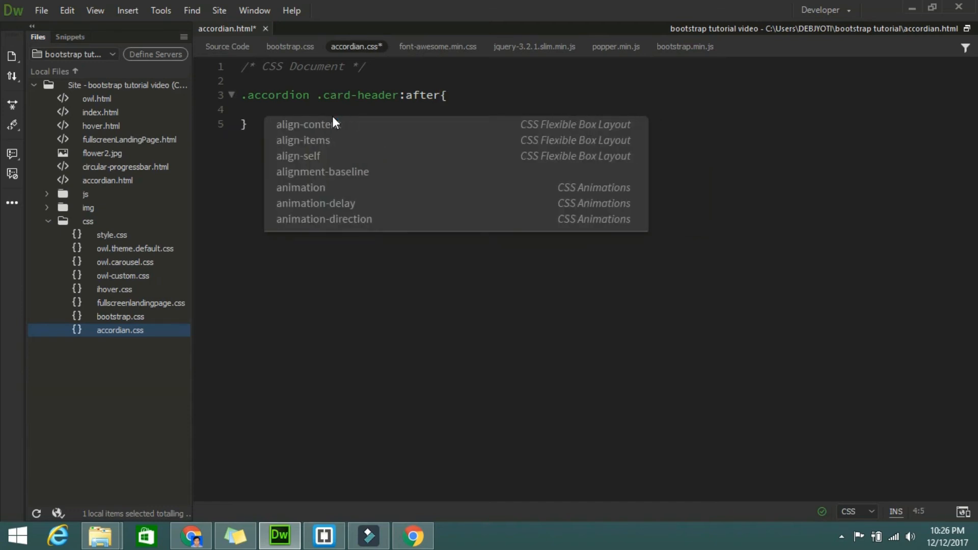
# - Set font-family: 'FontAwesome' inside the rule and begin a content property
pyautogui.write('font')
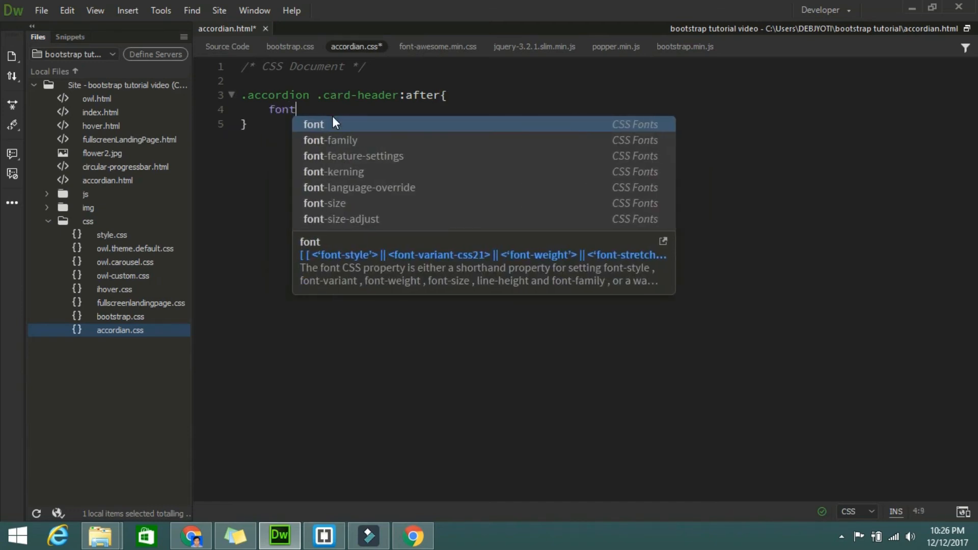
pyautogui.write('-family:')
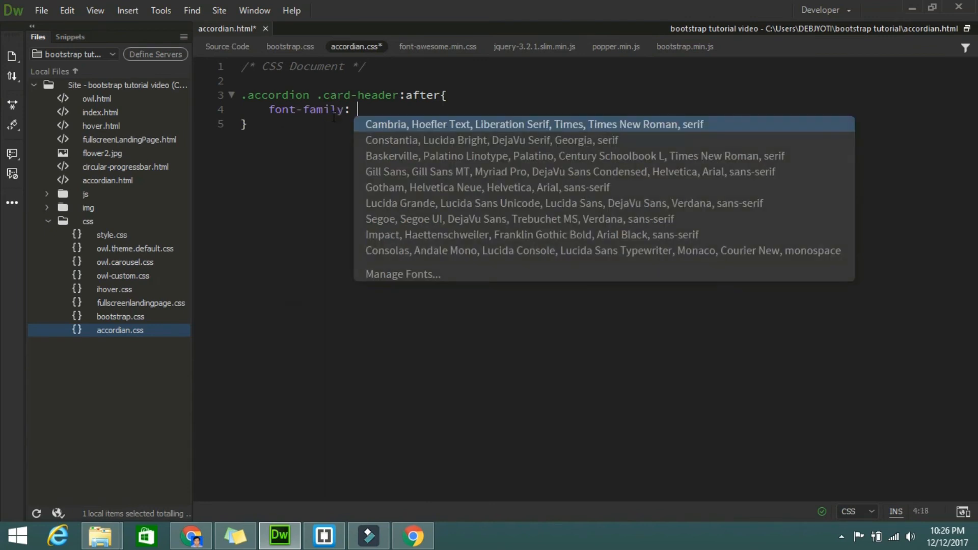
pyautogui.write('"')
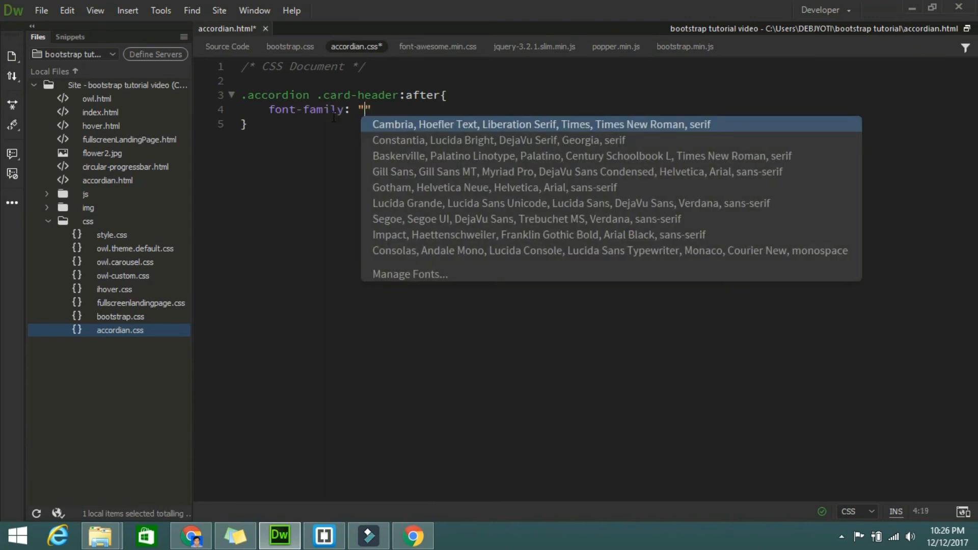
pyautogui.write("'")
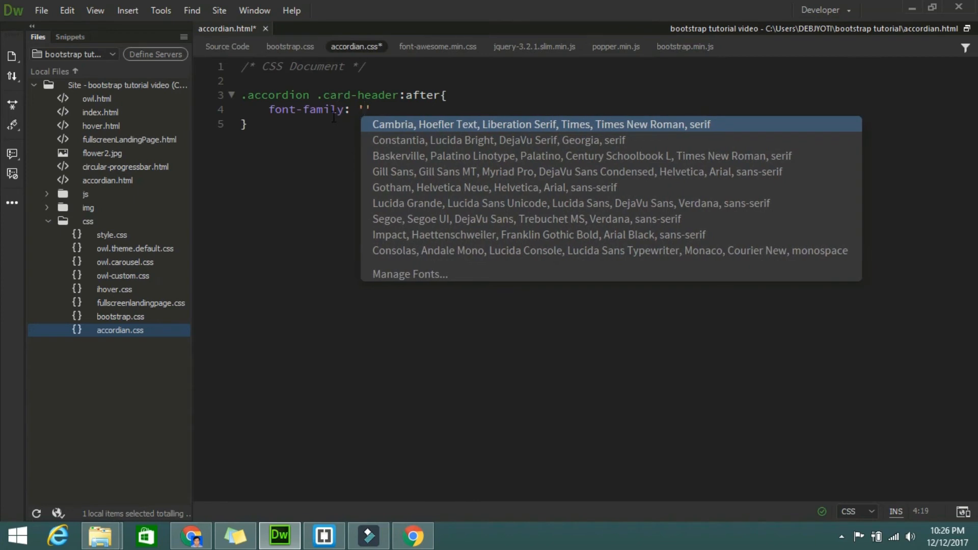
pyautogui.write('F')
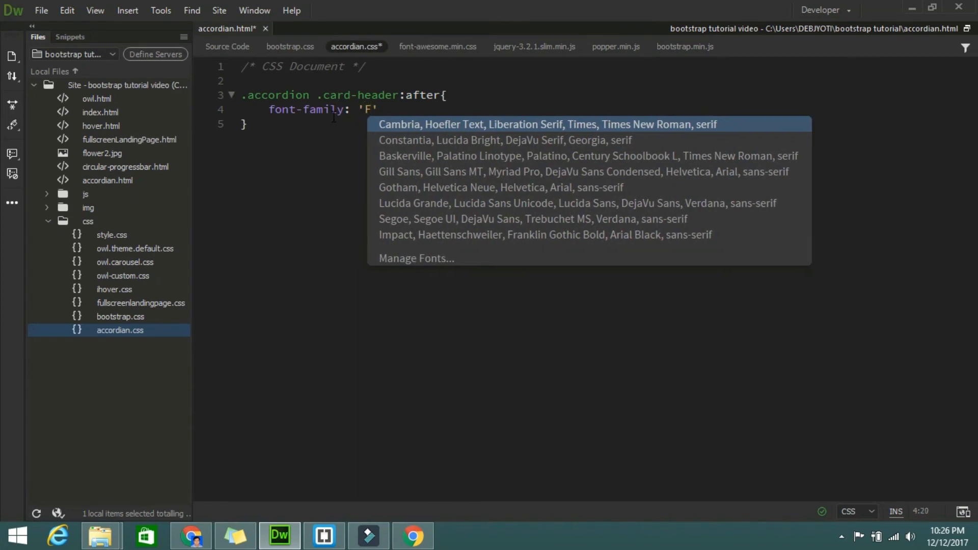
pyautogui.write('on')
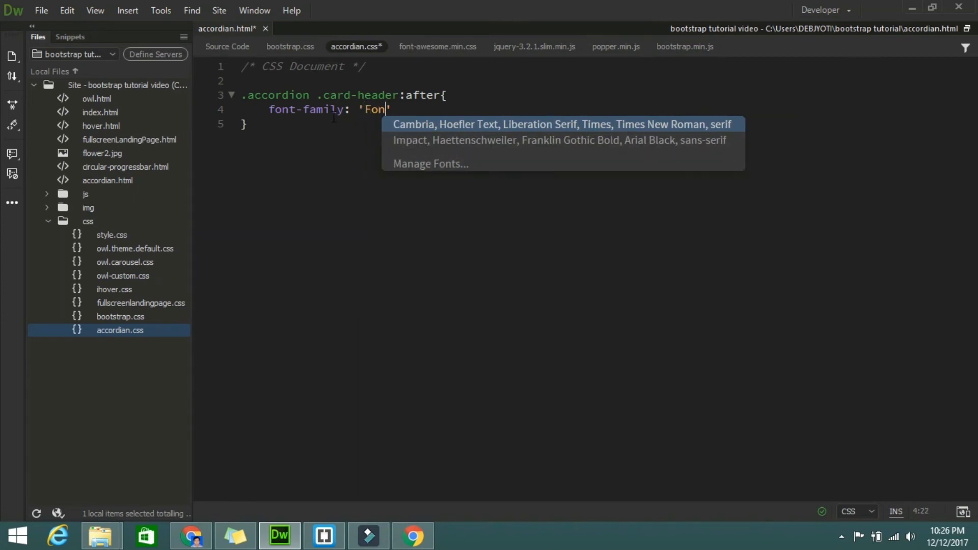
pyautogui.write('tA')
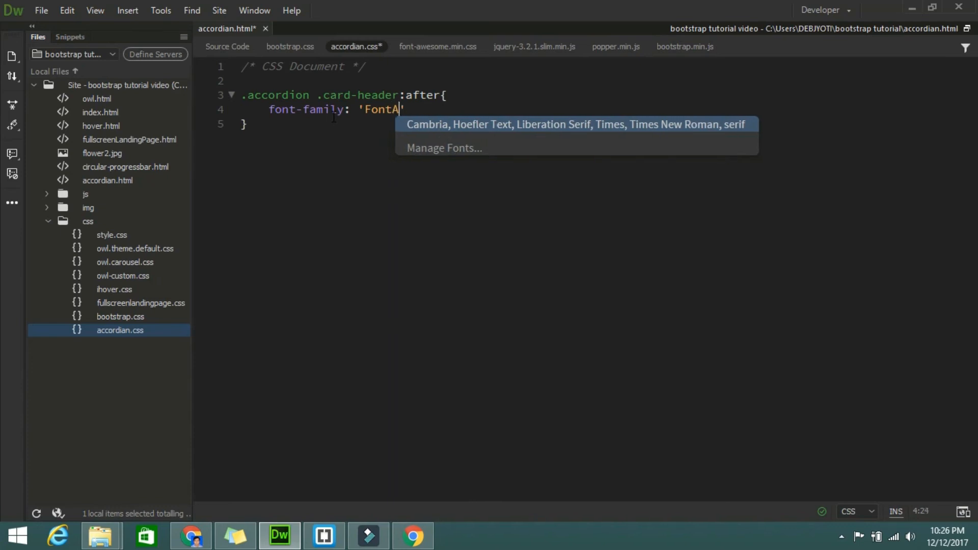
pyautogui.write('we')
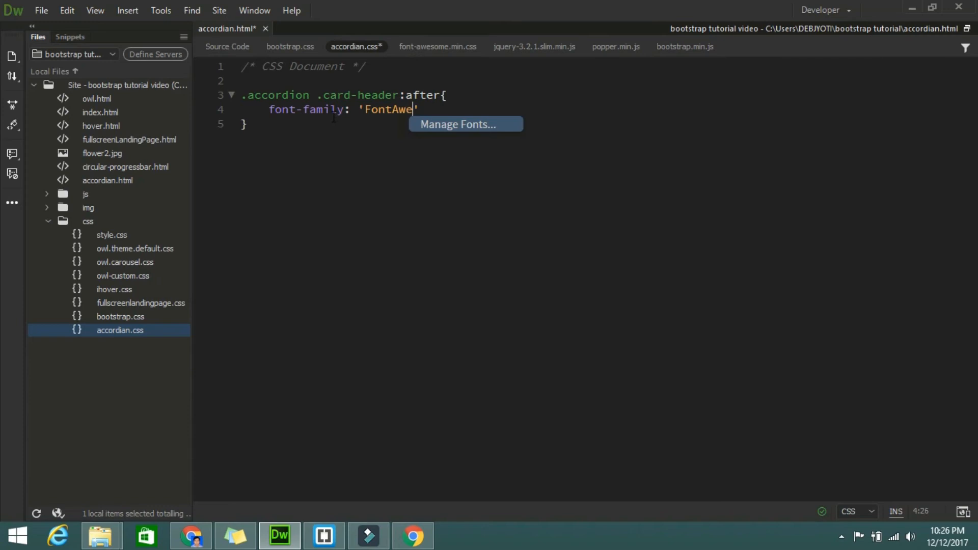
pyautogui.write('some')
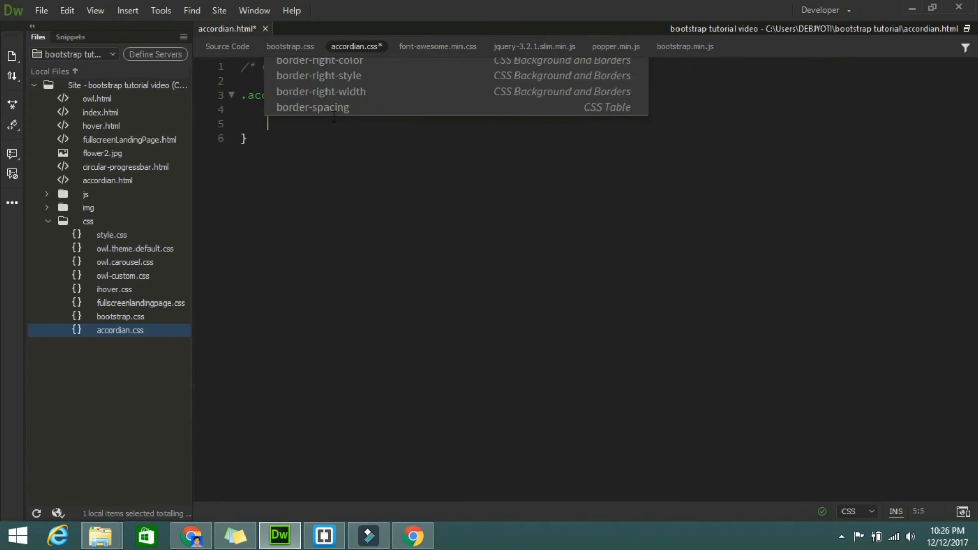
pyautogui.write('co')
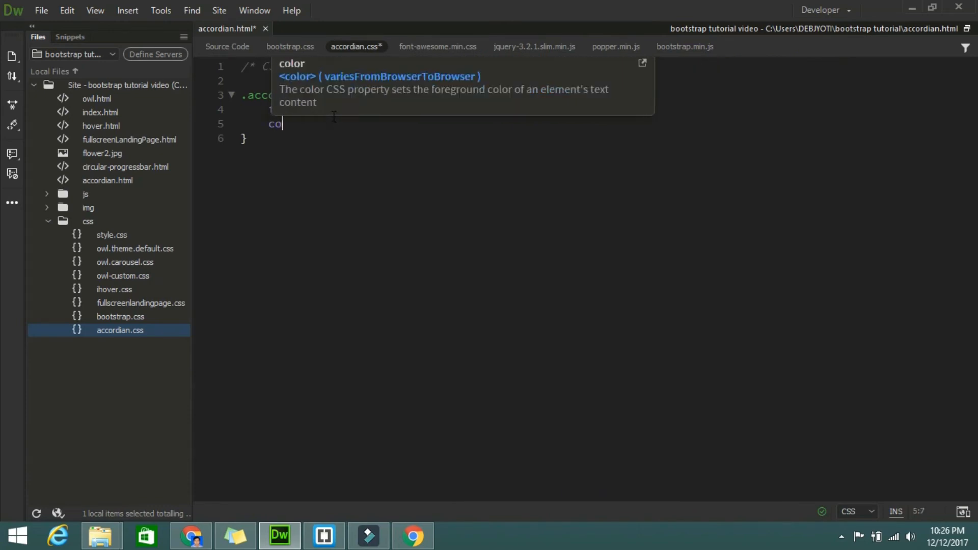
pyautogui.write('ntent:')
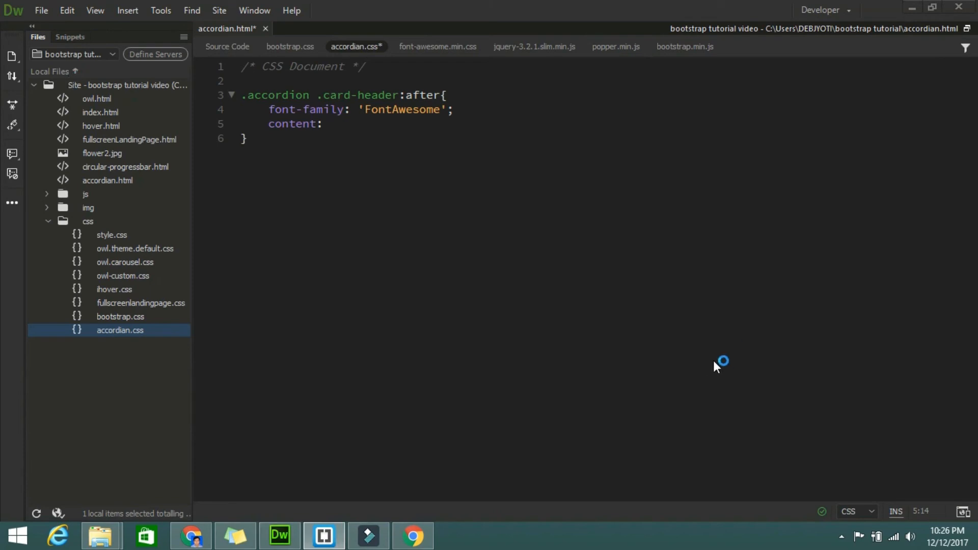
pyautogui.click(413, 536)
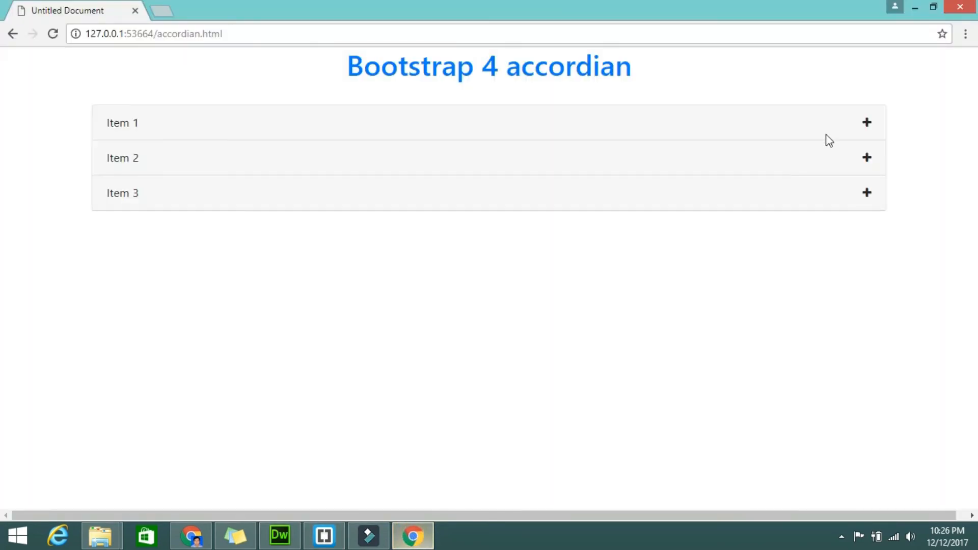
pyautogui.moveTo(929, 211)
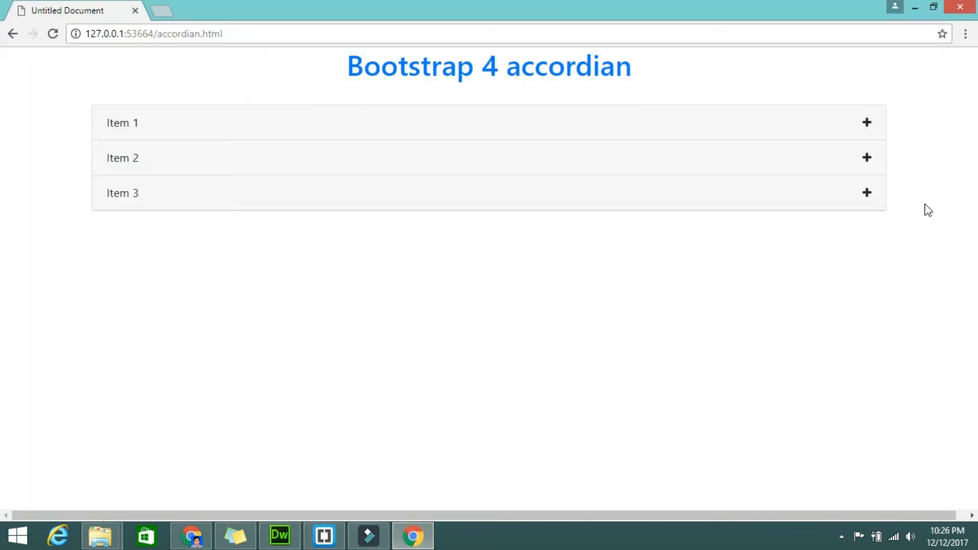
pyautogui.moveTo(882, 127)
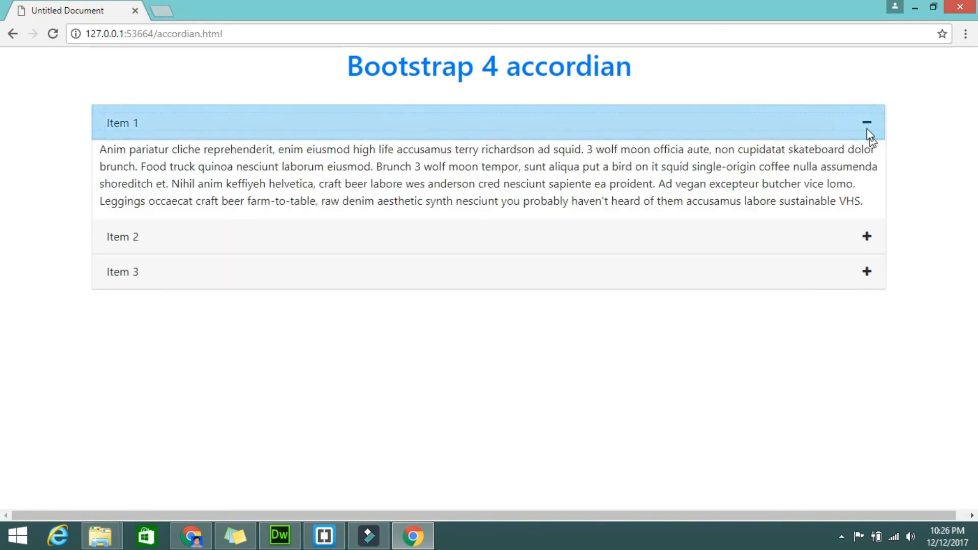
pyautogui.click(867, 121)
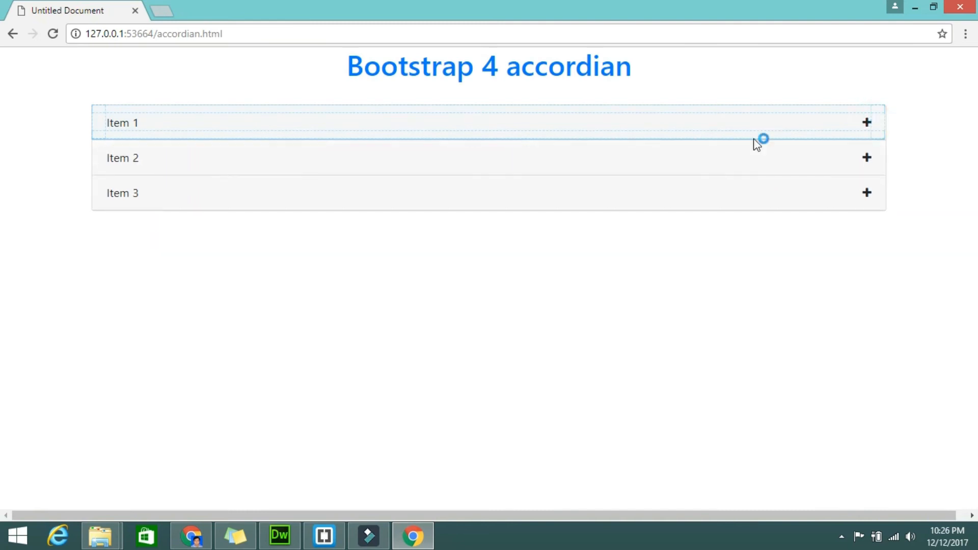
pyautogui.moveTo(194, 535)
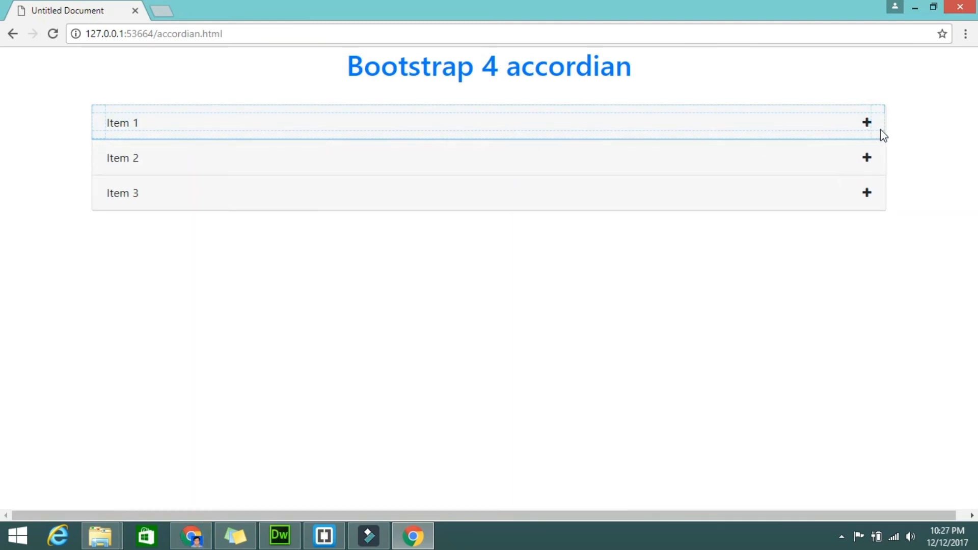
pyautogui.moveTo(196, 534)
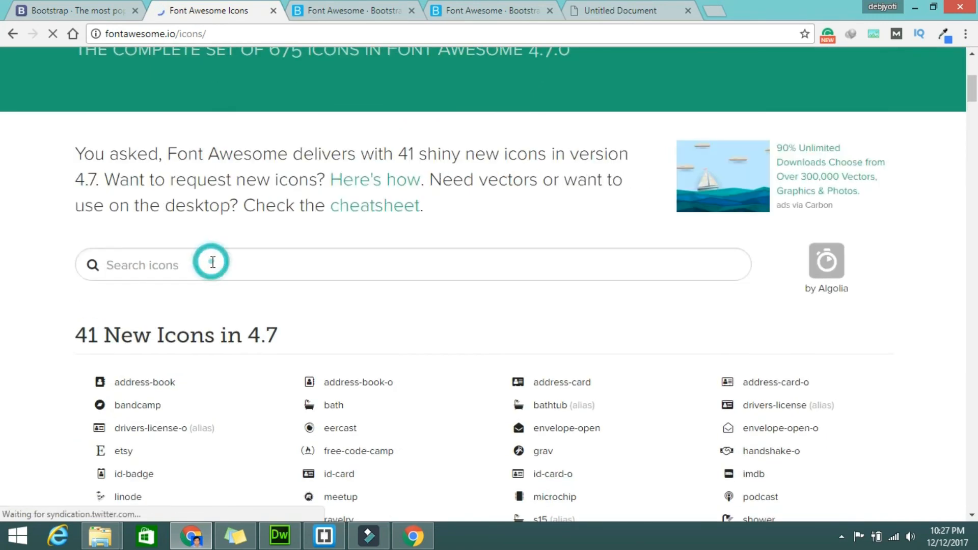
# - Search Font Awesome for plus, open the fa-plus page and select its Unicode f067
pyautogui.write('plus')
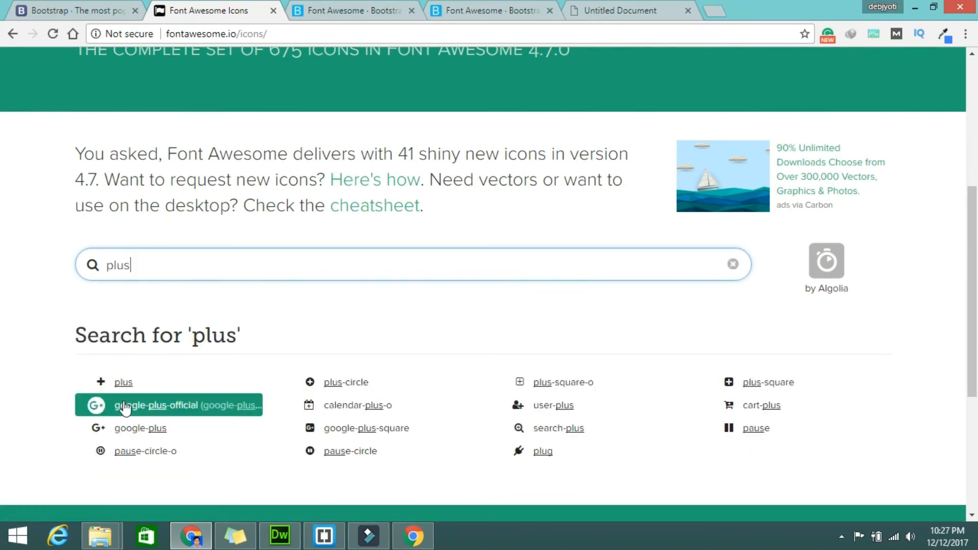
pyautogui.click(123, 381)
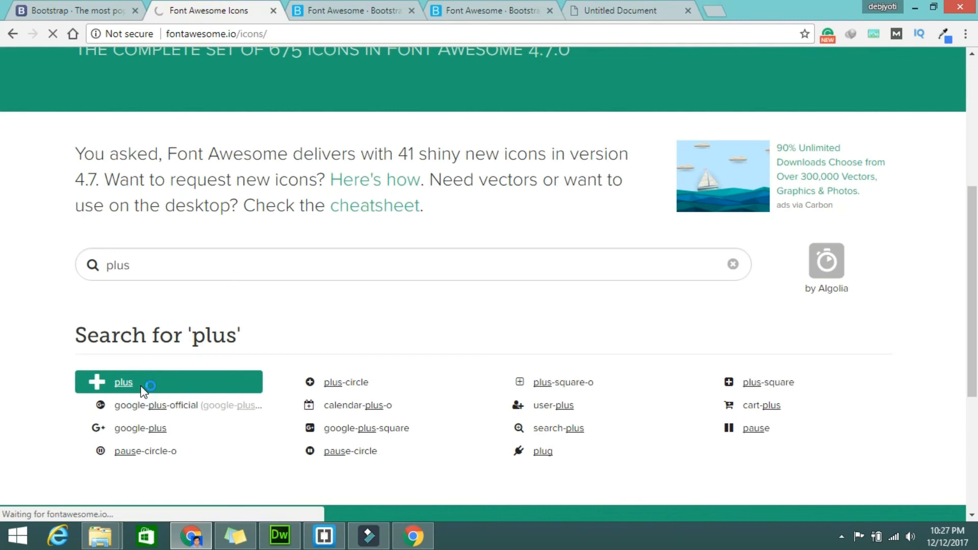
pyautogui.click(123, 382)
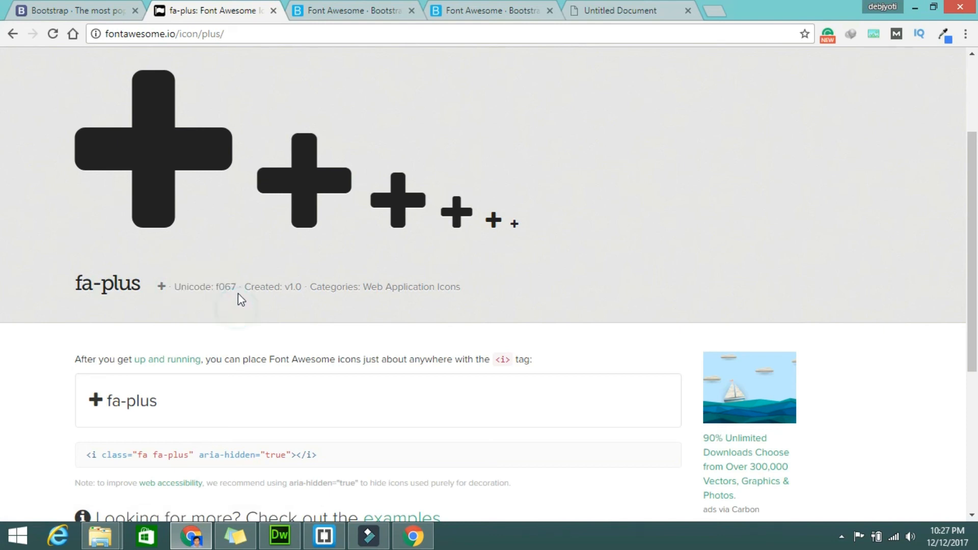
pyautogui.doubleClick(224, 287)
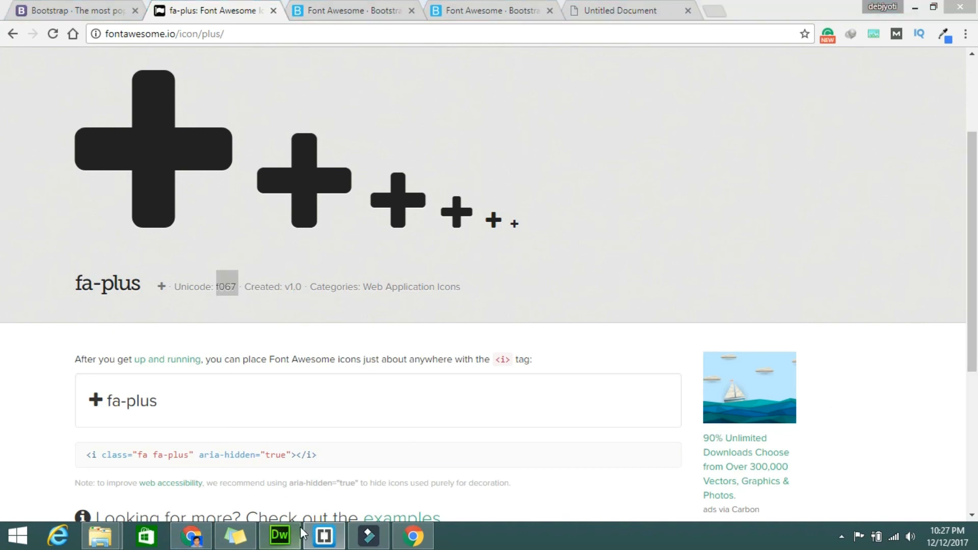
# - Check the content: position in accordian.css, then switch back to the Font Awesome page in Chrome
pyautogui.click(280, 536)
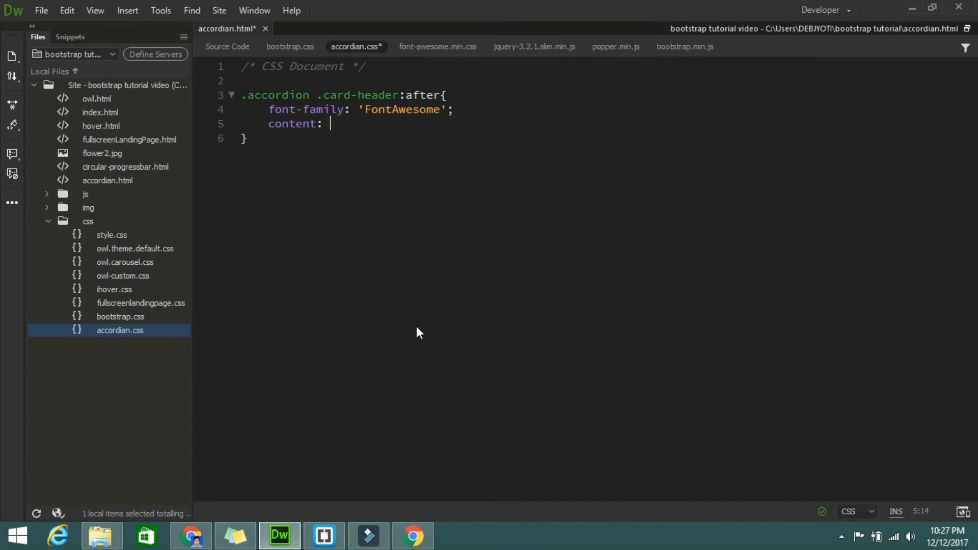
pyautogui.moveTo(398, 345)
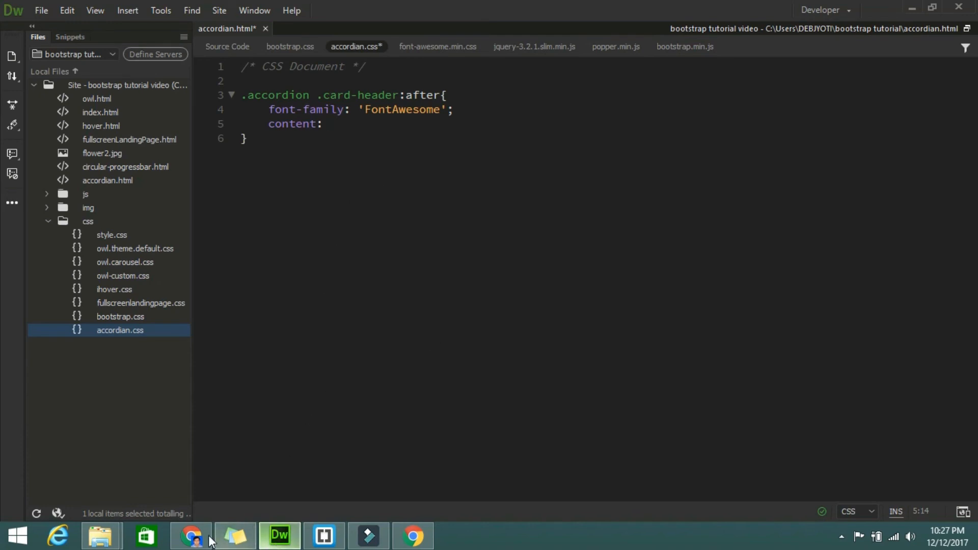
pyautogui.click(190, 536)
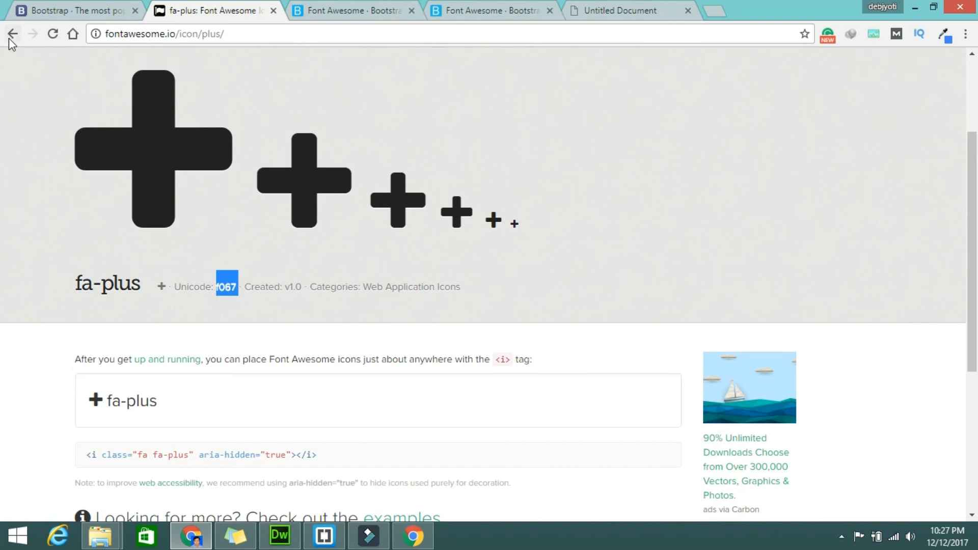
# - Search Font Awesome for min, open the fa-minus page and select its Unicode f068
pyautogui.click(12, 33)
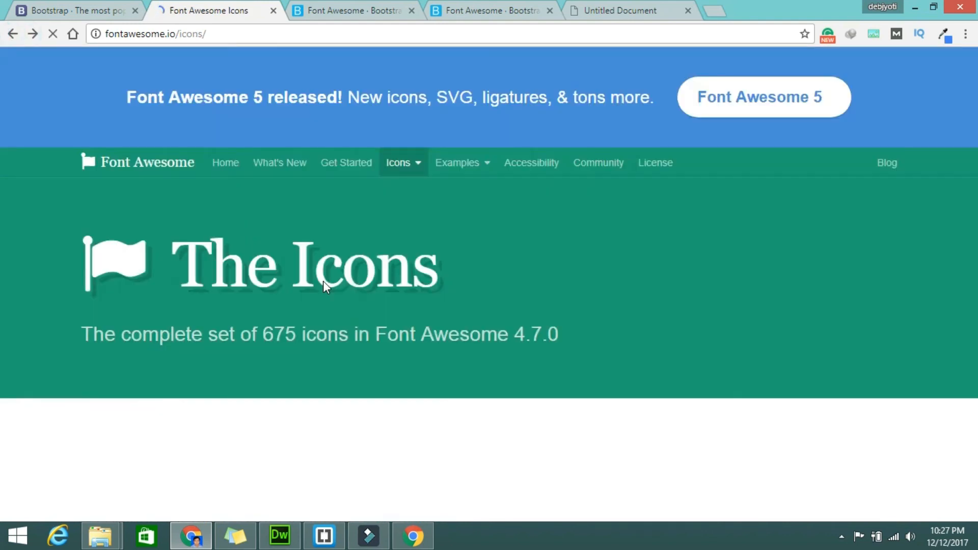
pyautogui.scroll(-3)
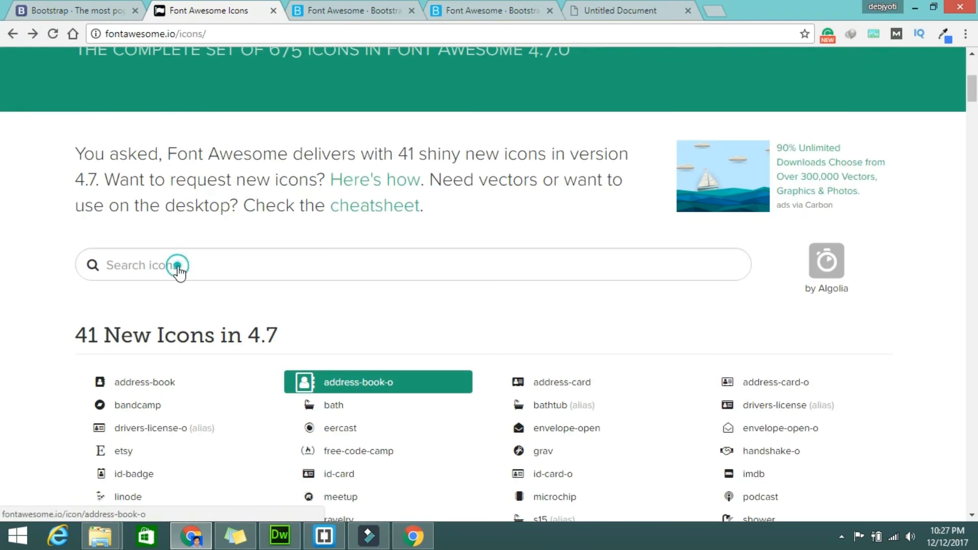
pyautogui.write('minu')
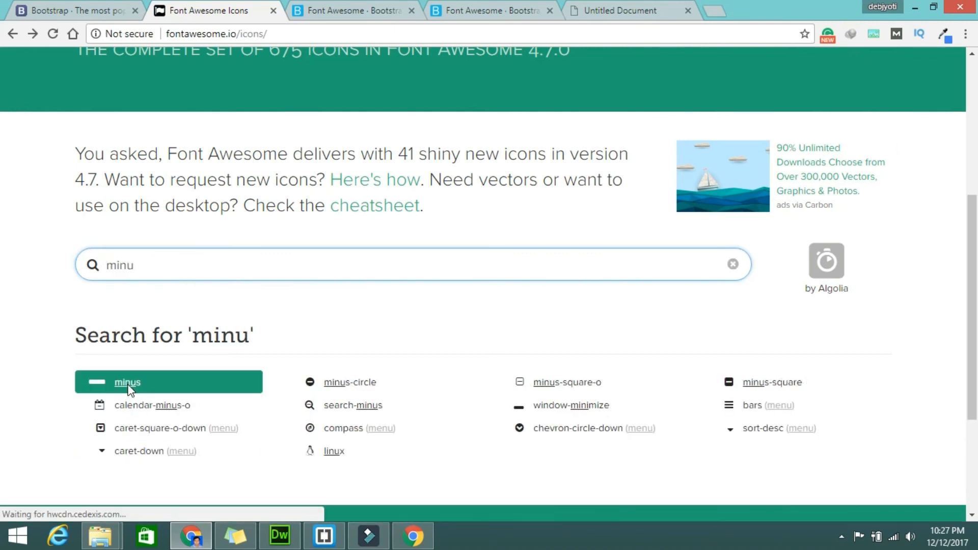
pyautogui.click(127, 382)
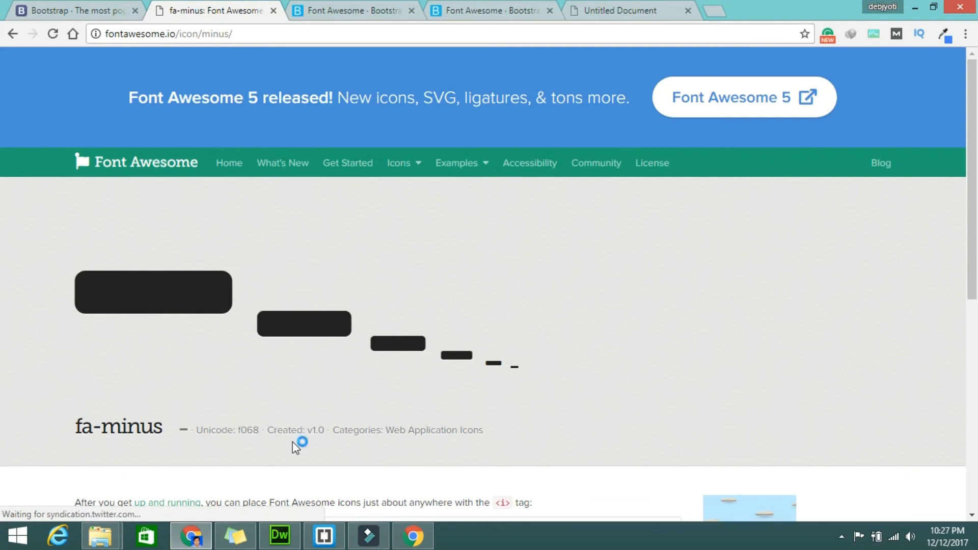
pyautogui.scroll(-3)
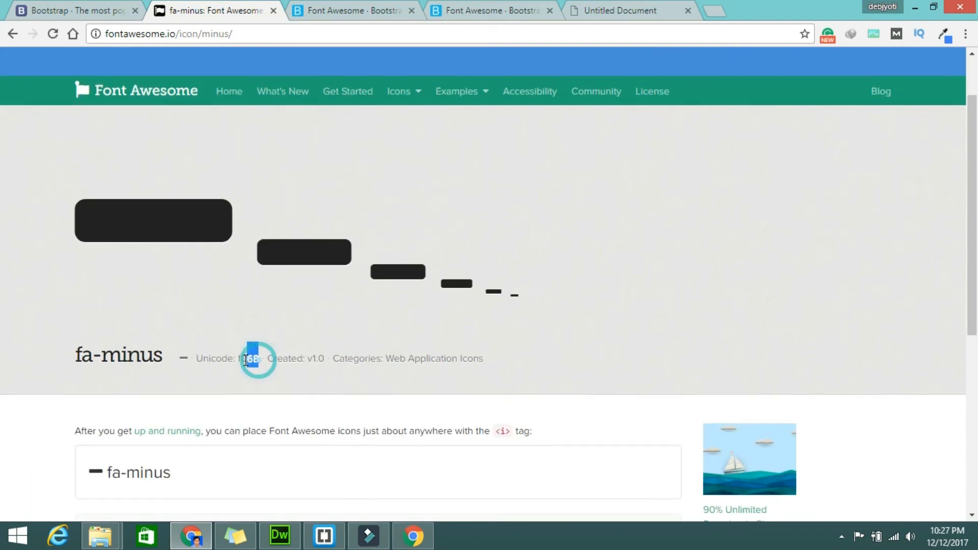
pyautogui.doubleClick(247, 359)
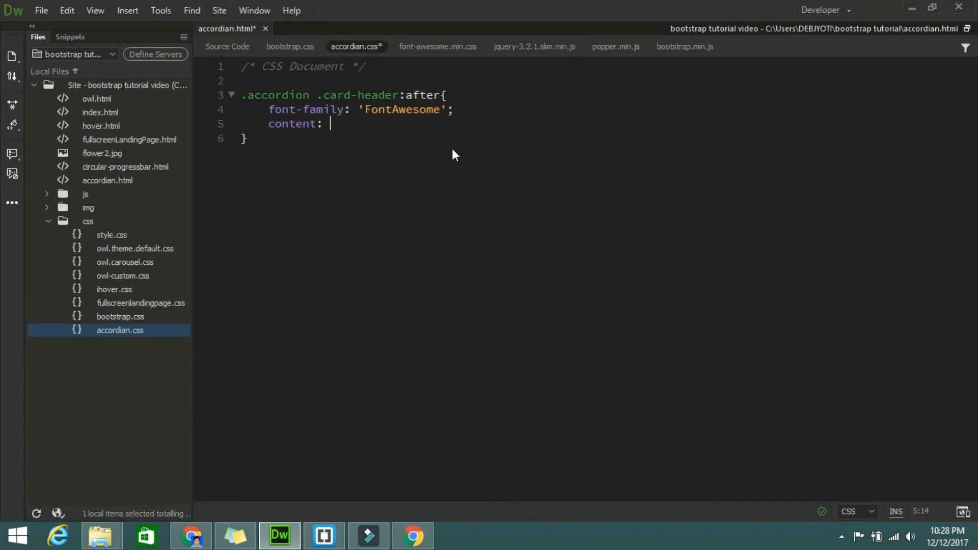
# - Set content to "\f068" and float: right in the card-header :after rule
pyautogui.write('""')
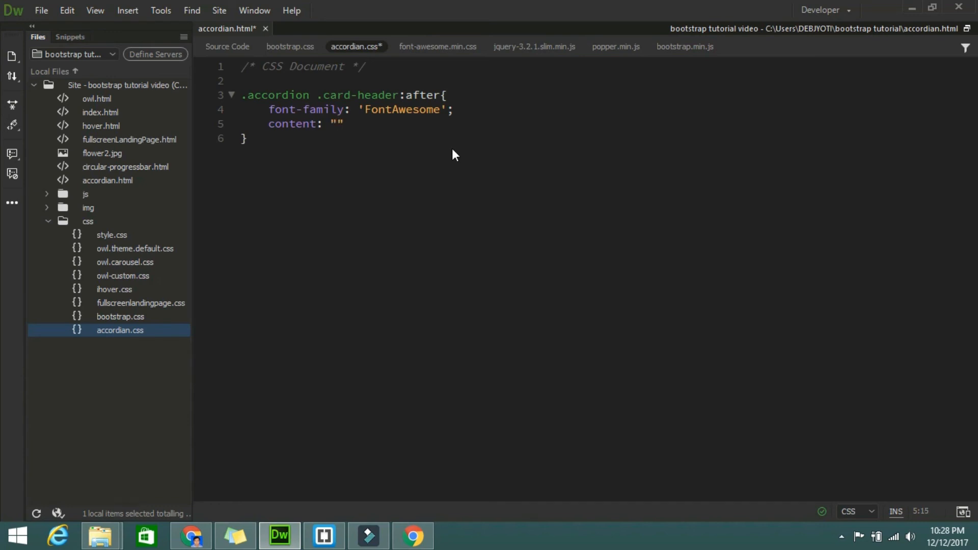
pyautogui.write('\\')
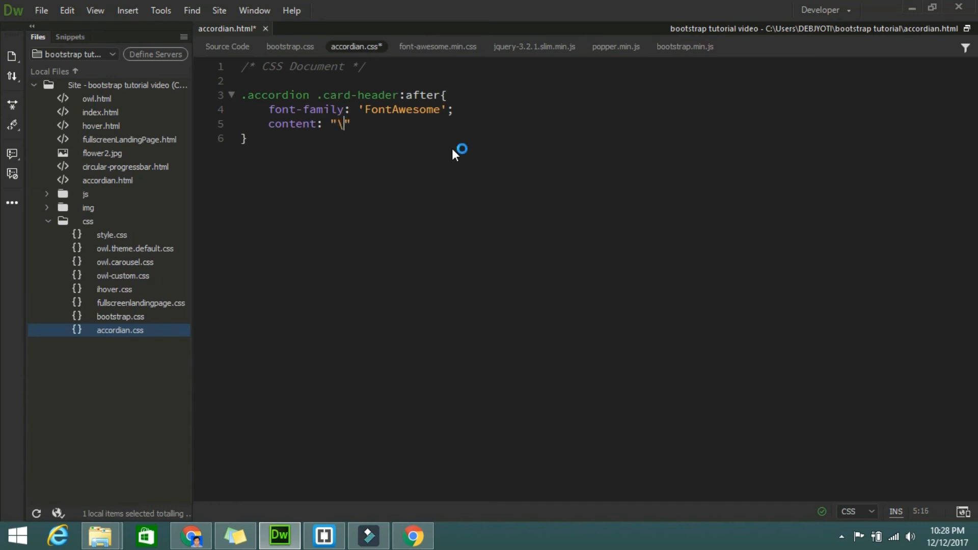
pyautogui.write('f068')
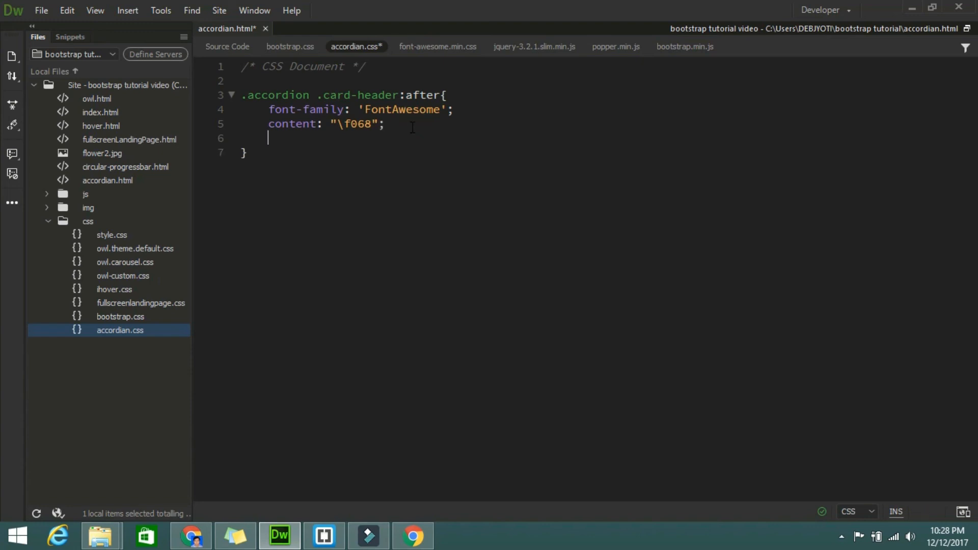
pyautogui.write('float:')
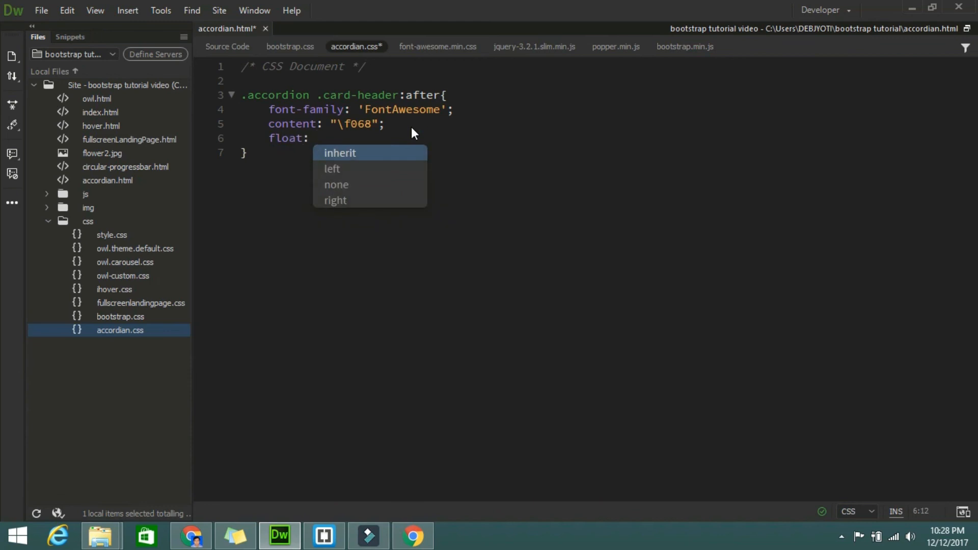
pyautogui.write('right')
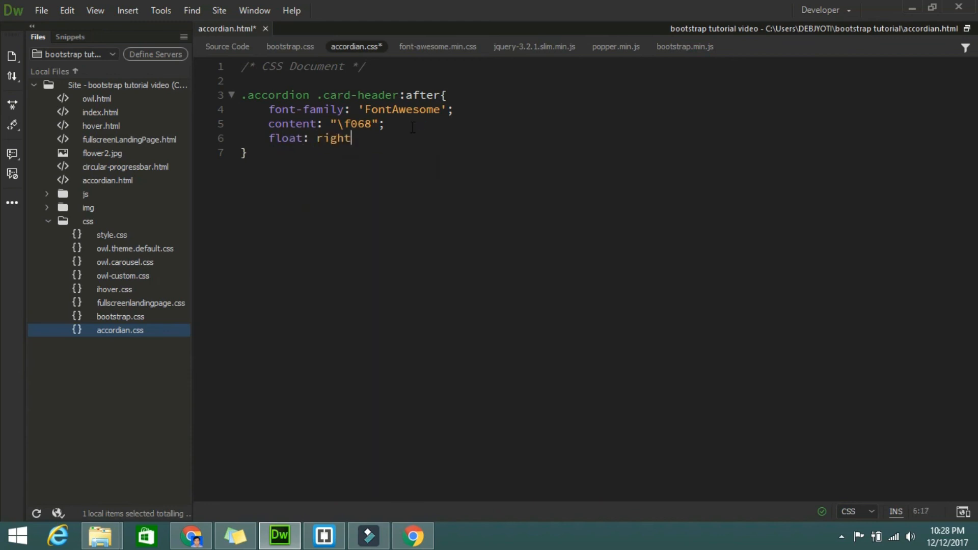
pyautogui.write(';')
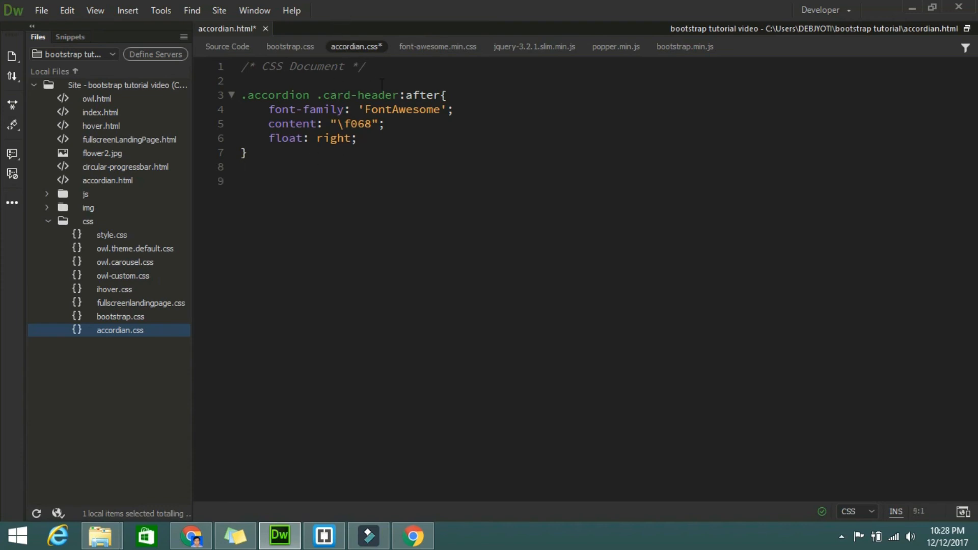
# - Duplicate the selector below as .accordion .card-header .collapsed:after for collapsed headers
pyautogui.moveTo(252, 95); pyautogui.dragTo(399, 95)
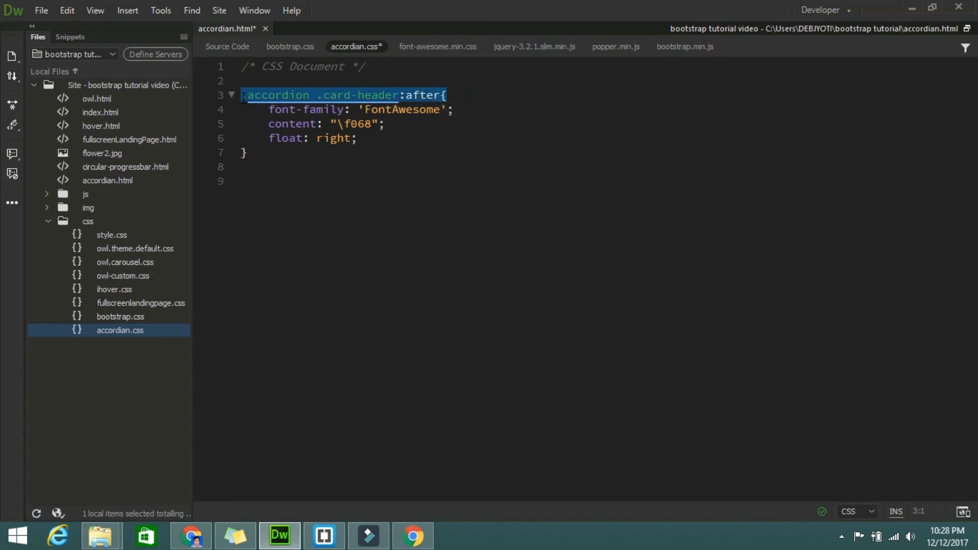
pyautogui.click(270, 152)
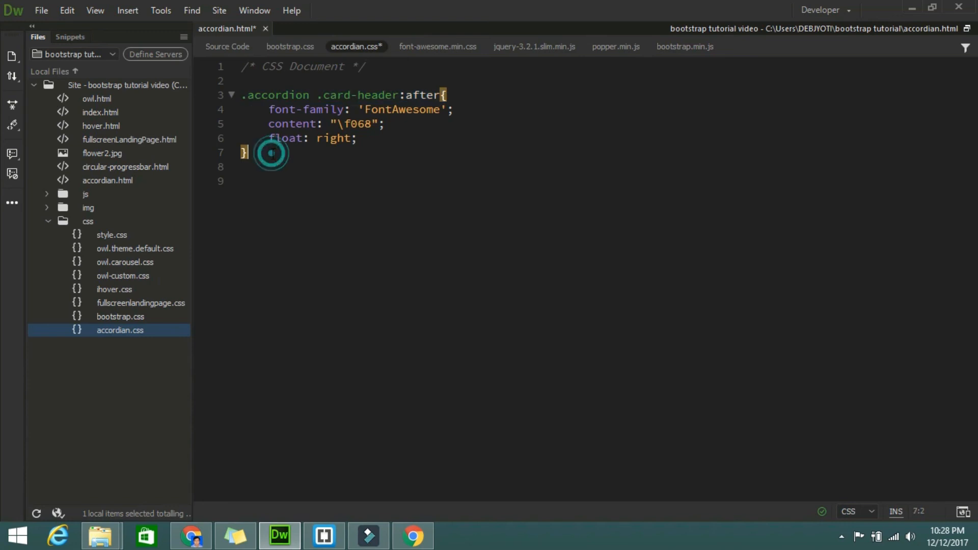
pyautogui.write('.accordion .card-header:after{')
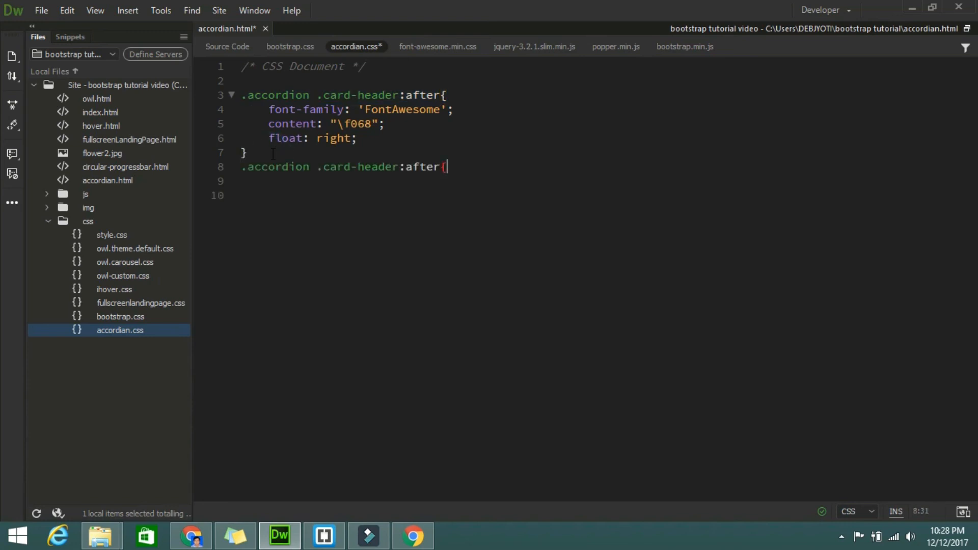
pyautogui.click(400, 167)
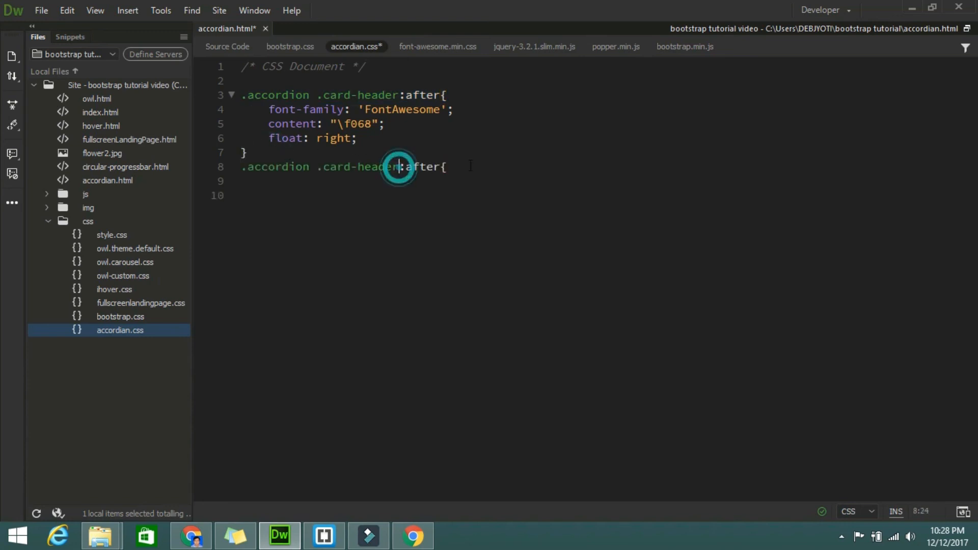
pyautogui.press('space')
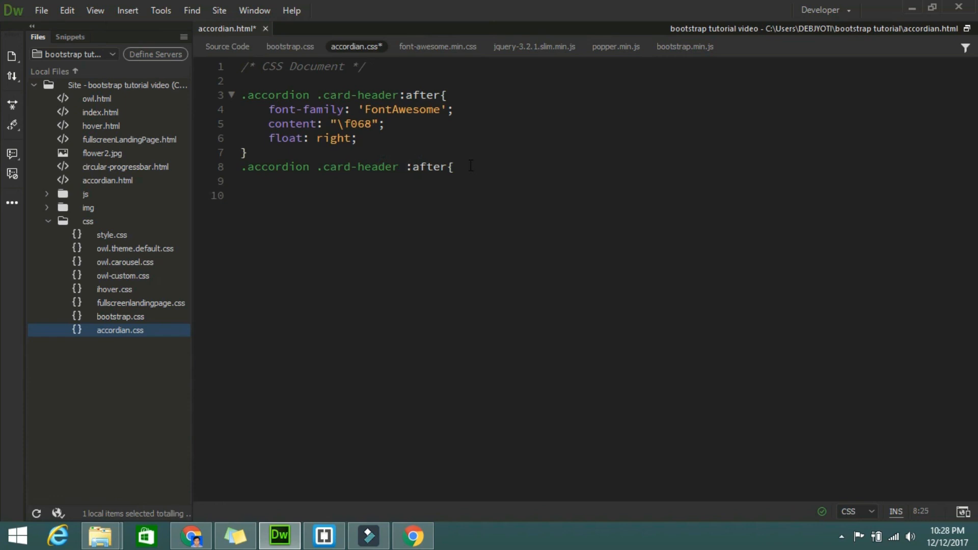
pyautogui.write('.')
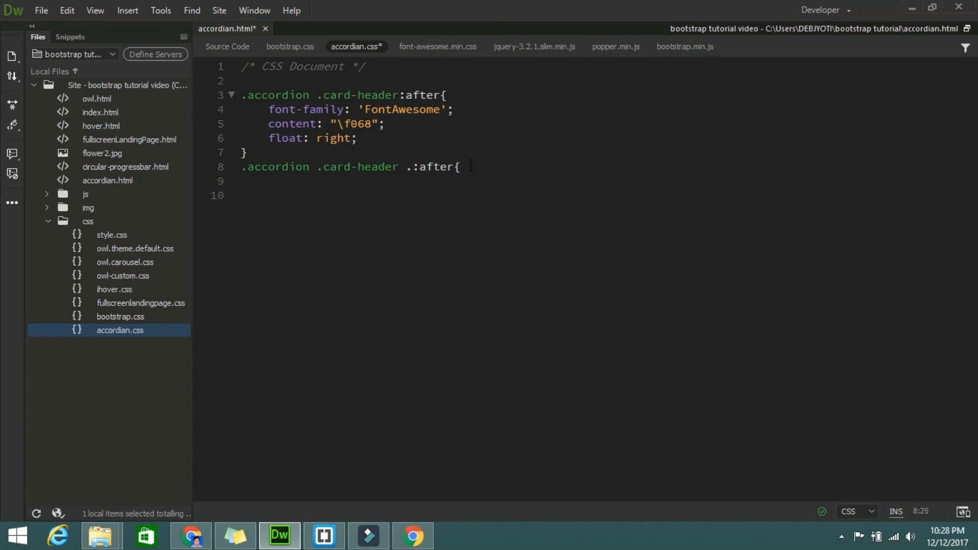
pyautogui.write('co')
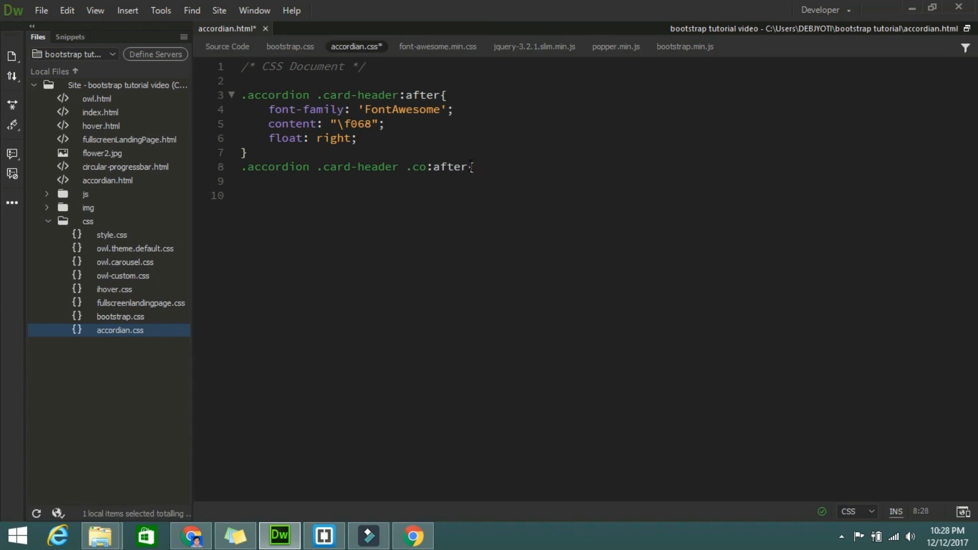
pyautogui.write('ll')
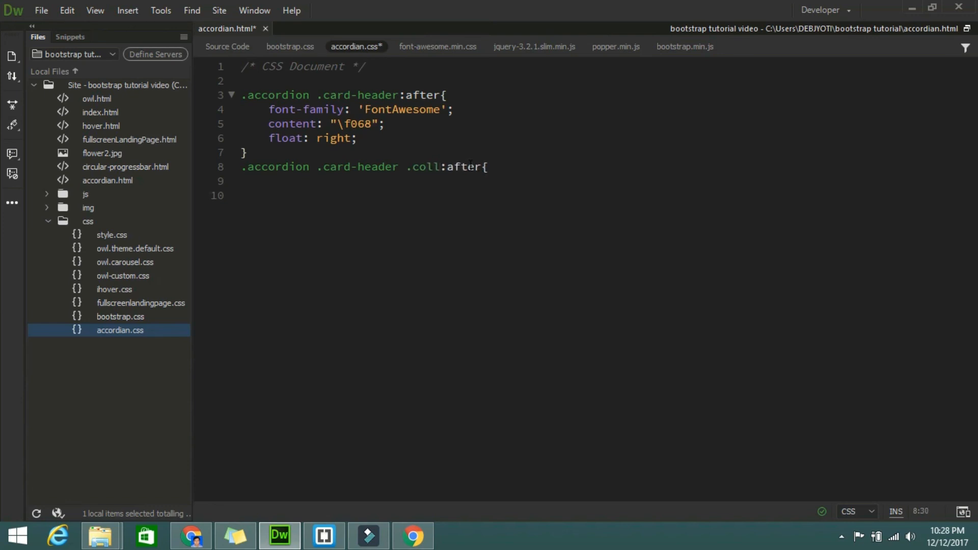
pyautogui.write('apsed')
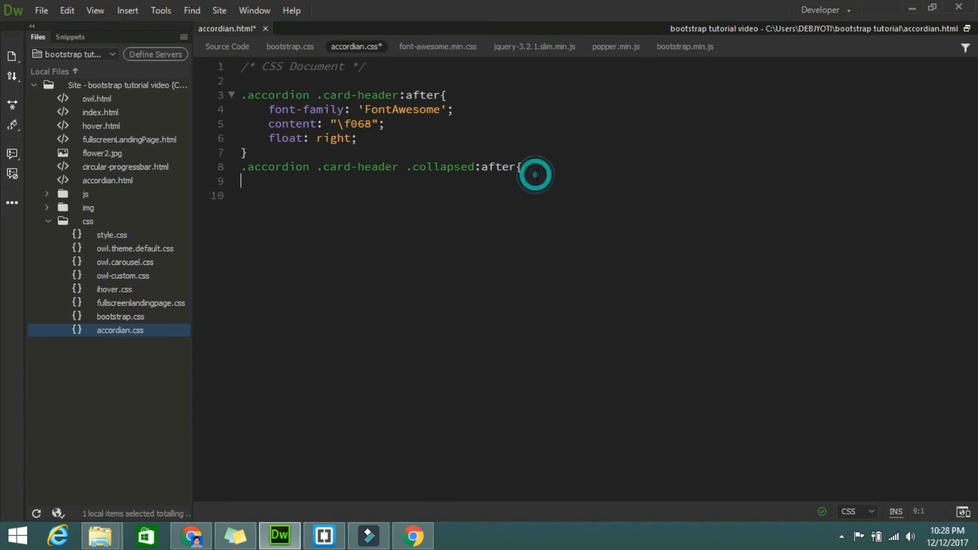
# - Give the collapsed rule content "\fo67" and close it with a brace
pyautogui.click(535, 172)
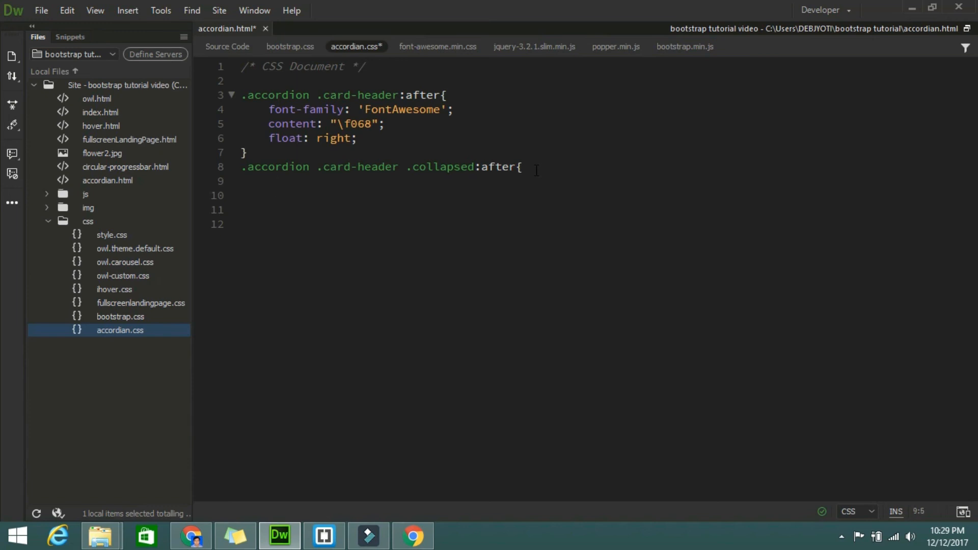
pyautogui.write('content:')
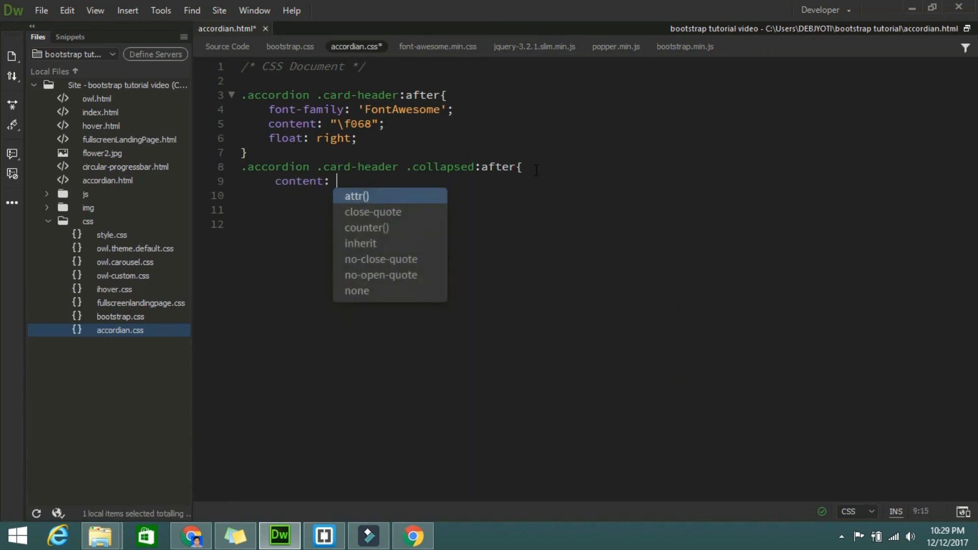
pyautogui.write('""')
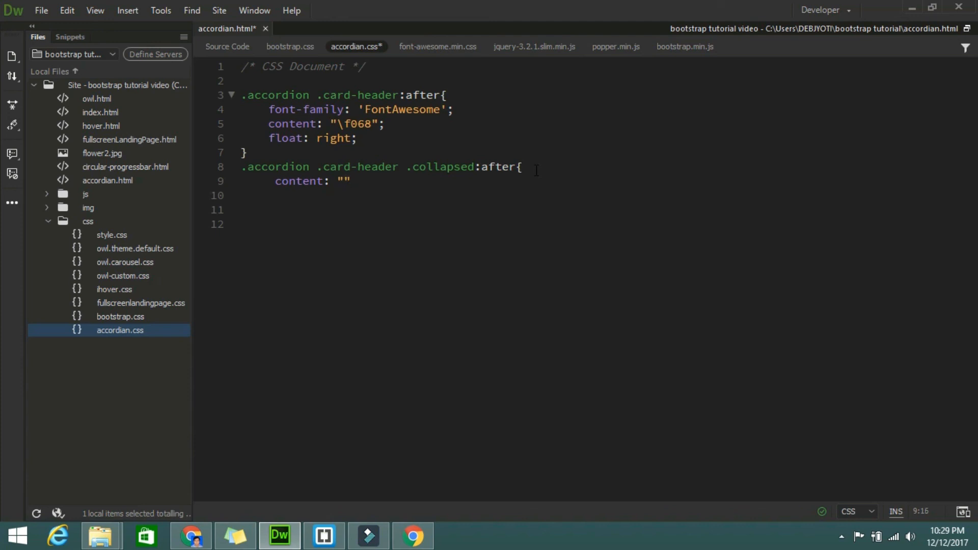
pyautogui.write('\\')
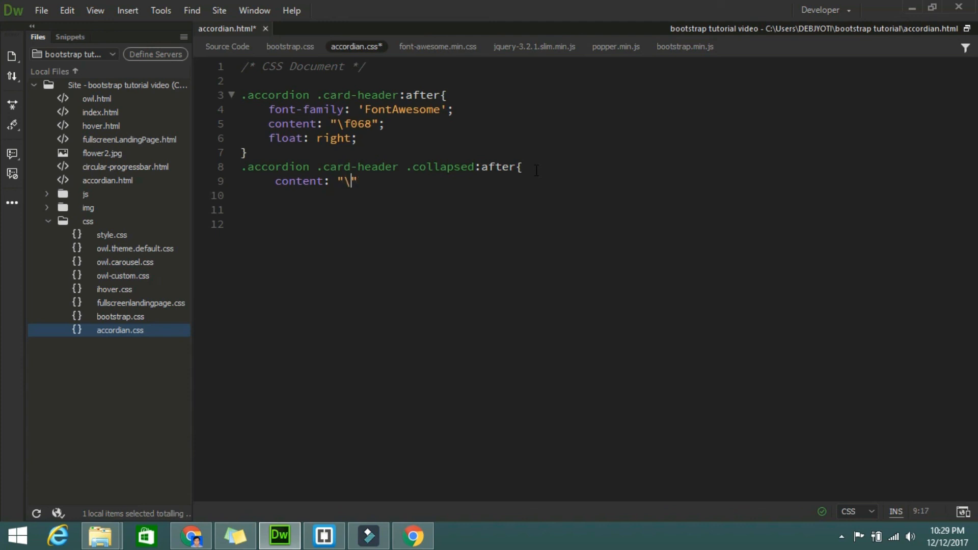
pyautogui.write('fo')
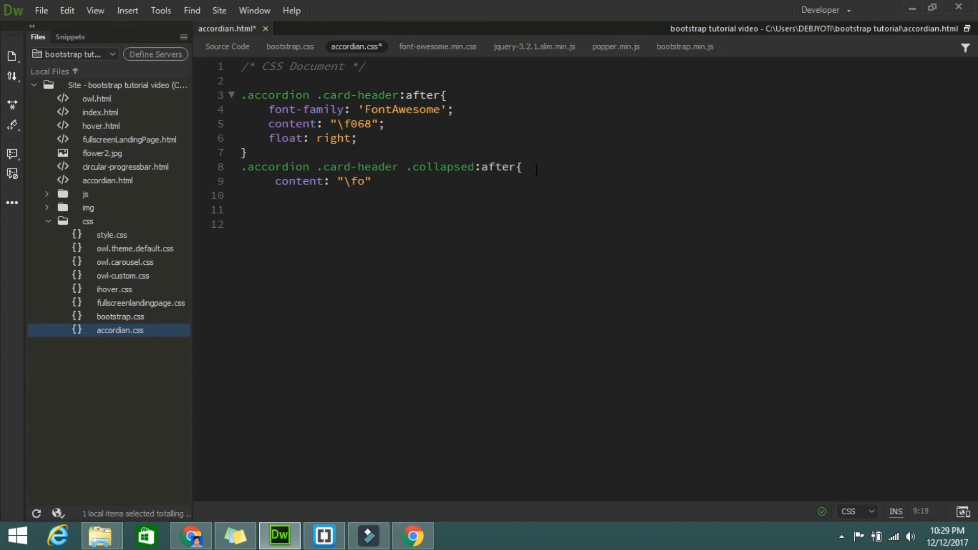
pyautogui.write('67')
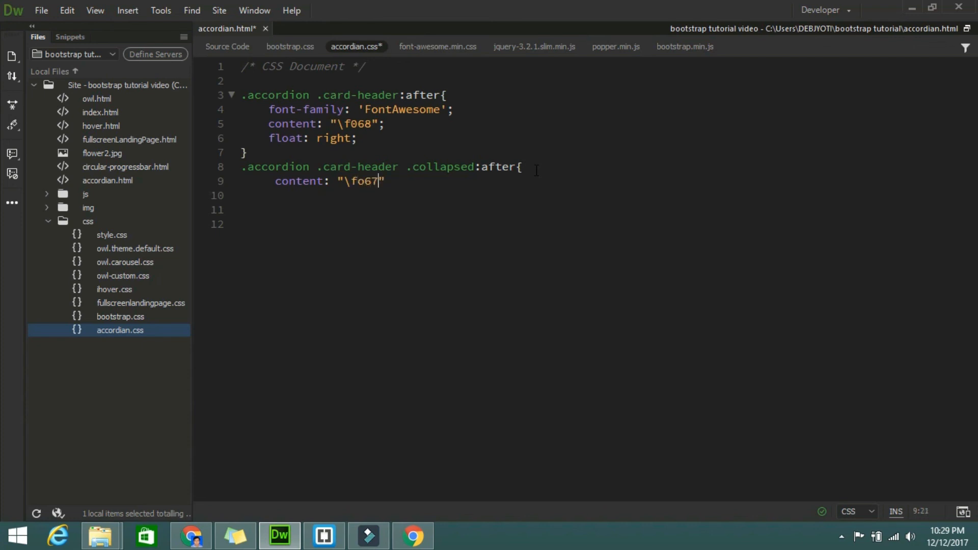
pyautogui.moveTo(440, 182)
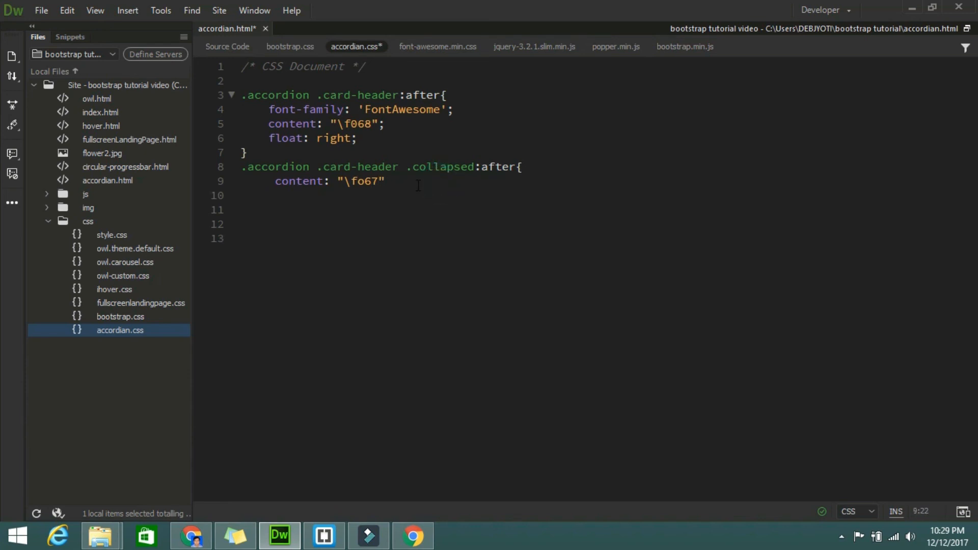
pyautogui.write('}')
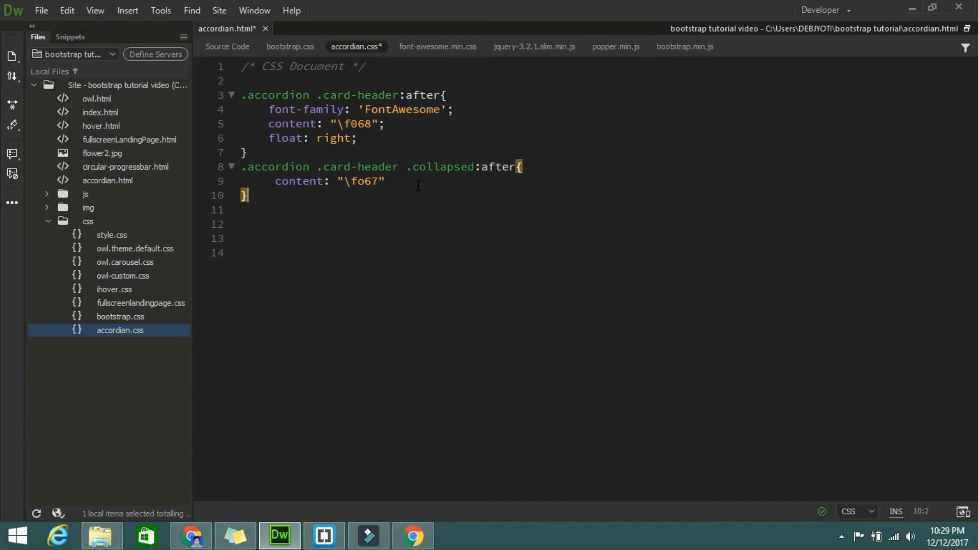
pyautogui.click(421, 184)
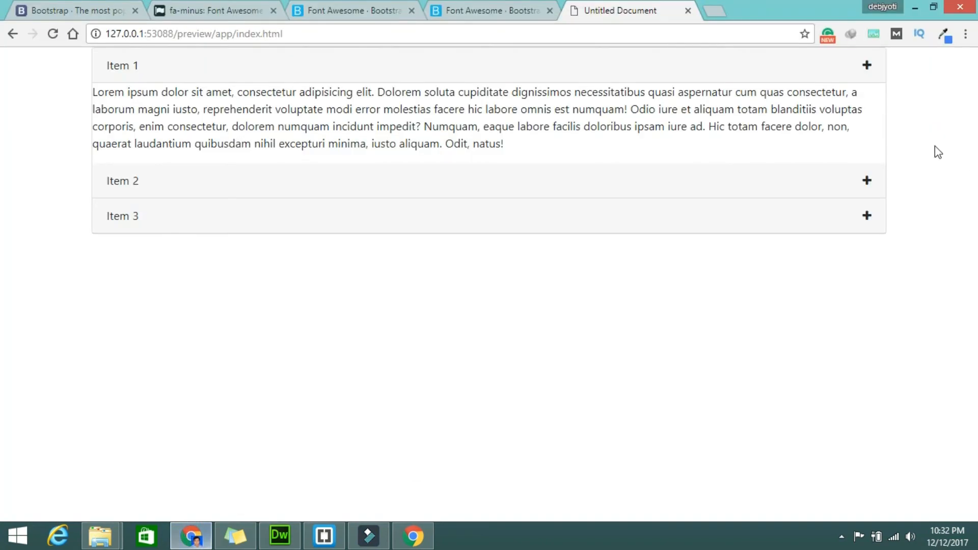
# - Toggle Items 1, 2 and 3 in the Chrome preview to verify plus/minus icons, then return to Dreamweaver
pyautogui.click(867, 65)
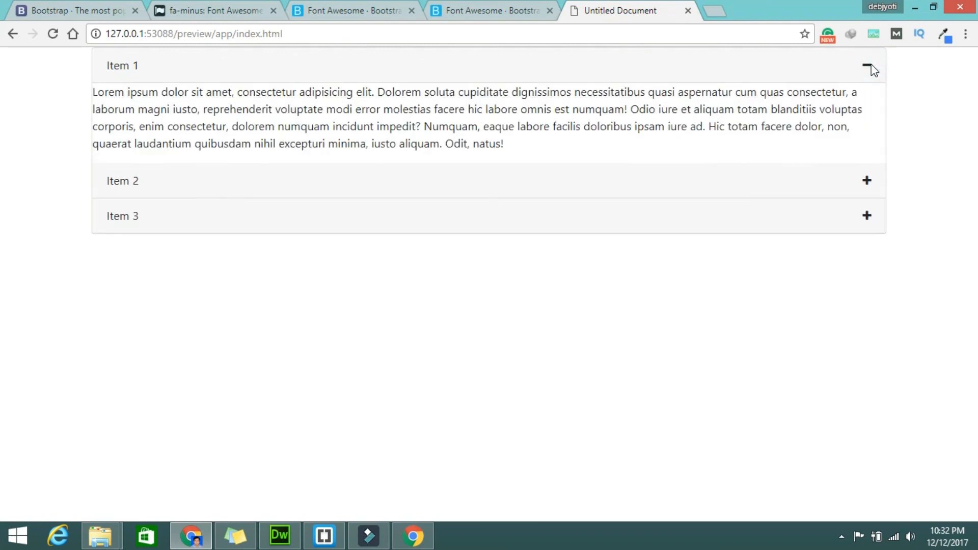
pyautogui.click(865, 66)
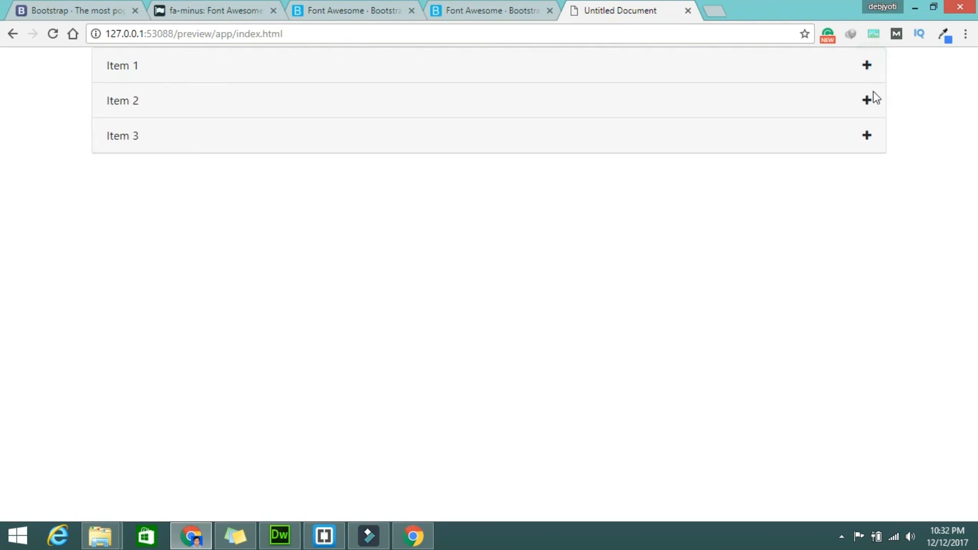
pyautogui.click(866, 135)
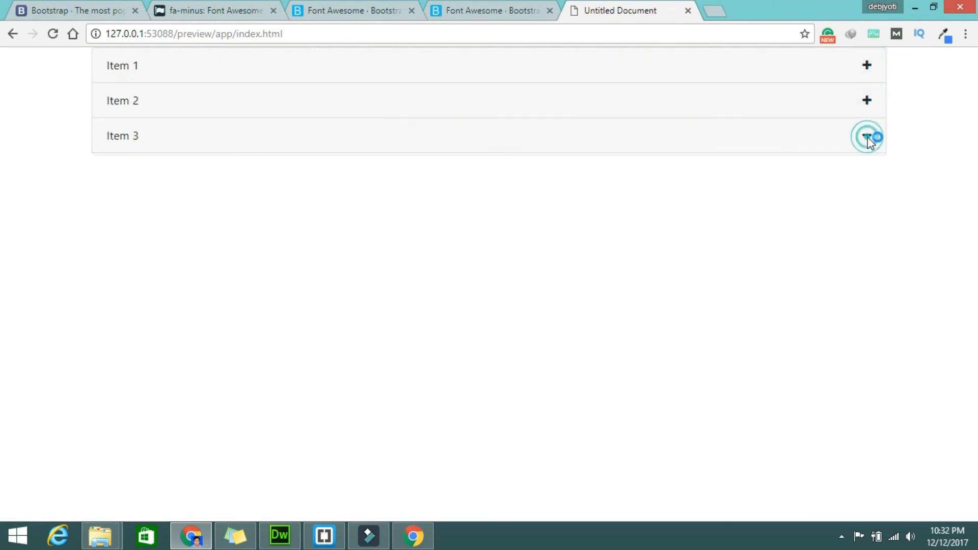
pyautogui.click(864, 136)
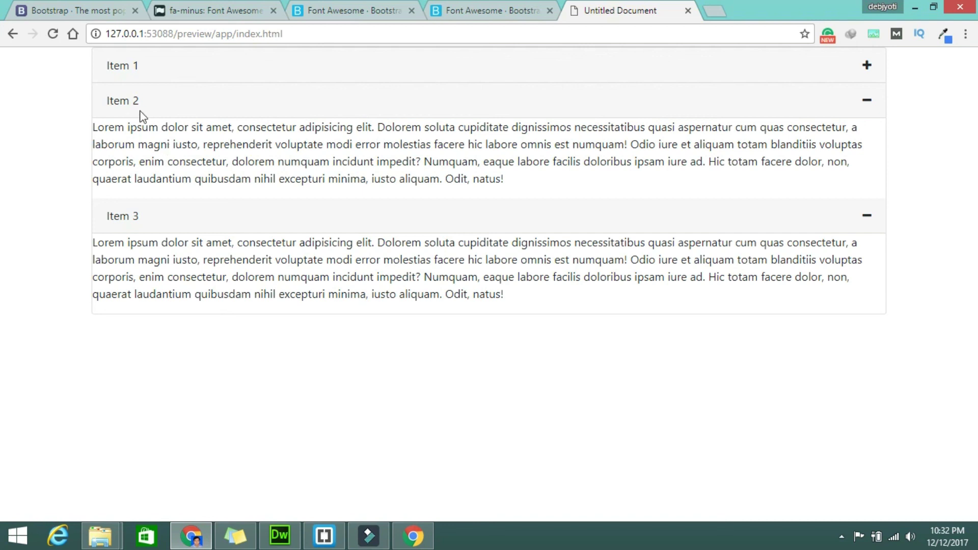
pyautogui.moveTo(301, 188)
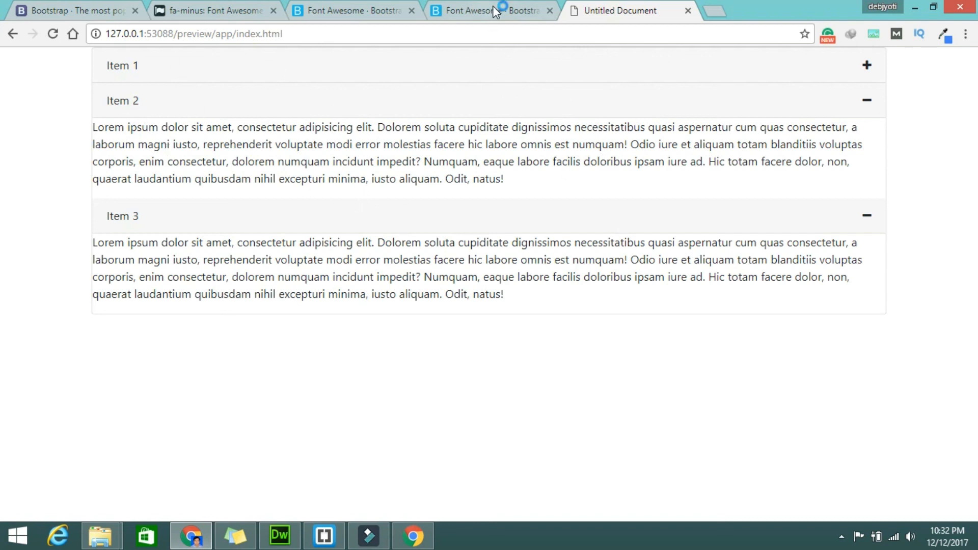
pyautogui.click(280, 536)
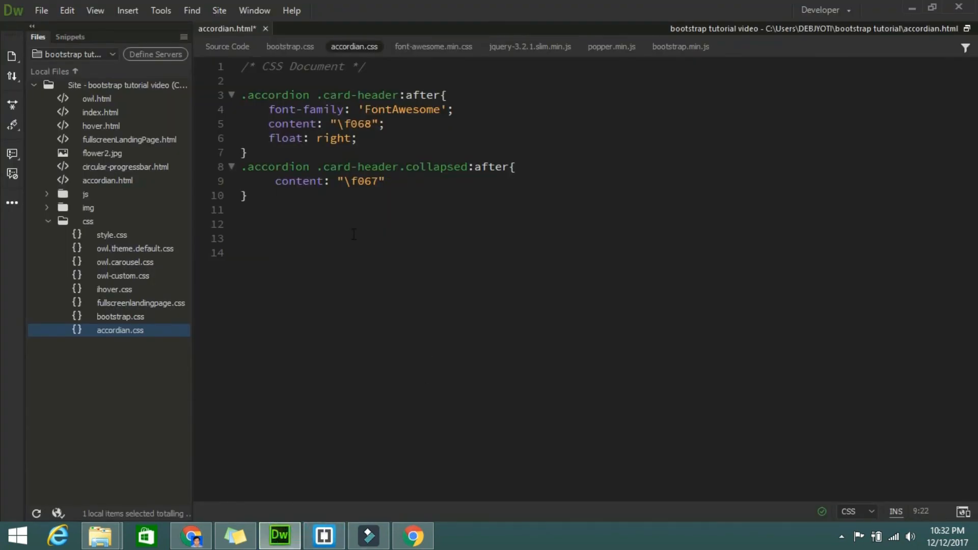
# - Add a .card-block rule with background-color: lightblue, then switch to the browser preview
pyautogui.press('Enter')
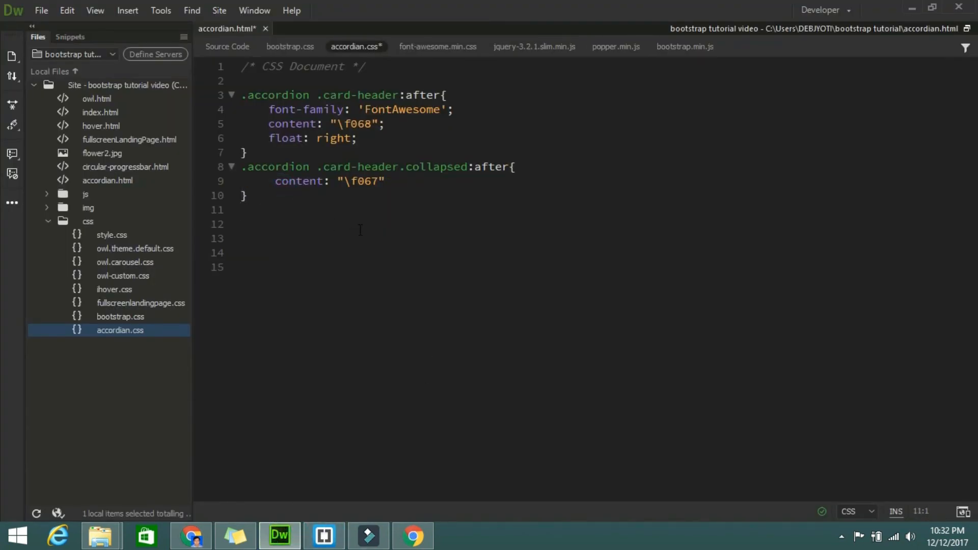
pyautogui.press('Enter')
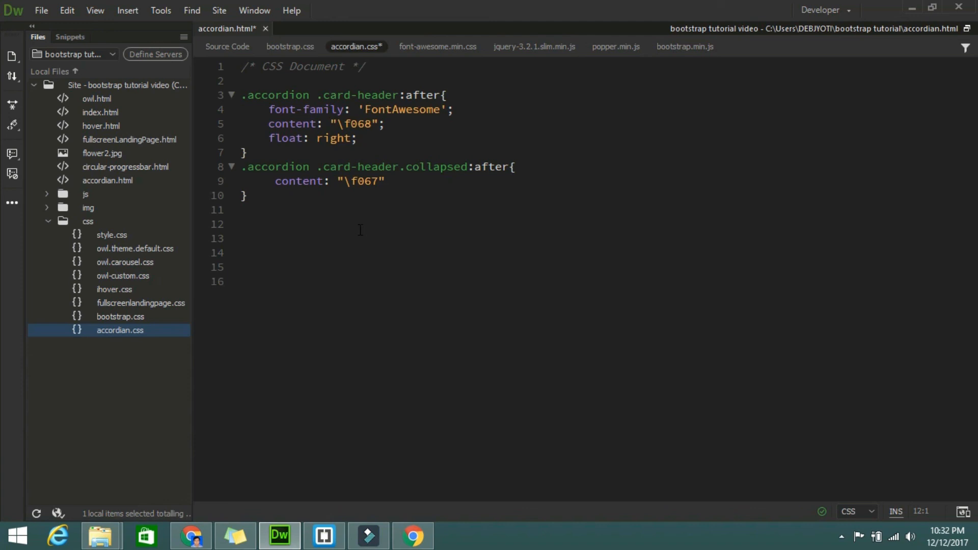
pyautogui.write('.car')
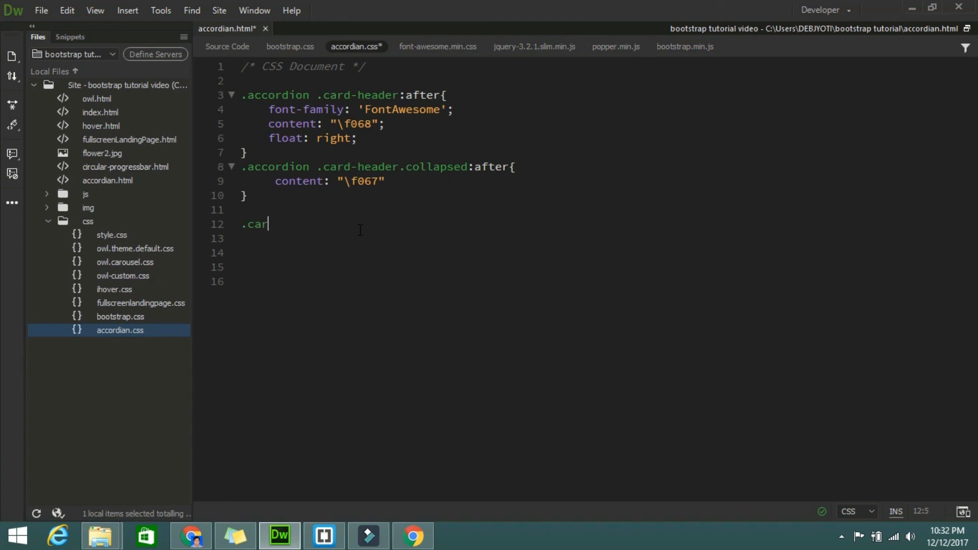
pyautogui.write('d-')
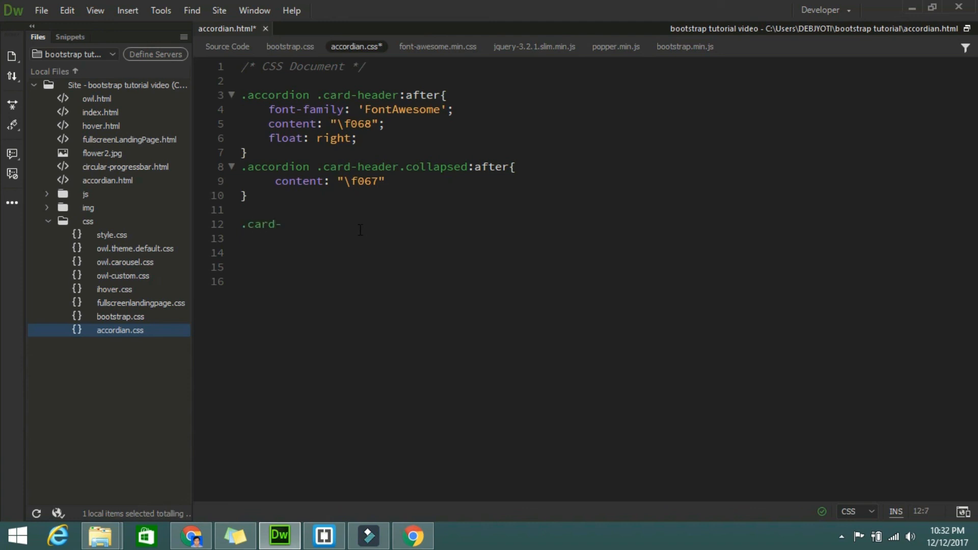
pyautogui.write('bla')
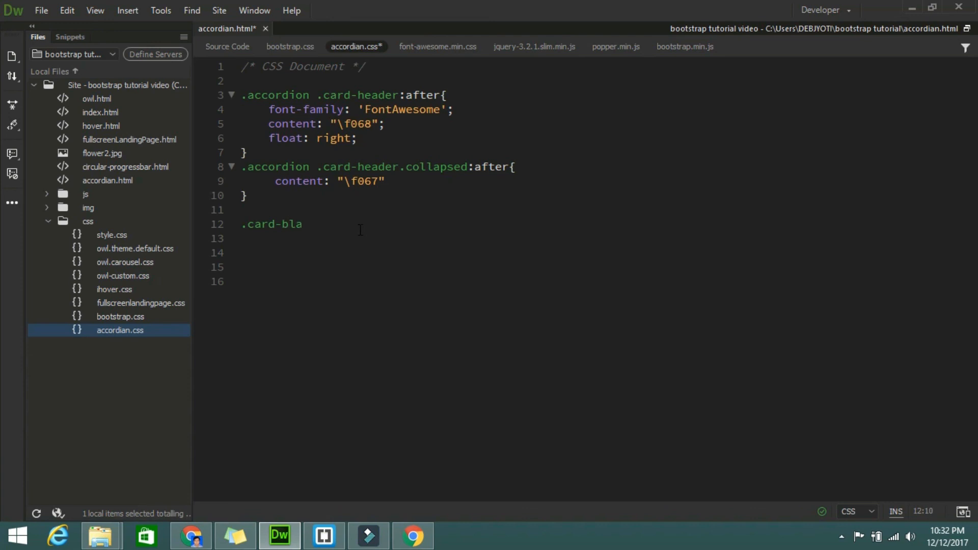
pyautogui.write('ock')
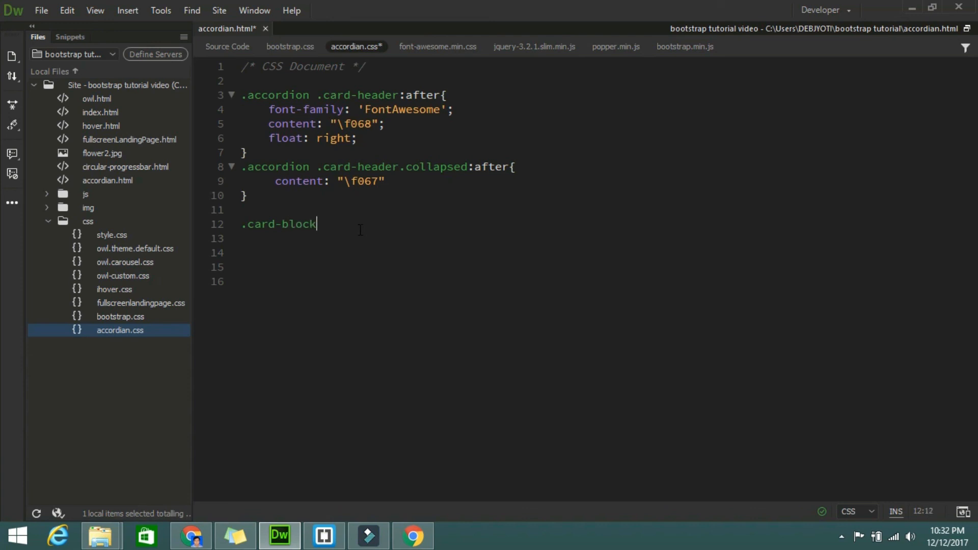
pyautogui.write('{bac')
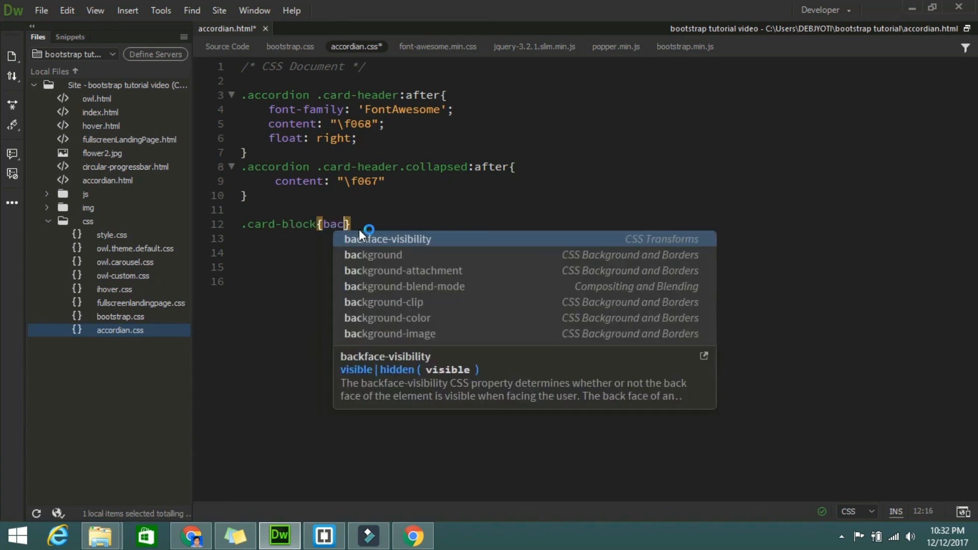
pyautogui.write('kground')
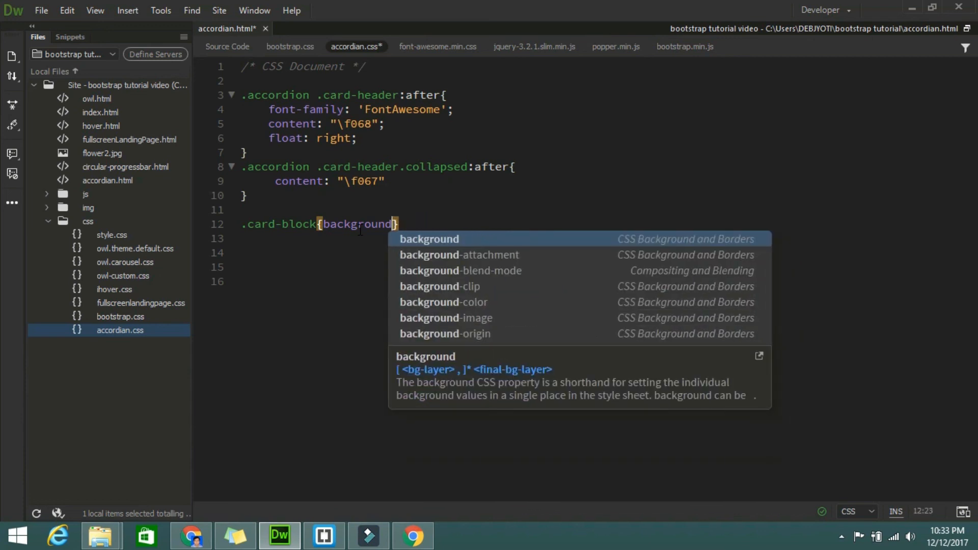
pyautogui.write('-color')
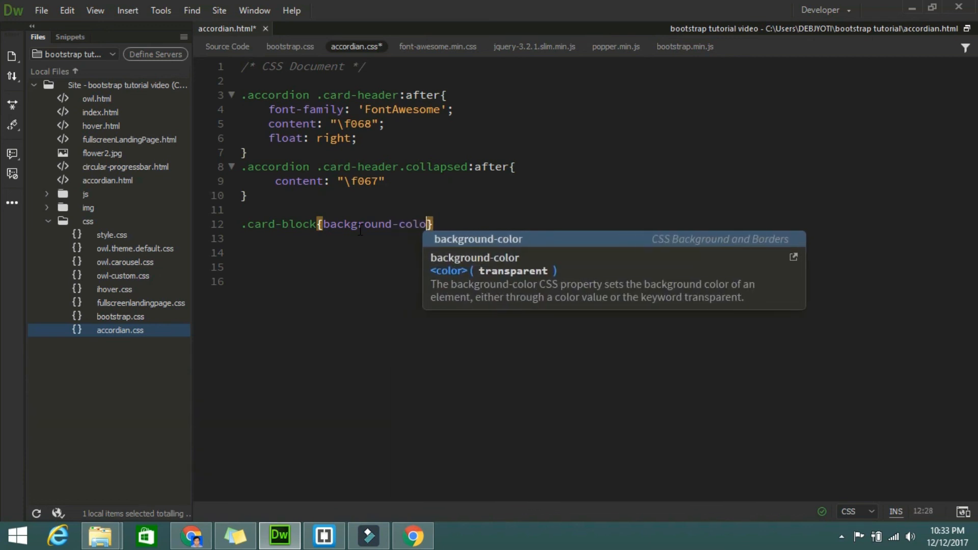
pyautogui.write(': lightblue')
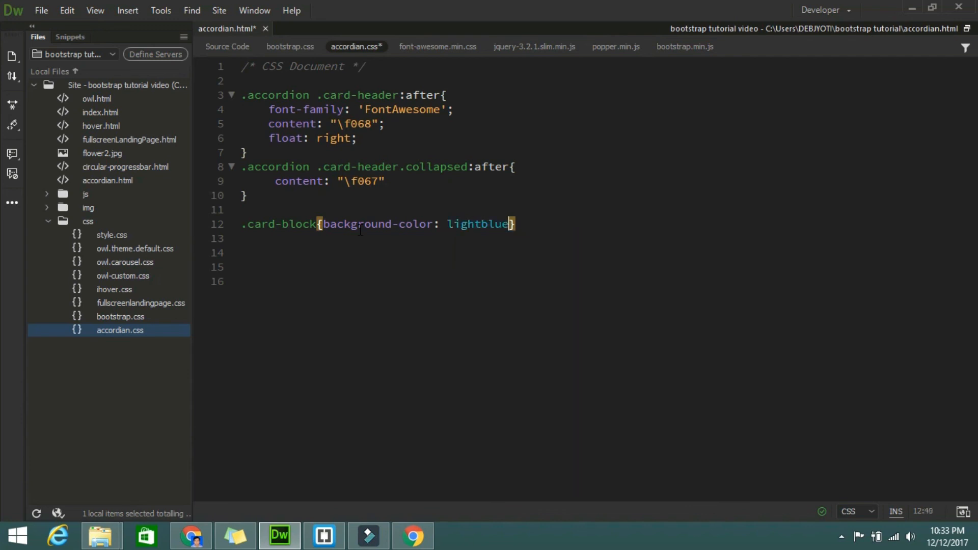
pyautogui.write(';')
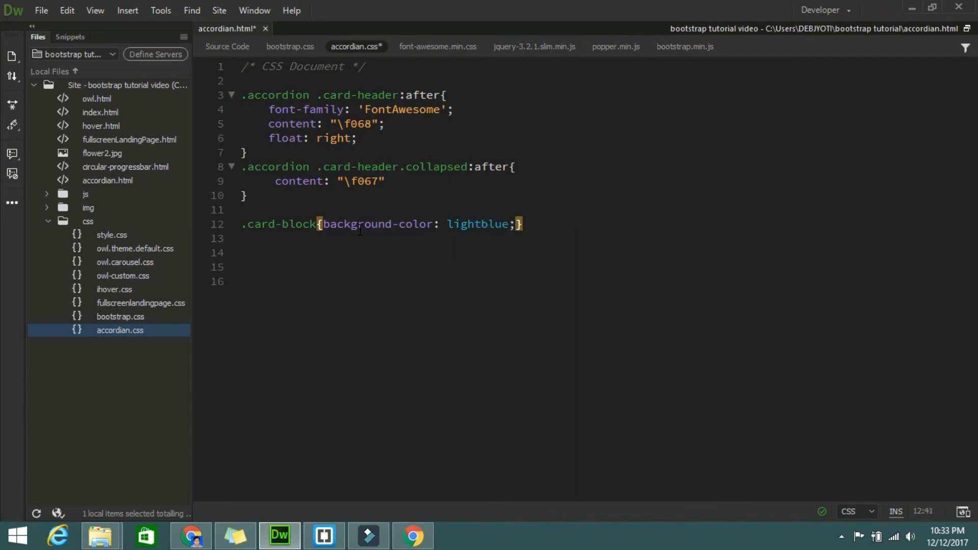
pyautogui.click(190, 535)
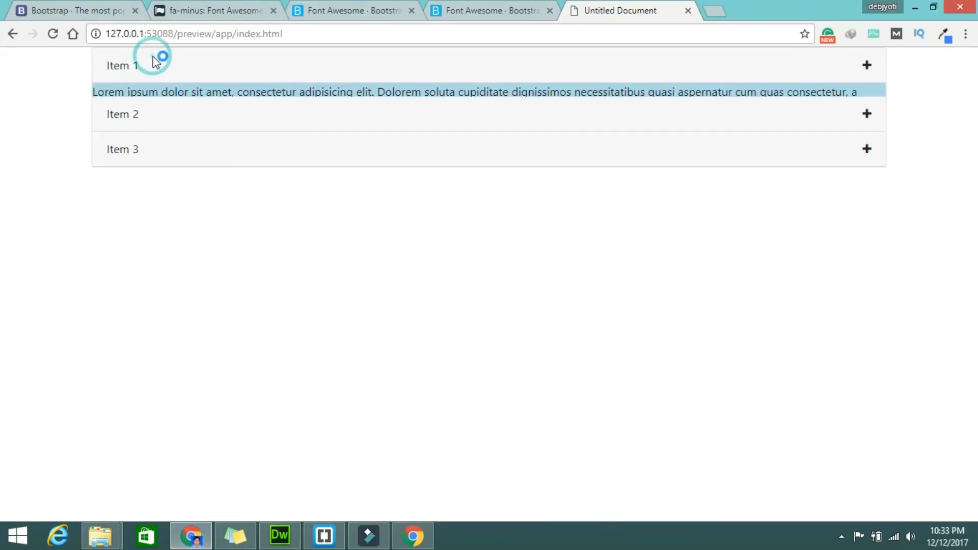
# - Expand and collapse Item 2 to confirm its light blue body, then return to Dreamweaver
pyautogui.click(173, 181)
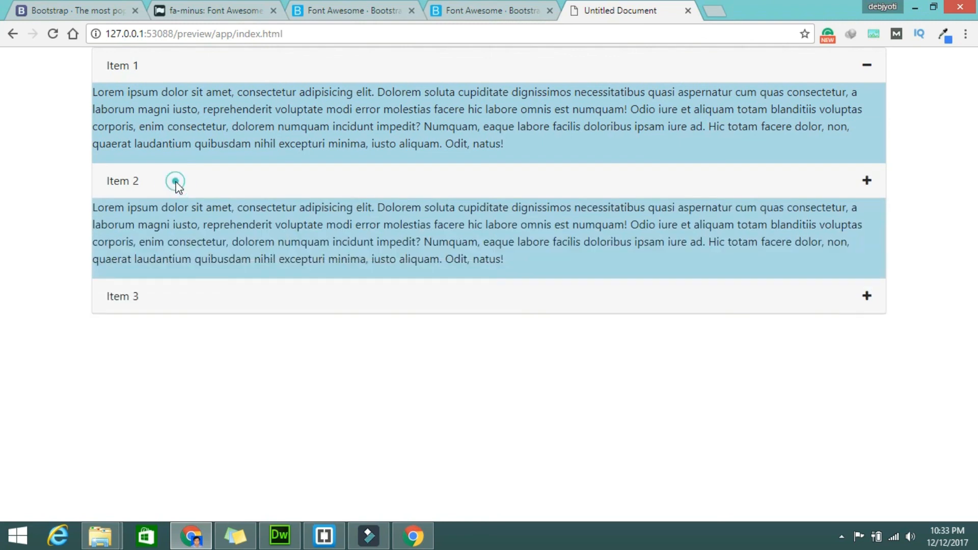
pyautogui.click(173, 181)
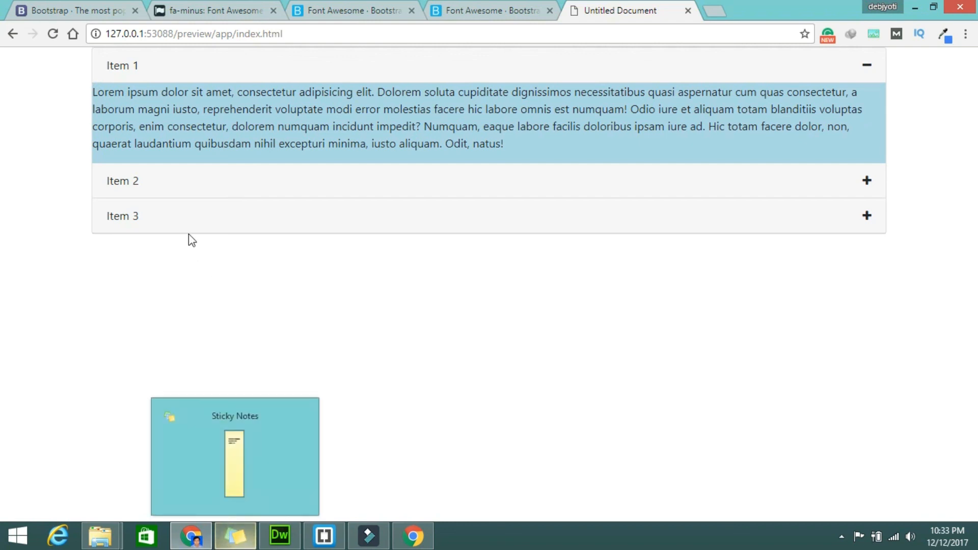
pyautogui.click(280, 534)
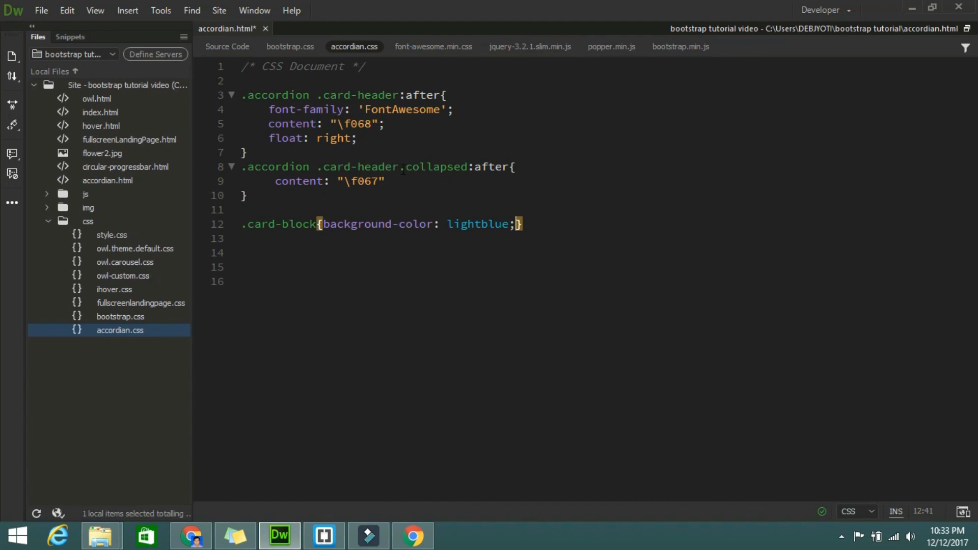
# - Add a ..card-header rule with background-color: aqua below the card-block rule
pyautogui.doubleClick(357, 166)
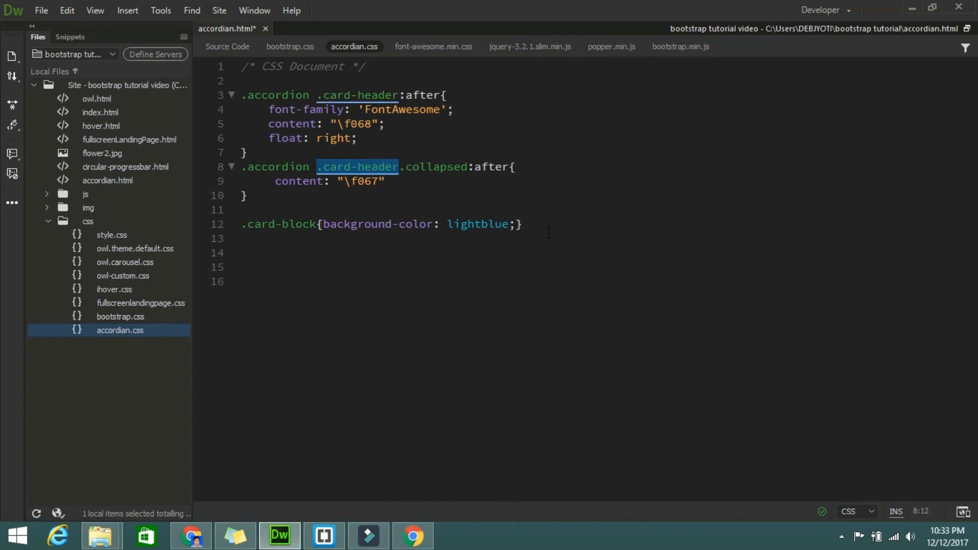
pyautogui.click(522, 224)
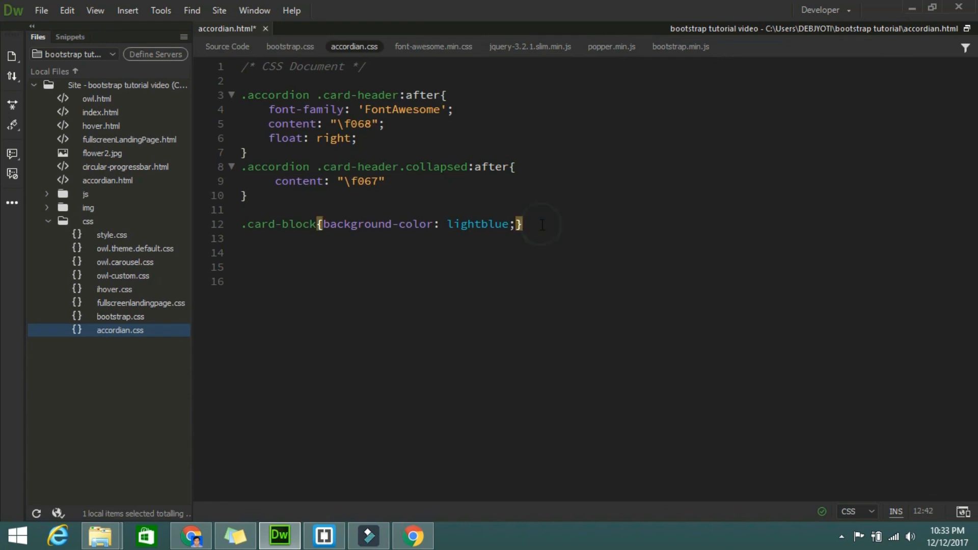
pyautogui.press('Enter')
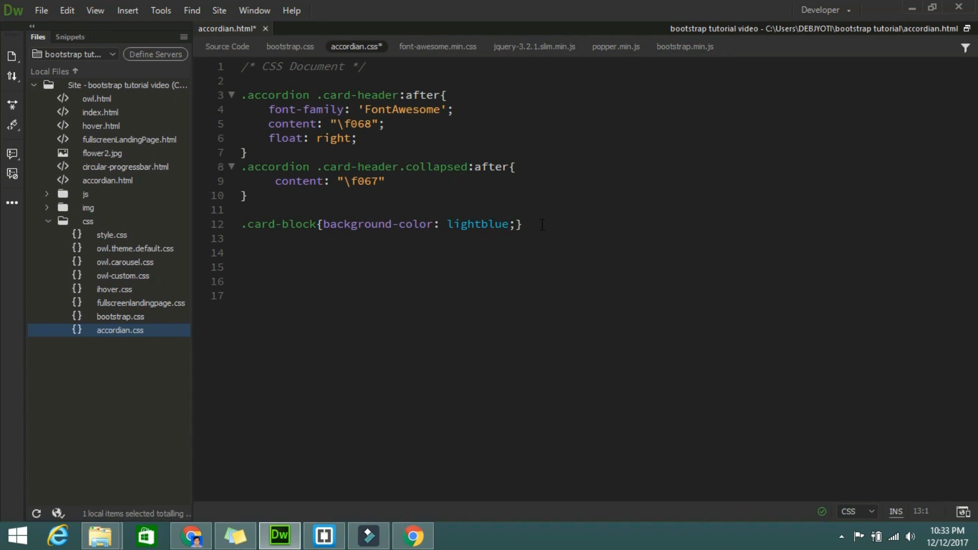
pyautogui.write('.')
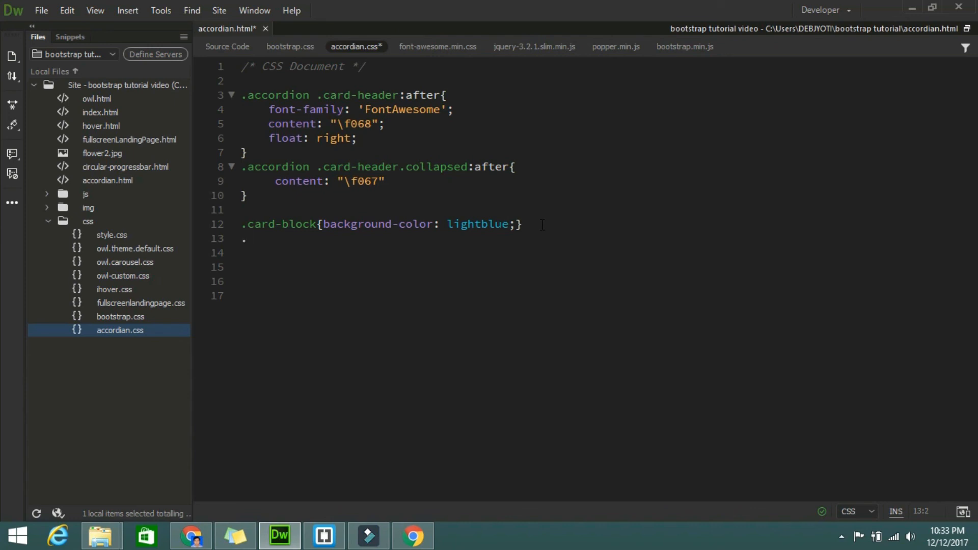
pyautogui.write('.card-header')
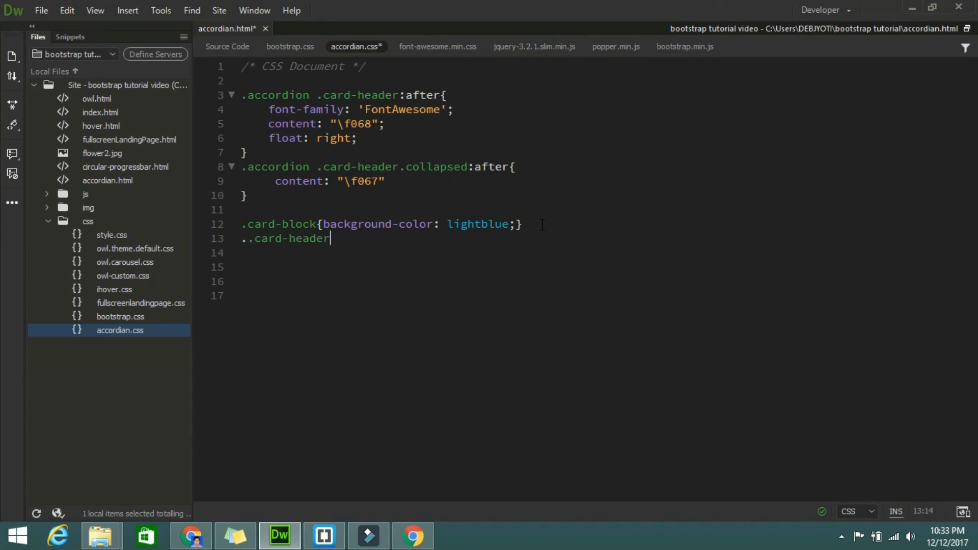
pyautogui.write('{')
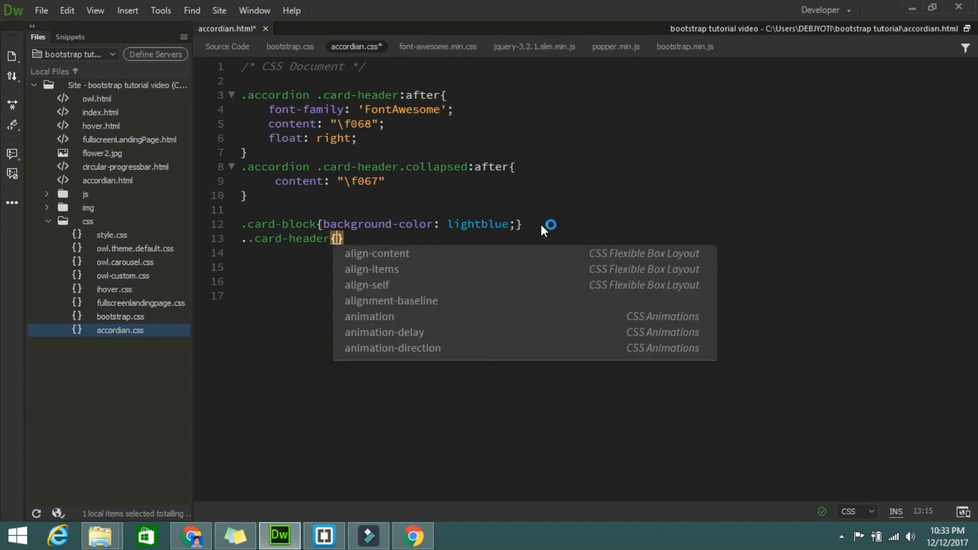
pyautogui.write('background-color:')
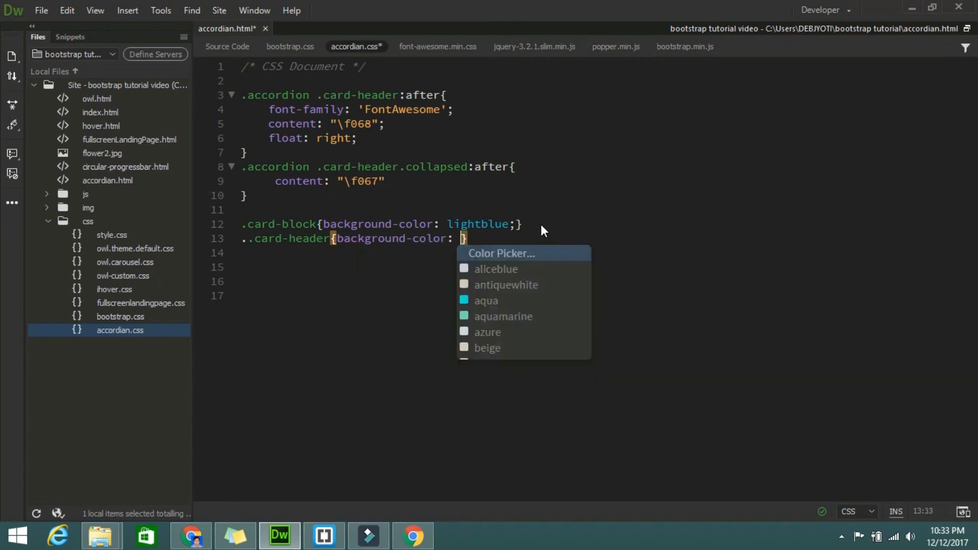
pyautogui.moveTo(486, 300)
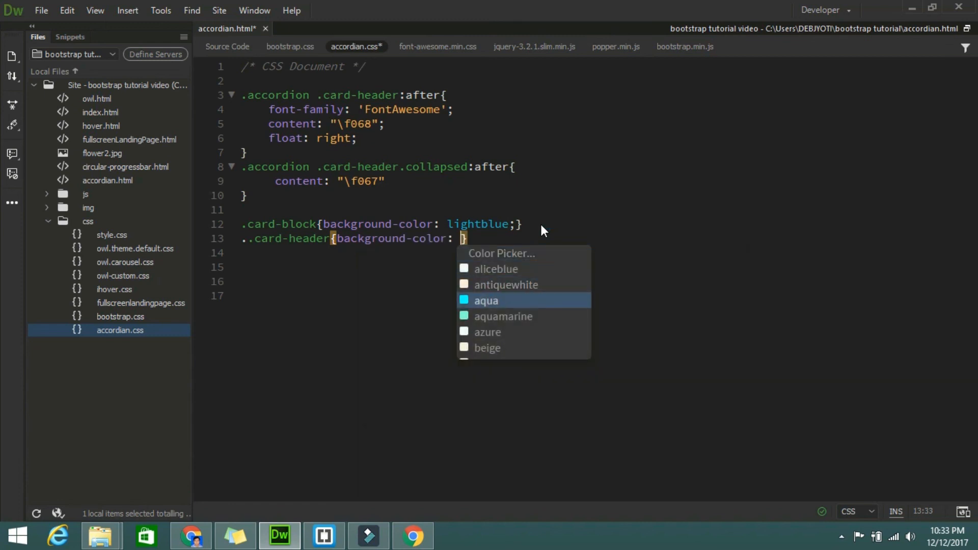
pyautogui.click(486, 300)
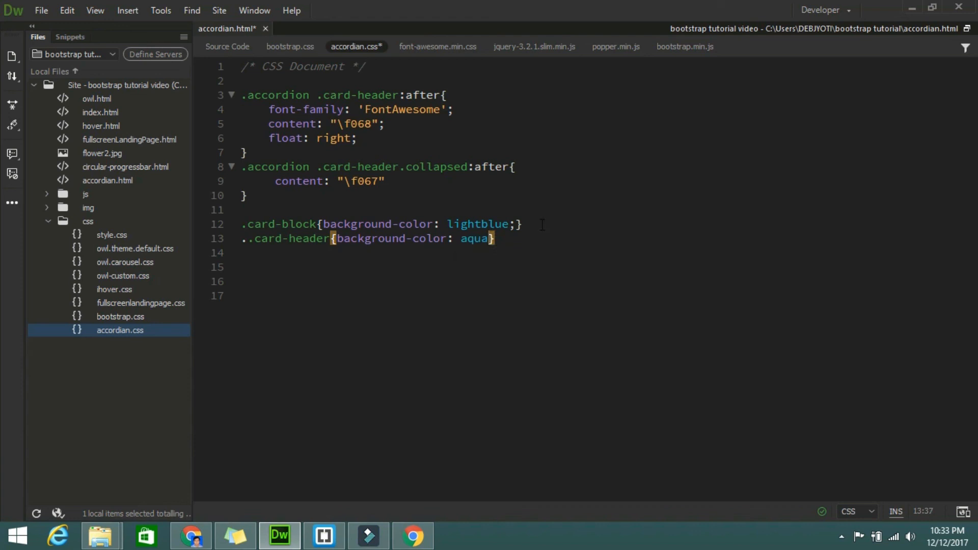
pyautogui.write(';')
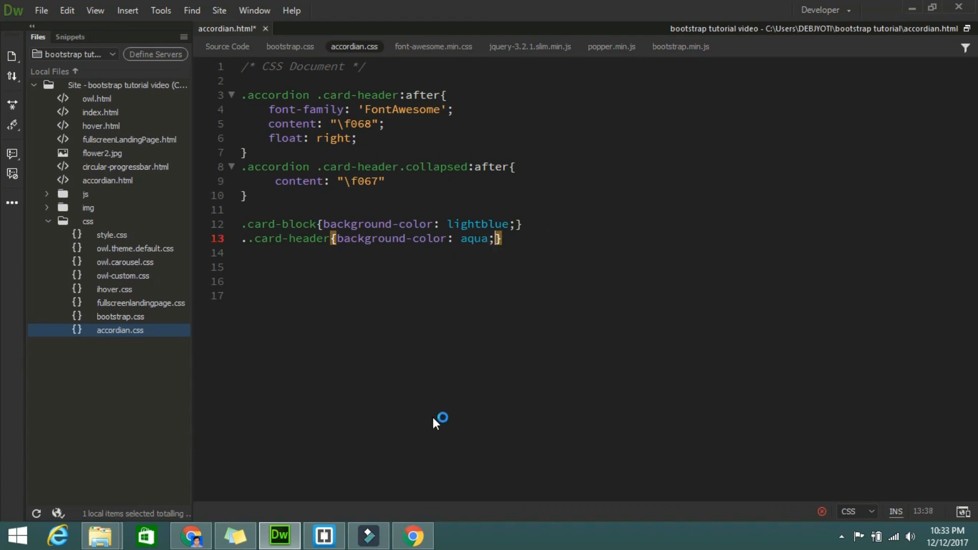